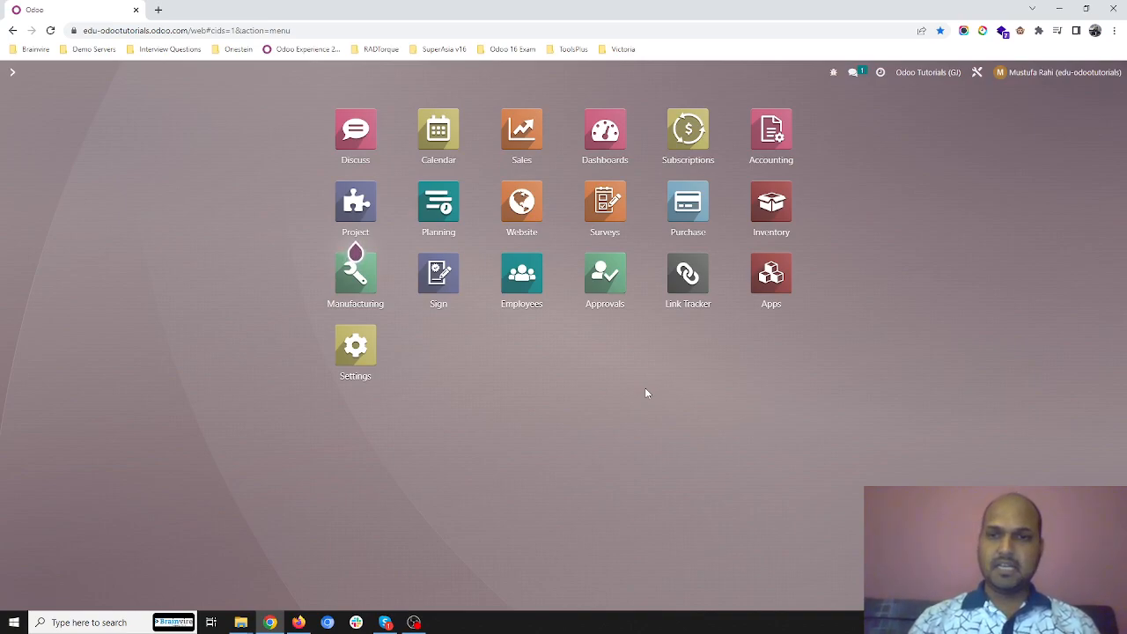
pyautogui.moveTo(771, 341)
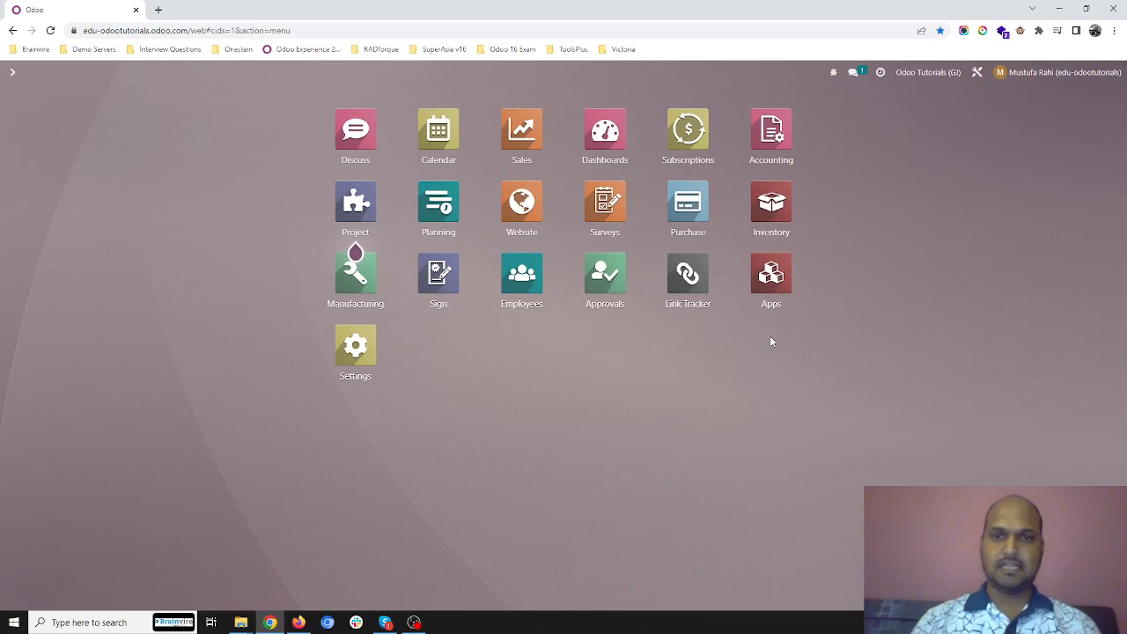
pyautogui.moveTo(789, 148)
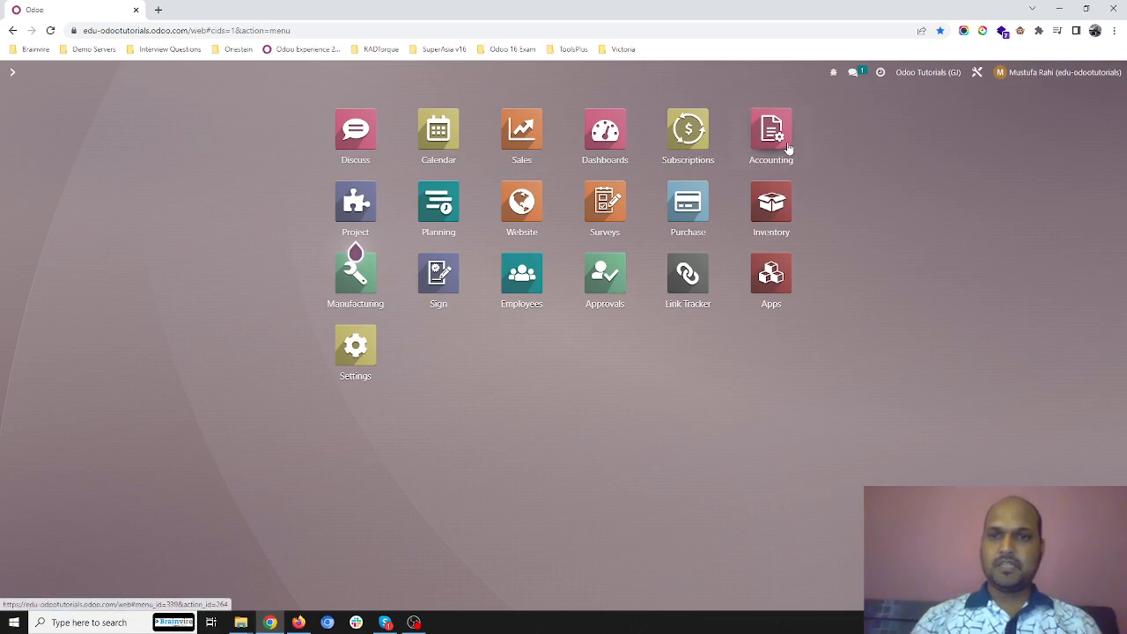
# - Enable the Sale Receipt and Purchase Receipt features in Accounting Configuration Settings
pyautogui.click(771, 130)
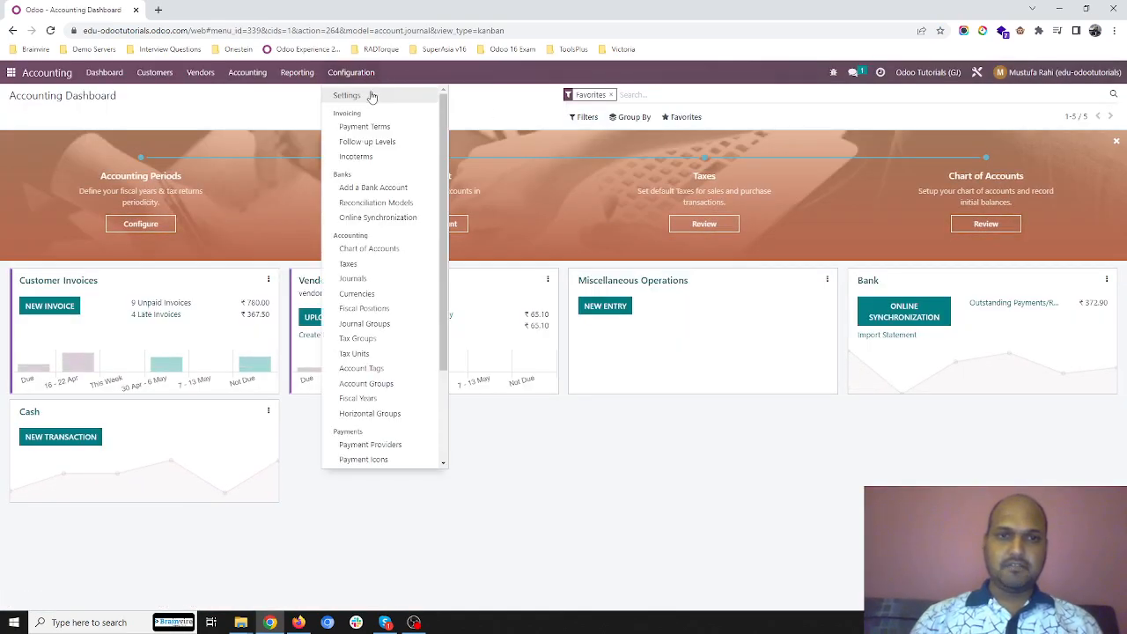
pyautogui.click(347, 95)
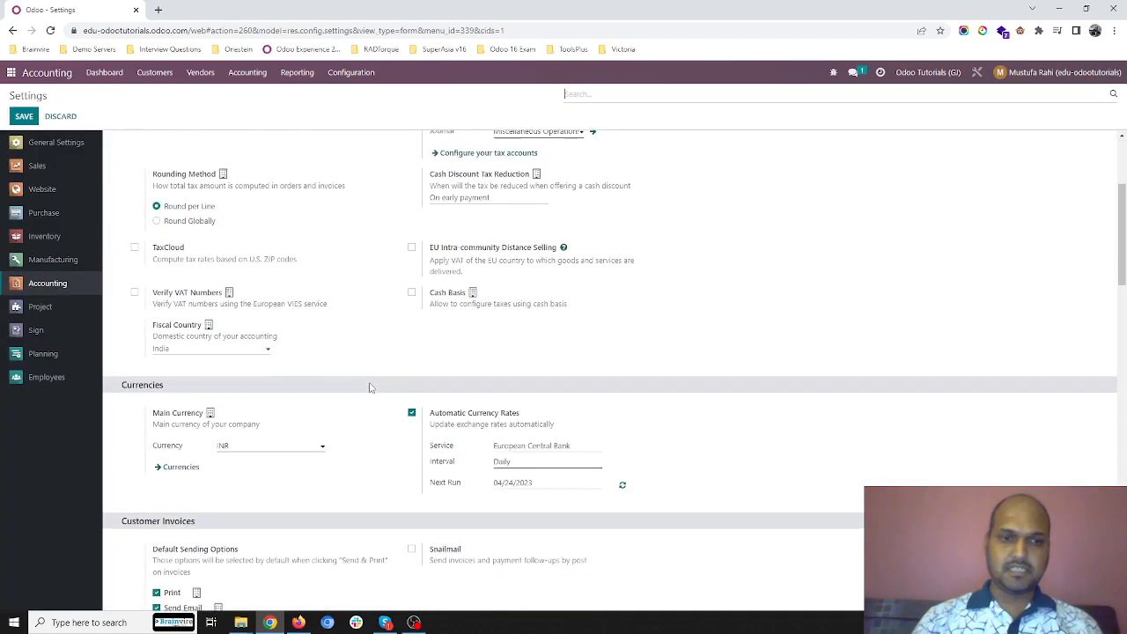
pyautogui.scroll(-3)
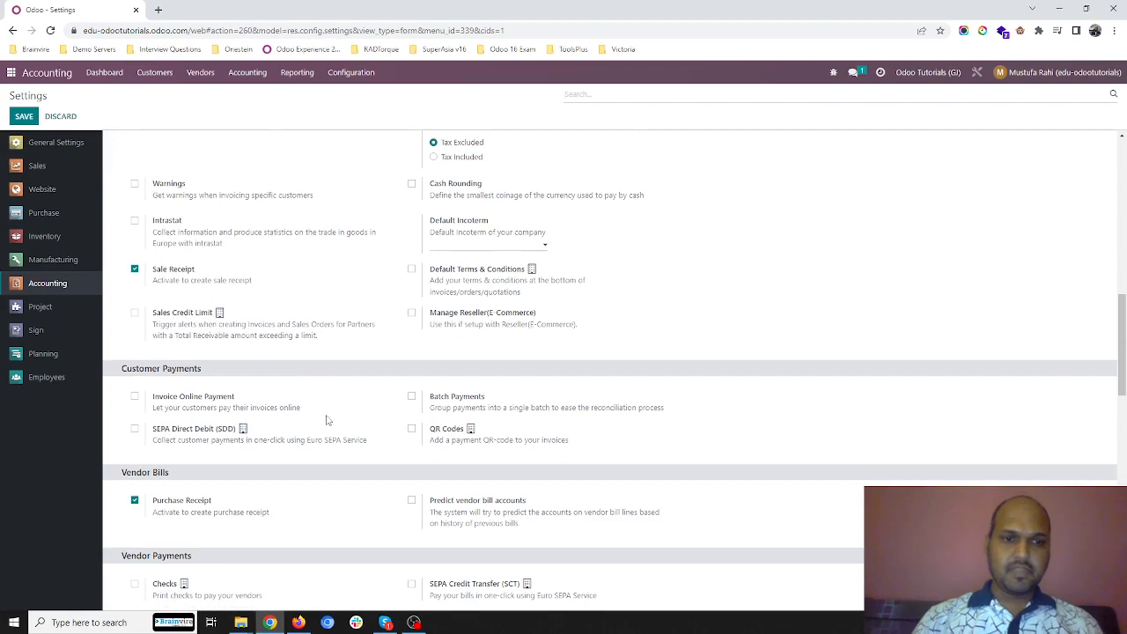
pyautogui.scroll(-3)
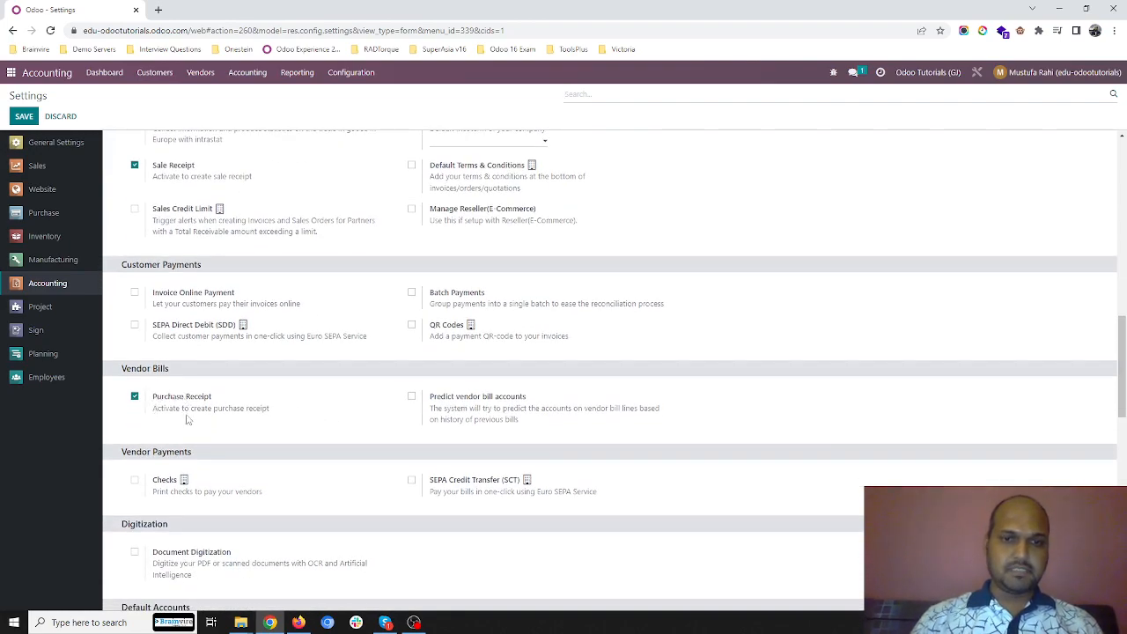
pyautogui.scroll(-3)
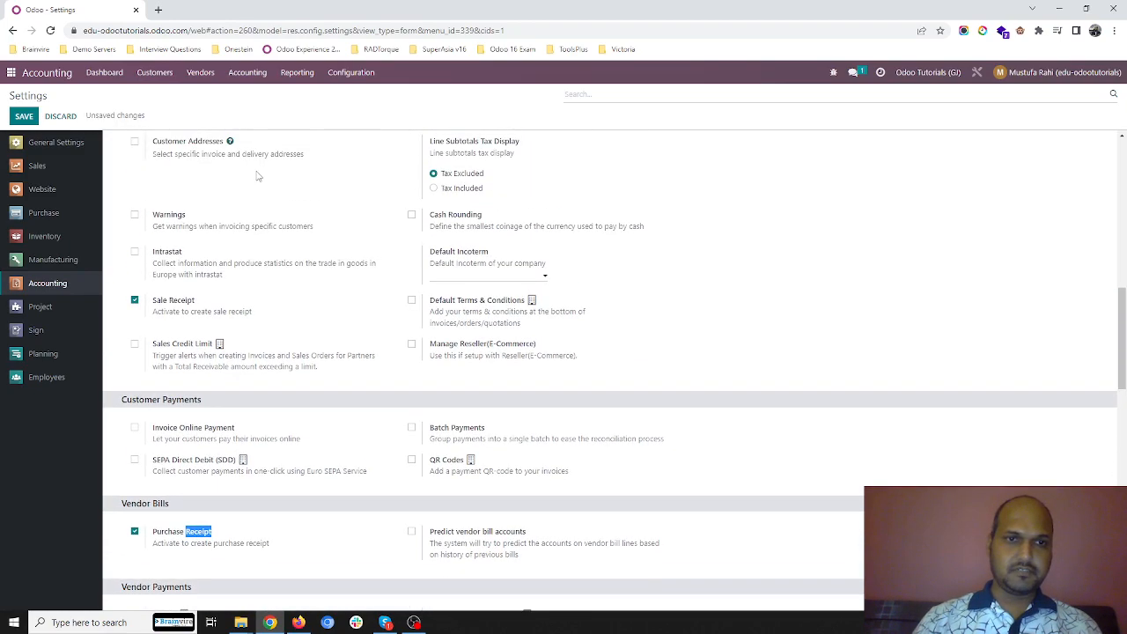
pyautogui.click(155, 72)
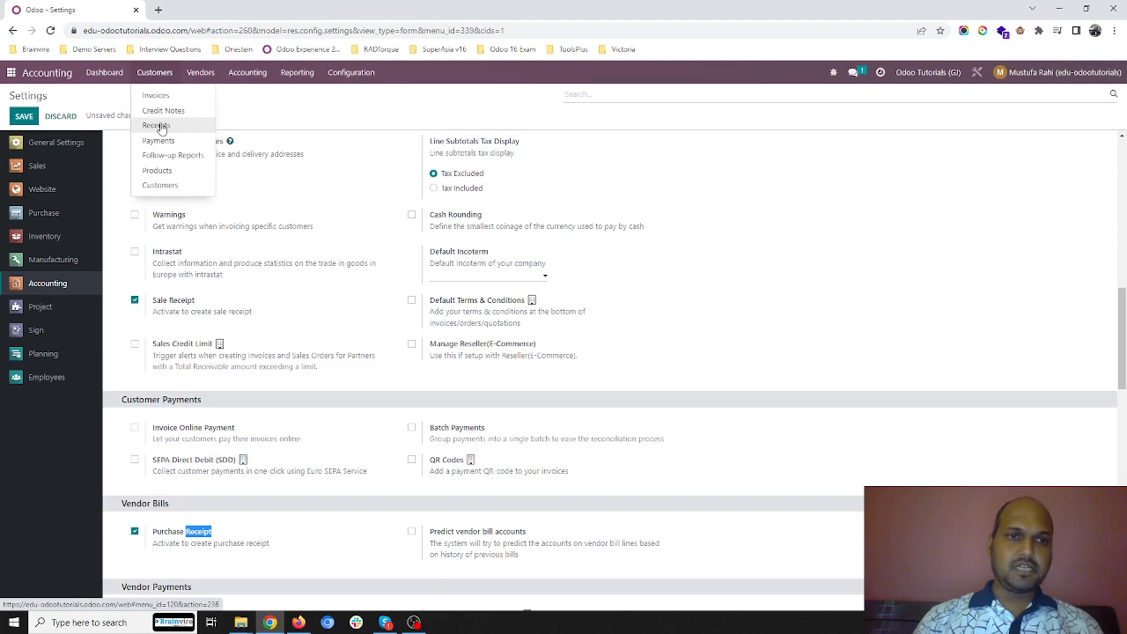
# - Create a new sales receipt for Customer 1 with one Com1 and one Pro1 line, total ₹210.00
pyautogui.click(155, 125)
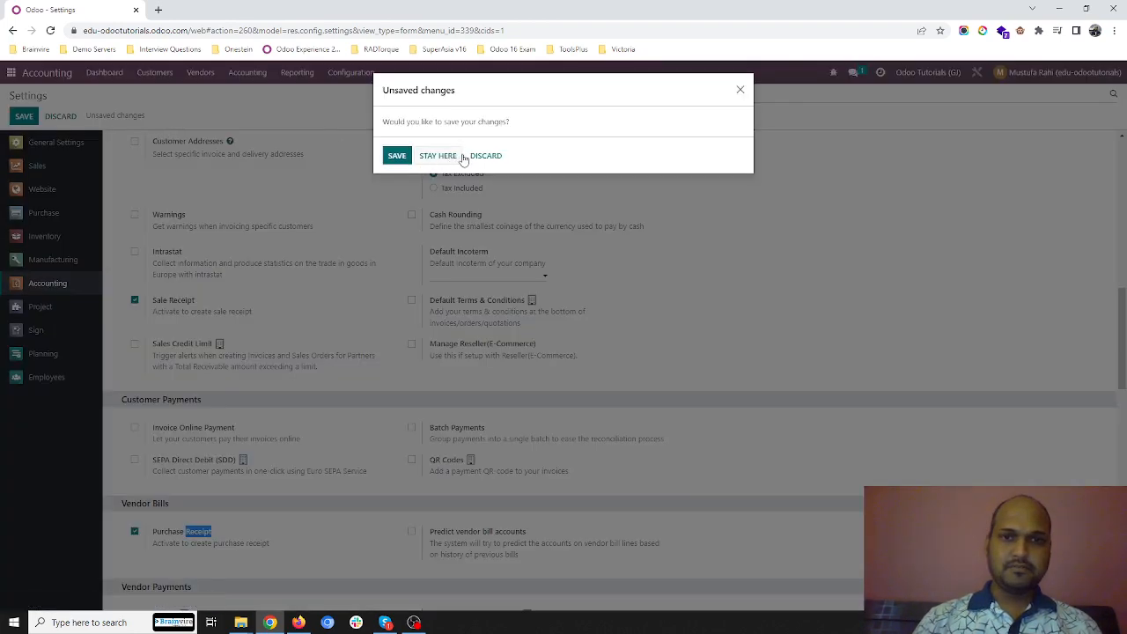
pyautogui.click(486, 155)
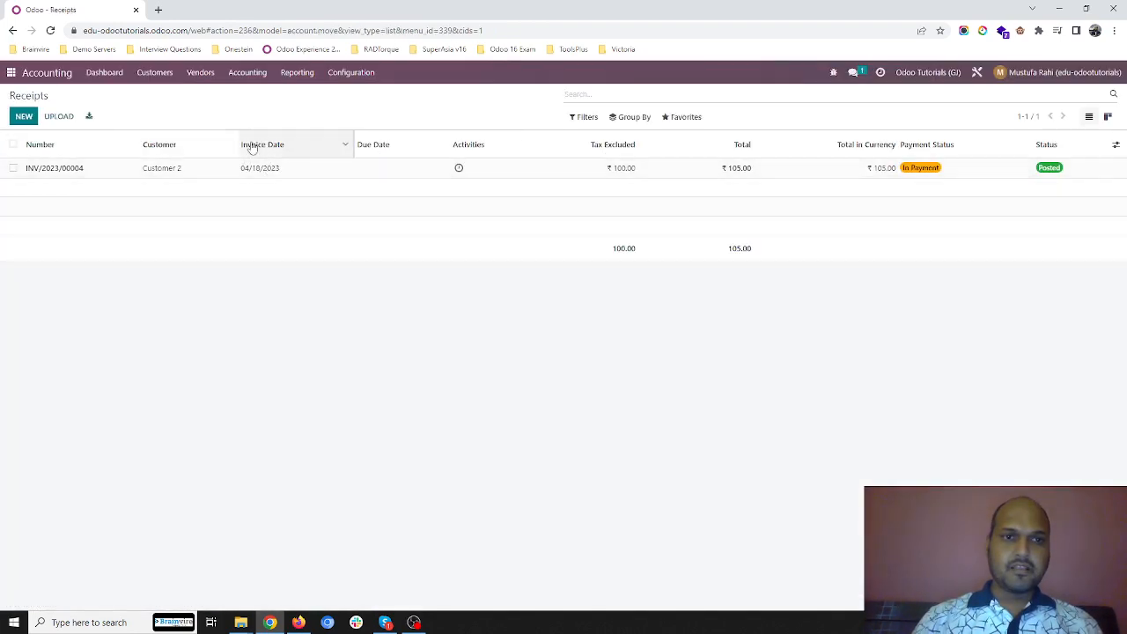
pyautogui.click(25, 116)
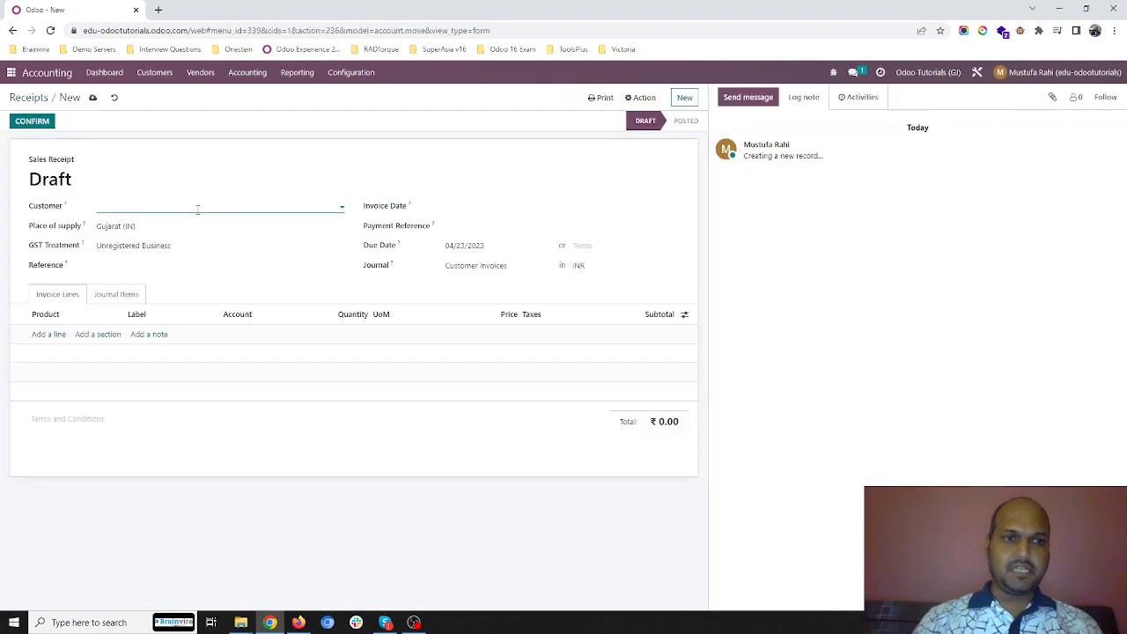
pyautogui.click(215, 204)
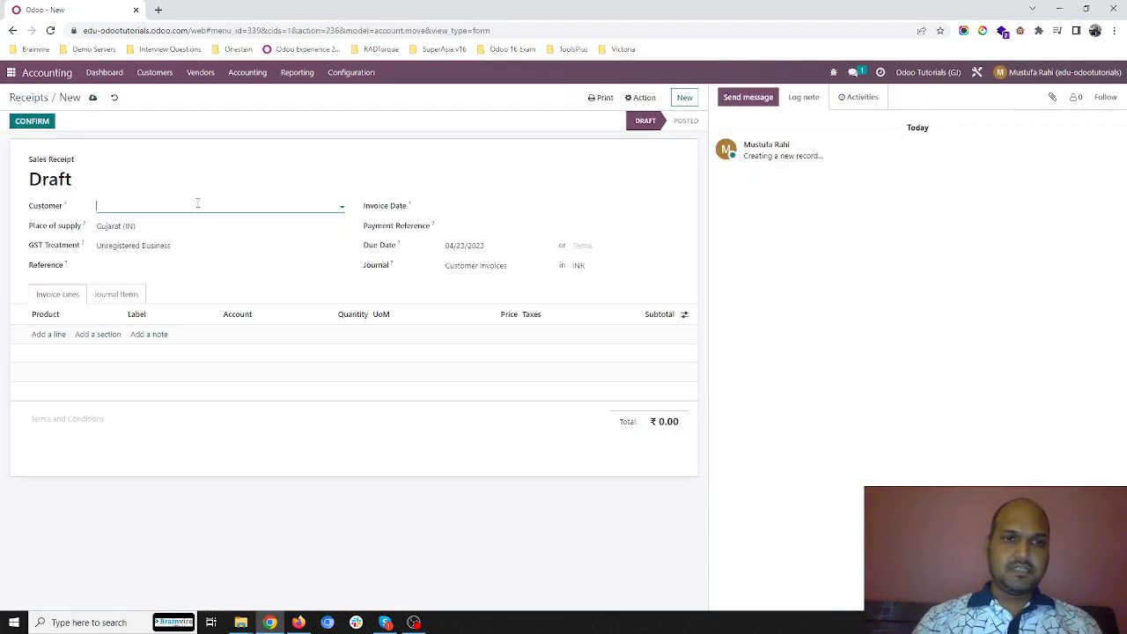
pyautogui.write('Customer 1')
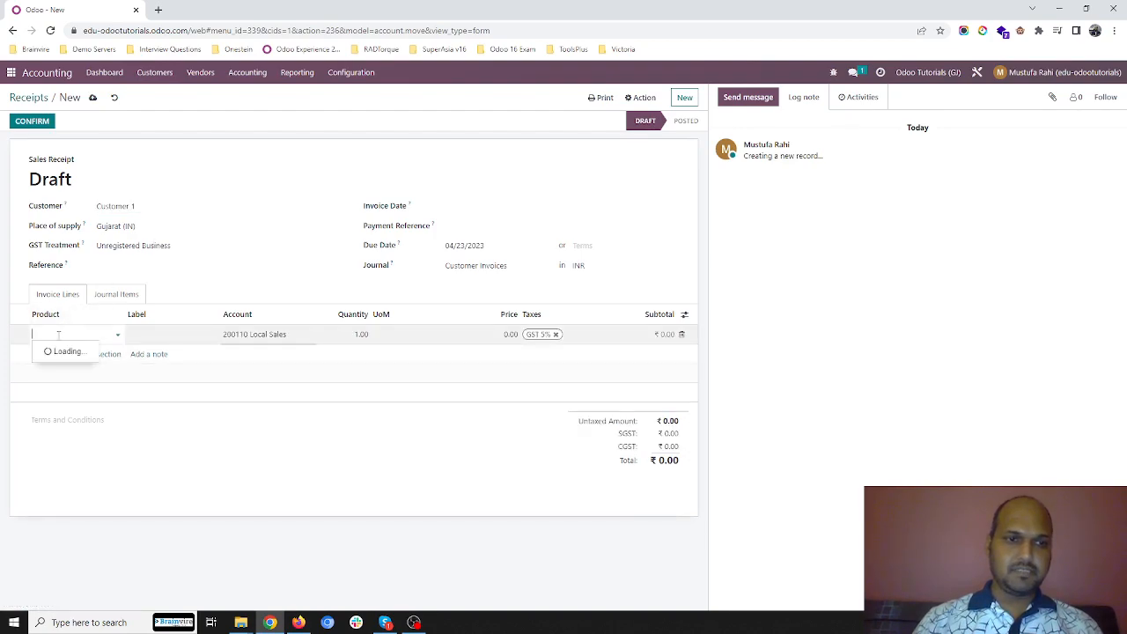
pyautogui.click(71, 335)
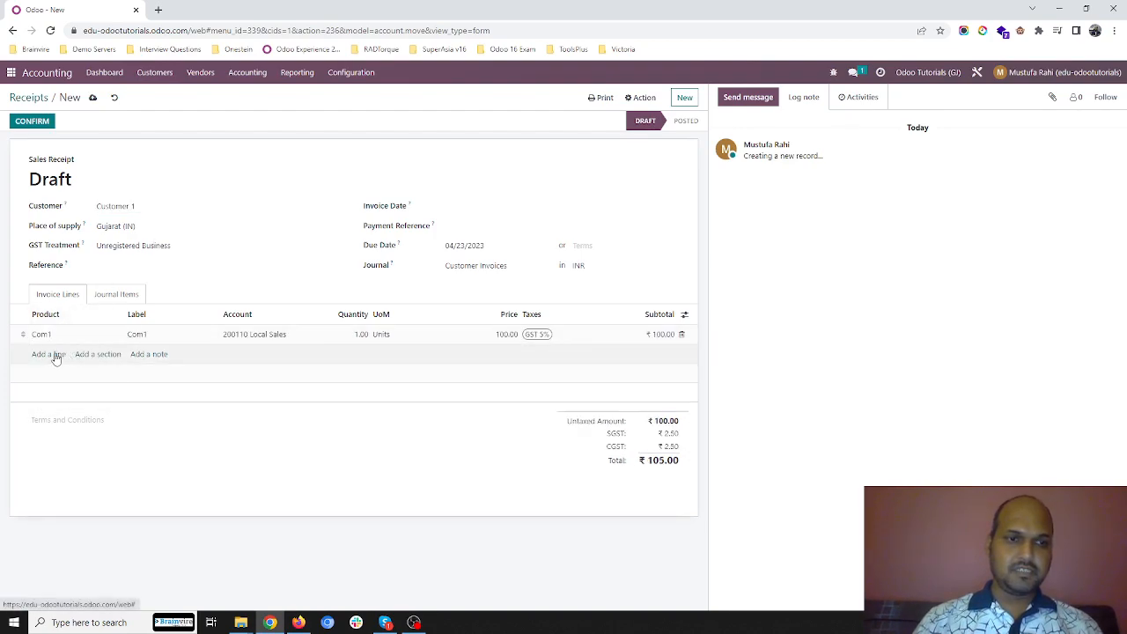
pyautogui.click(49, 354)
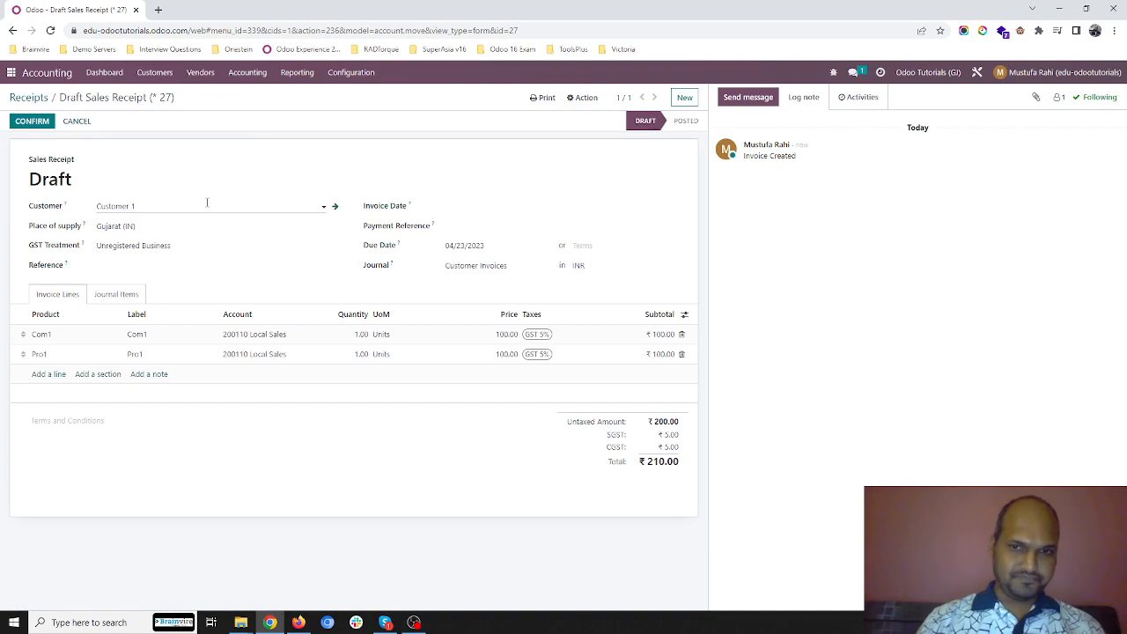
pyautogui.moveTo(31, 120)
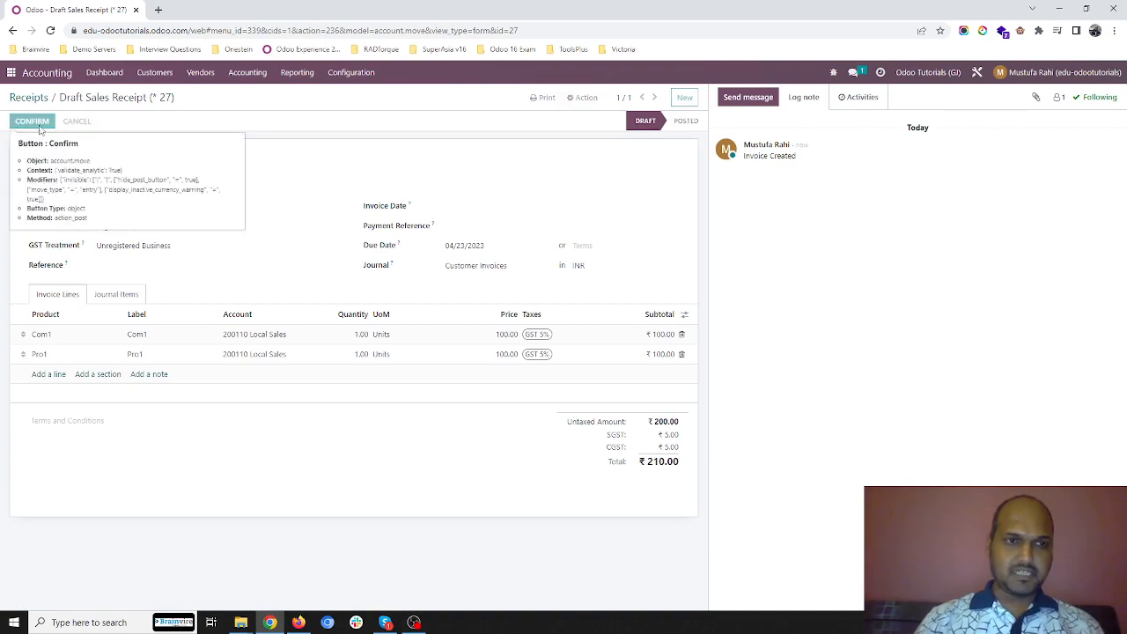
# - Confirm the receipt as INV/2023/00012 and register its ₹210.00 payment in the Cash journal
pyautogui.click(31, 120)
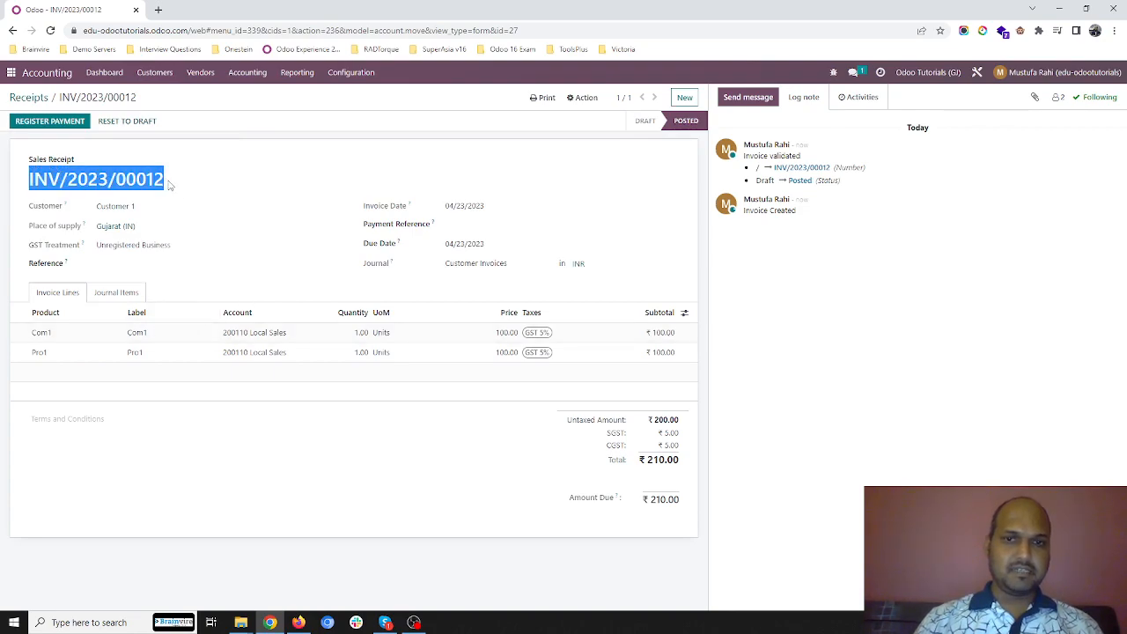
pyautogui.moveTo(130, 158)
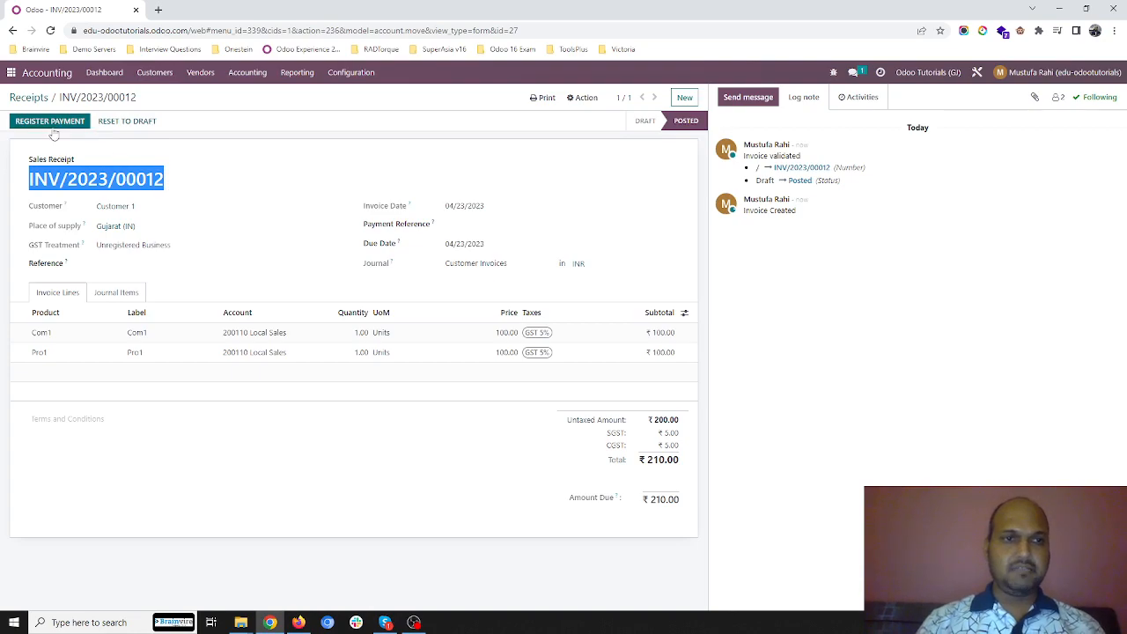
pyautogui.click(49, 119)
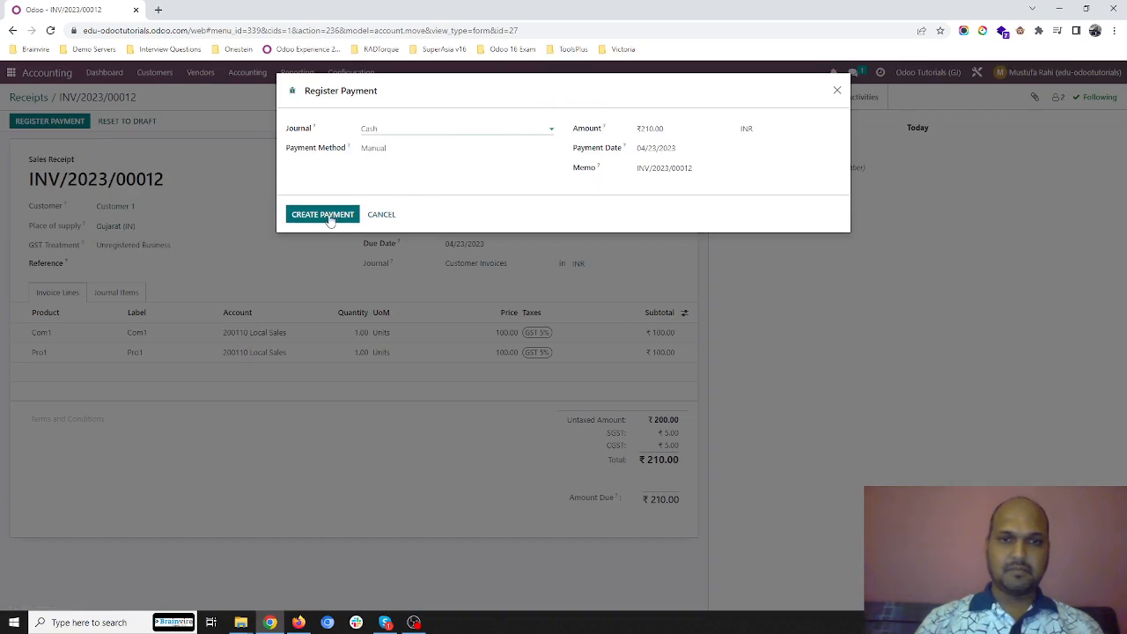
pyautogui.click(320, 215)
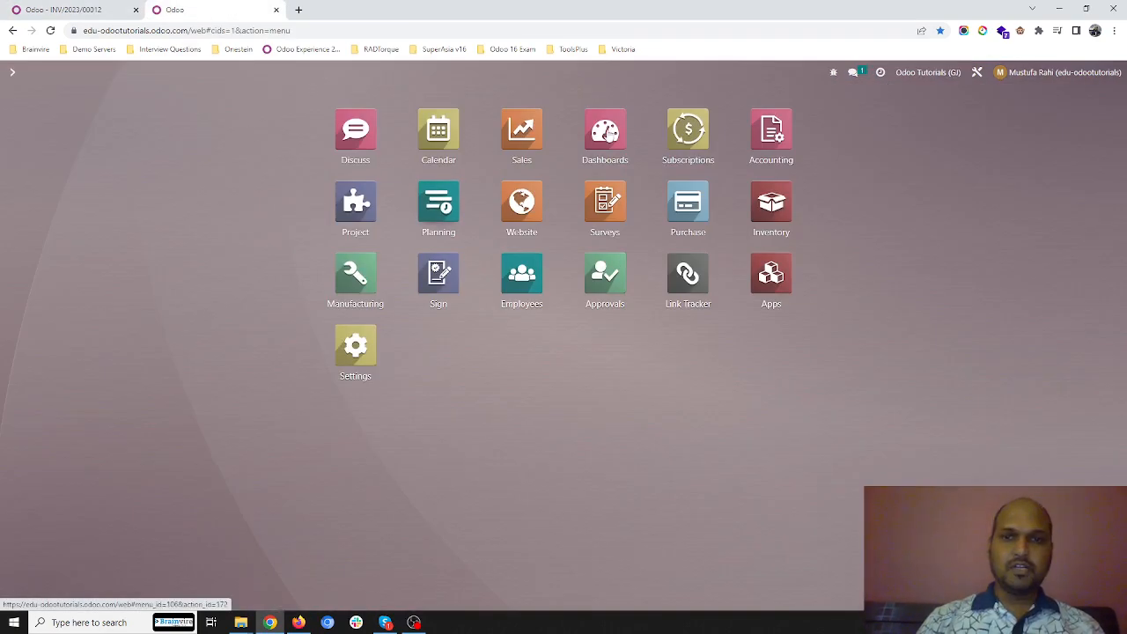
# - Check in Inventory that Com1 and Pro1 both show 0.00 units on hand, then return home
pyautogui.click(769, 210)
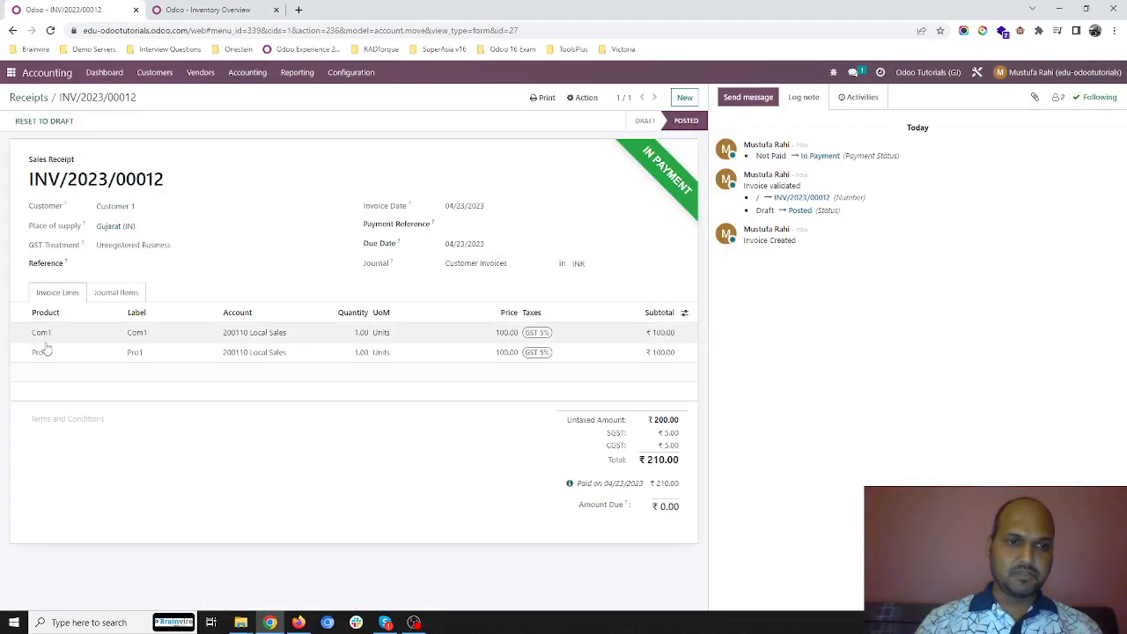
pyautogui.click(212, 11)
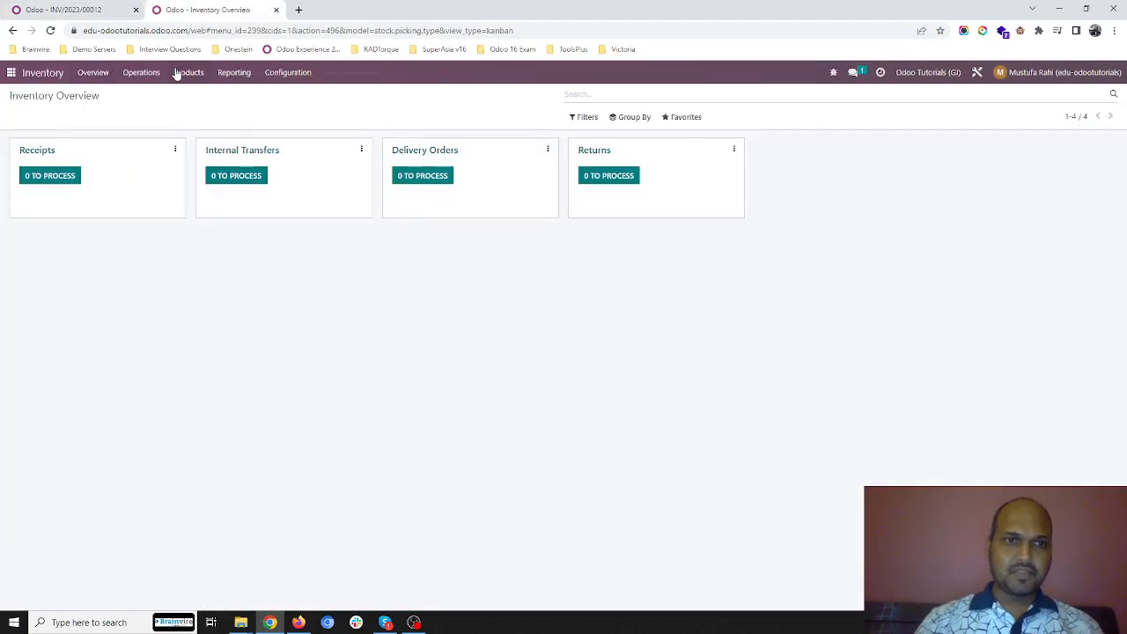
pyautogui.click(188, 72)
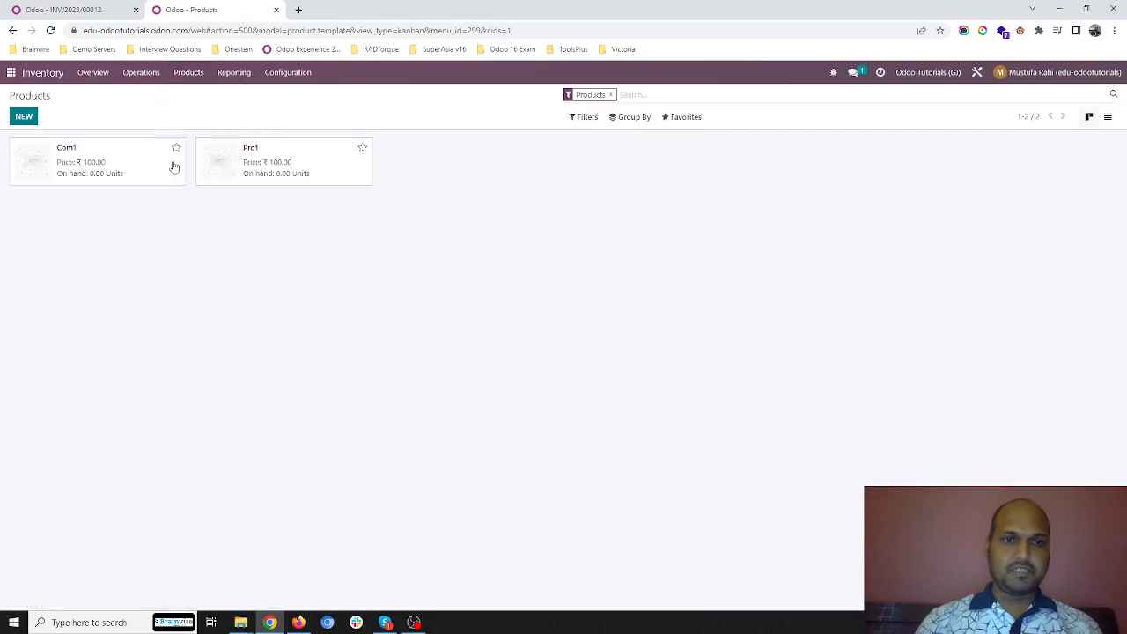
pyautogui.click(97, 162)
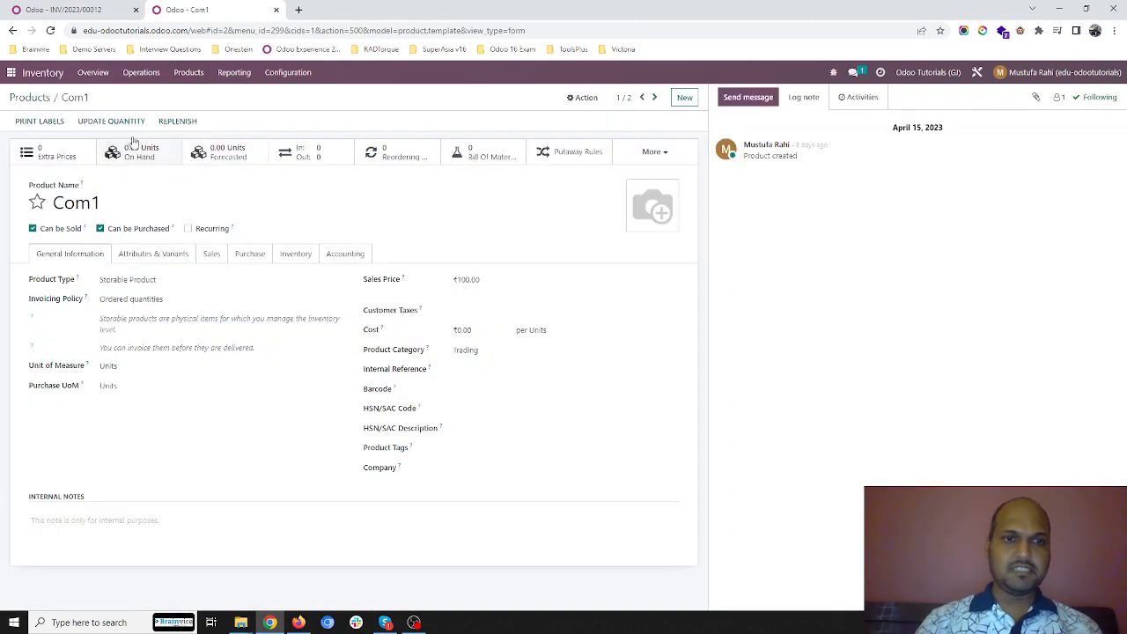
pyautogui.click(56, 96)
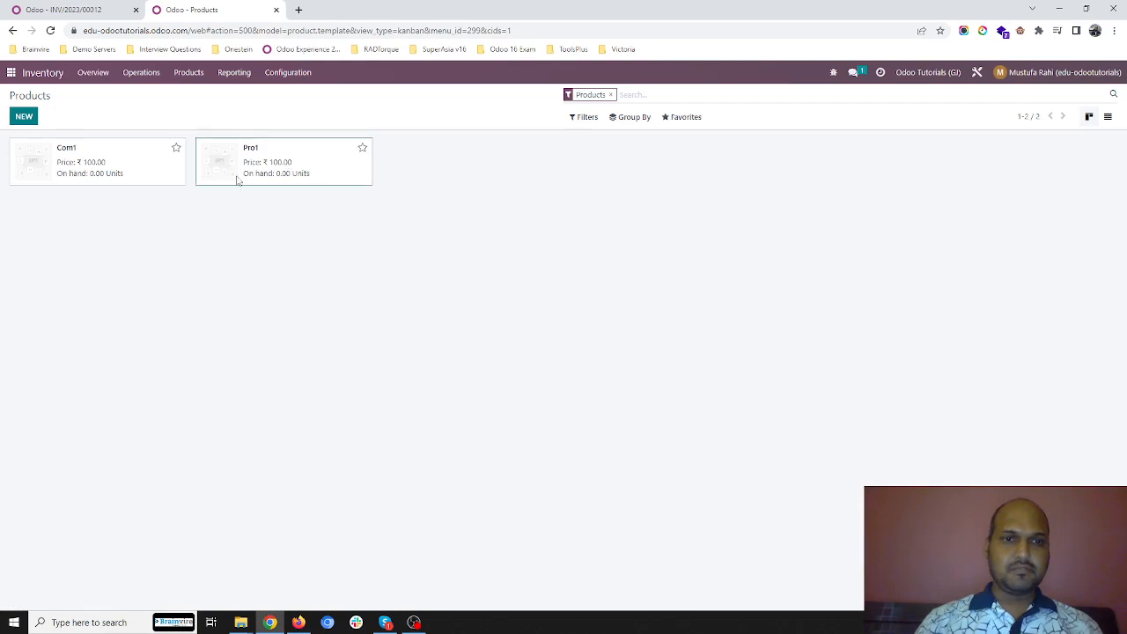
pyautogui.click(283, 162)
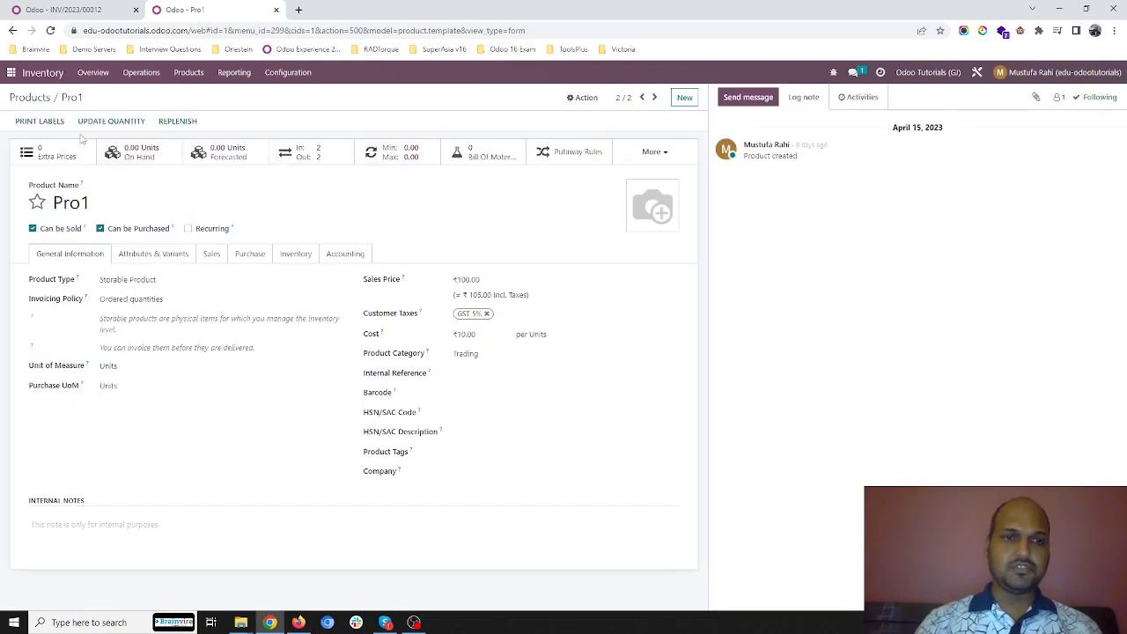
pyautogui.click(10, 72)
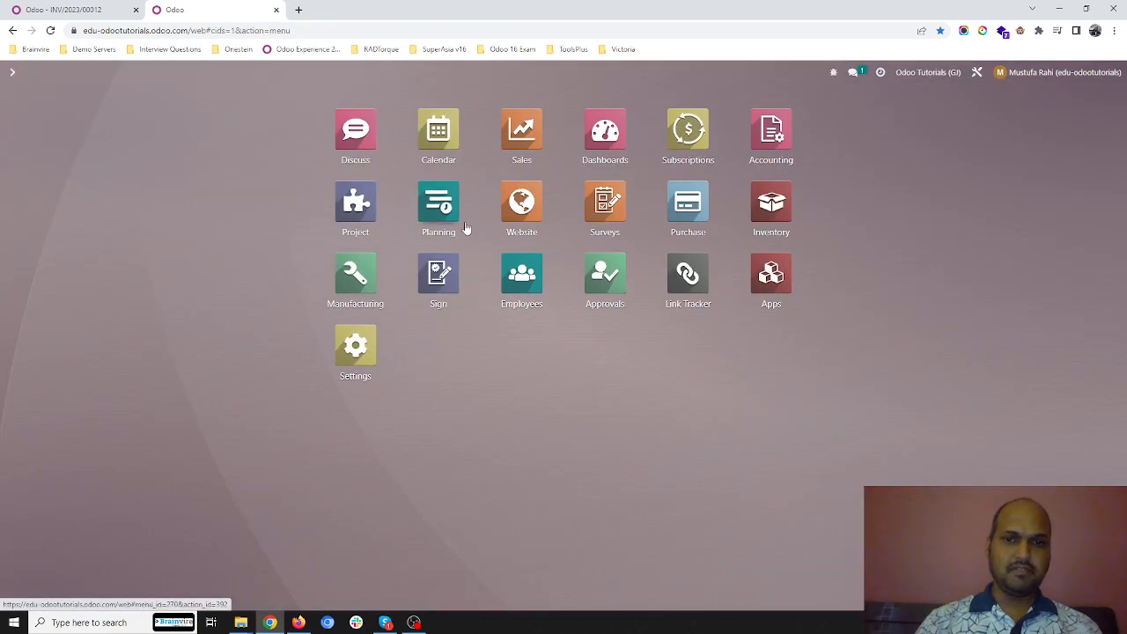
# - Narrow the Trial Balance to the custom date 23 April 2023 and view the General Ledger
pyautogui.click(770, 130)
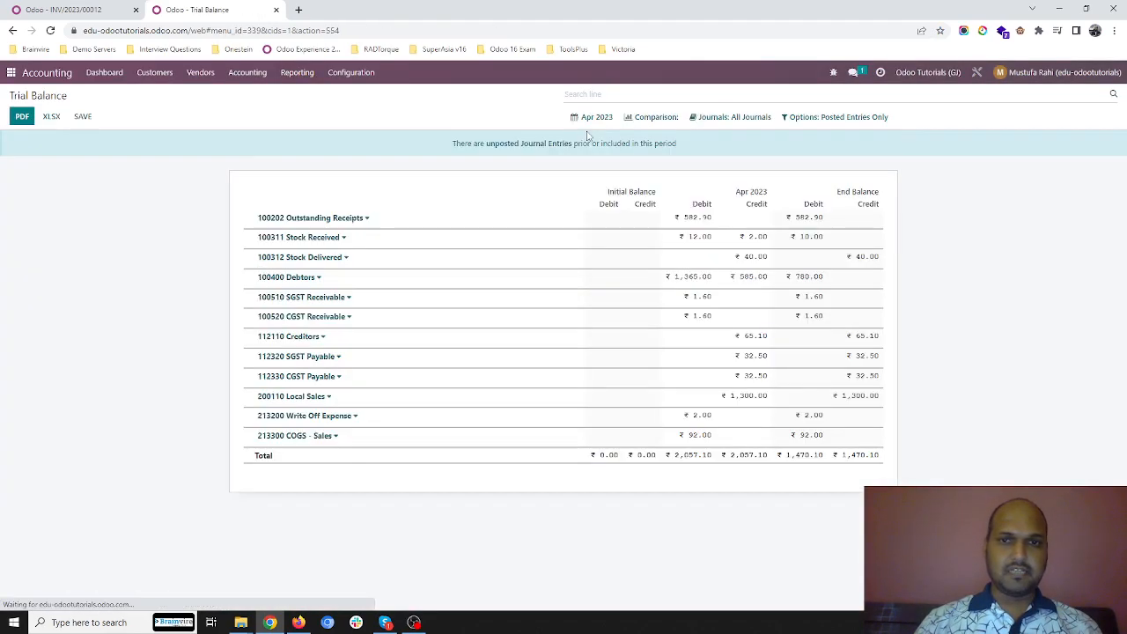
pyautogui.click(596, 116)
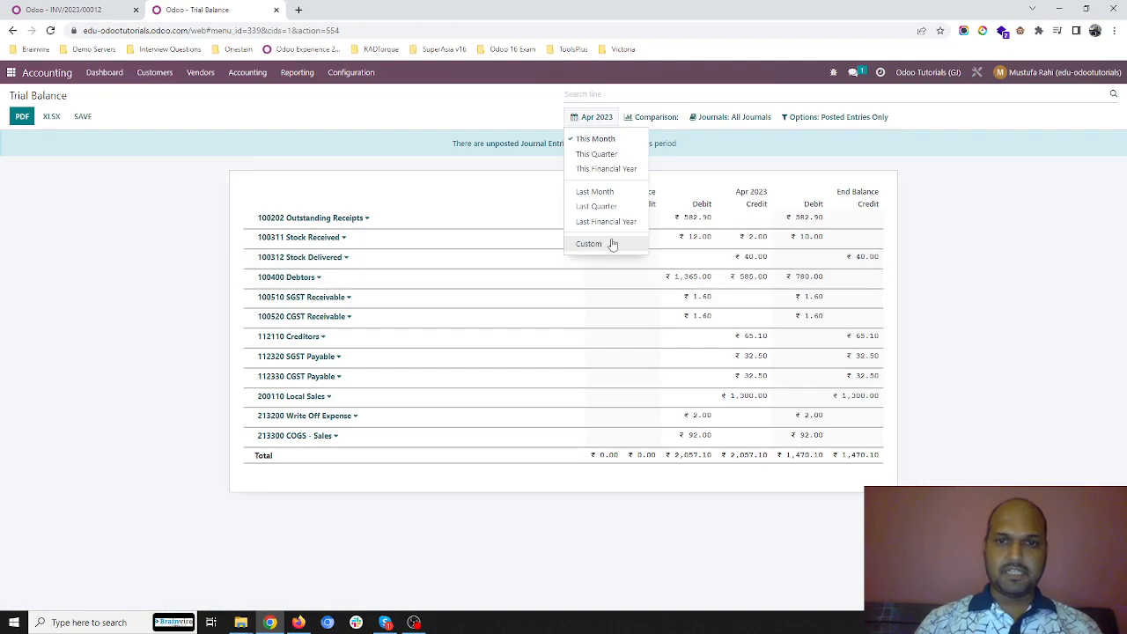
pyautogui.click(588, 243)
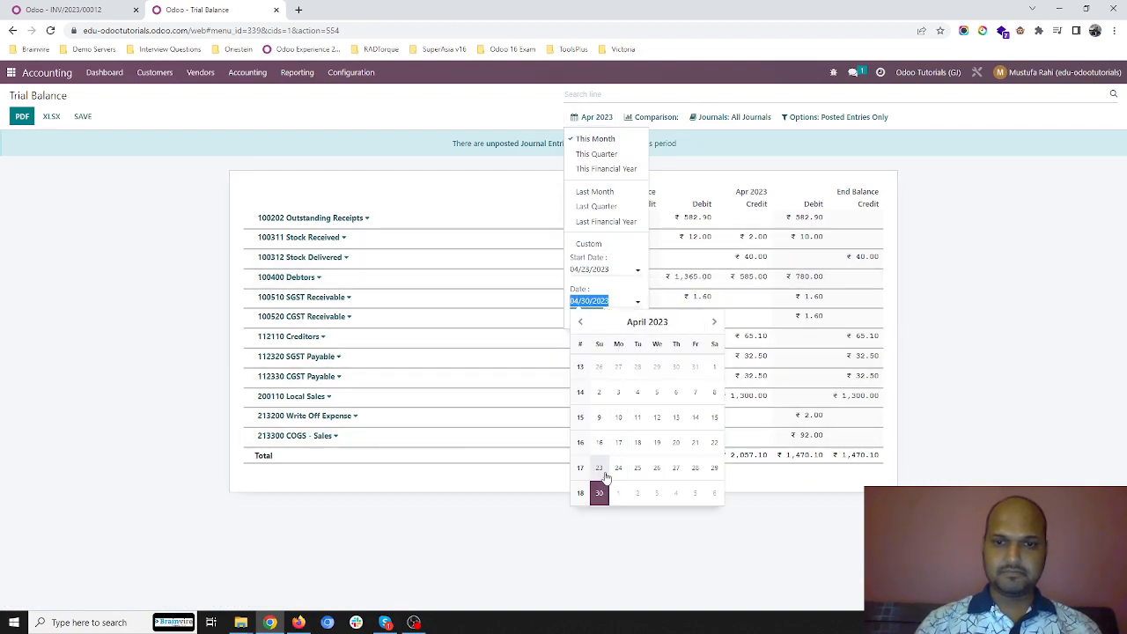
pyautogui.click(599, 468)
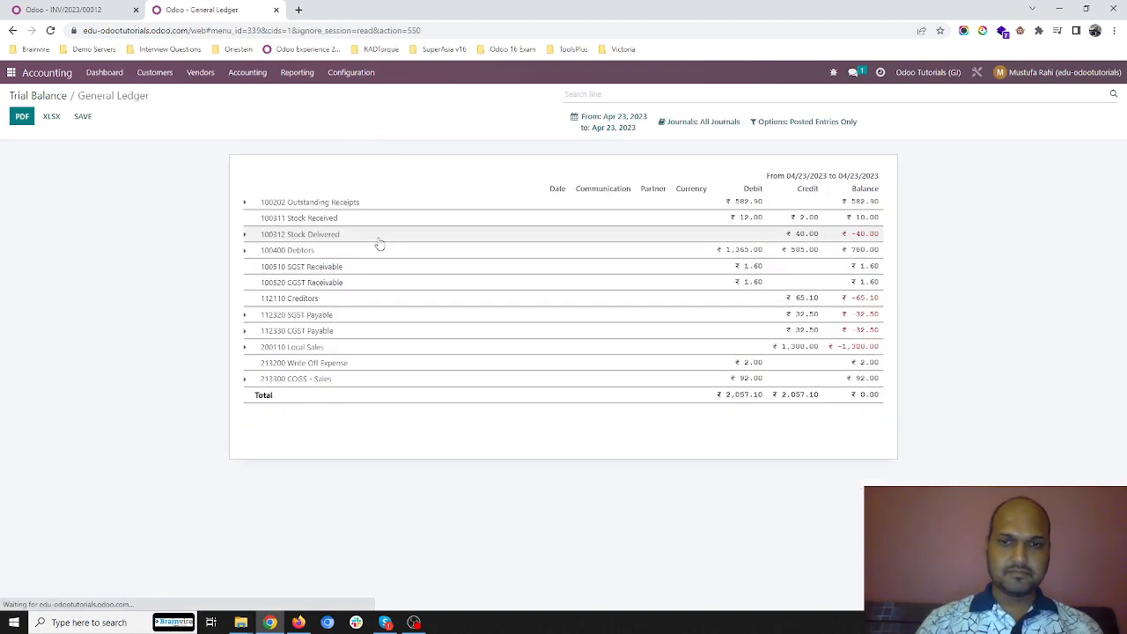
# - Expand the Stock Delivered, Debtors, Local Sales and COGS ledger lines to their INV/2023/00012 entries
pyautogui.click(244, 232)
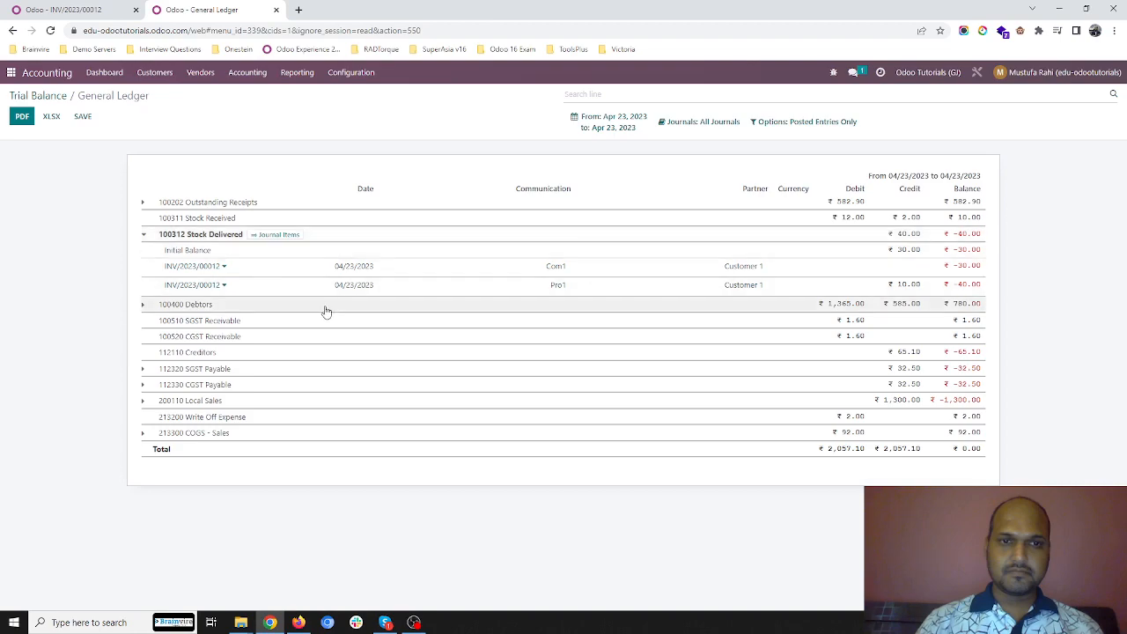
pyautogui.click(143, 303)
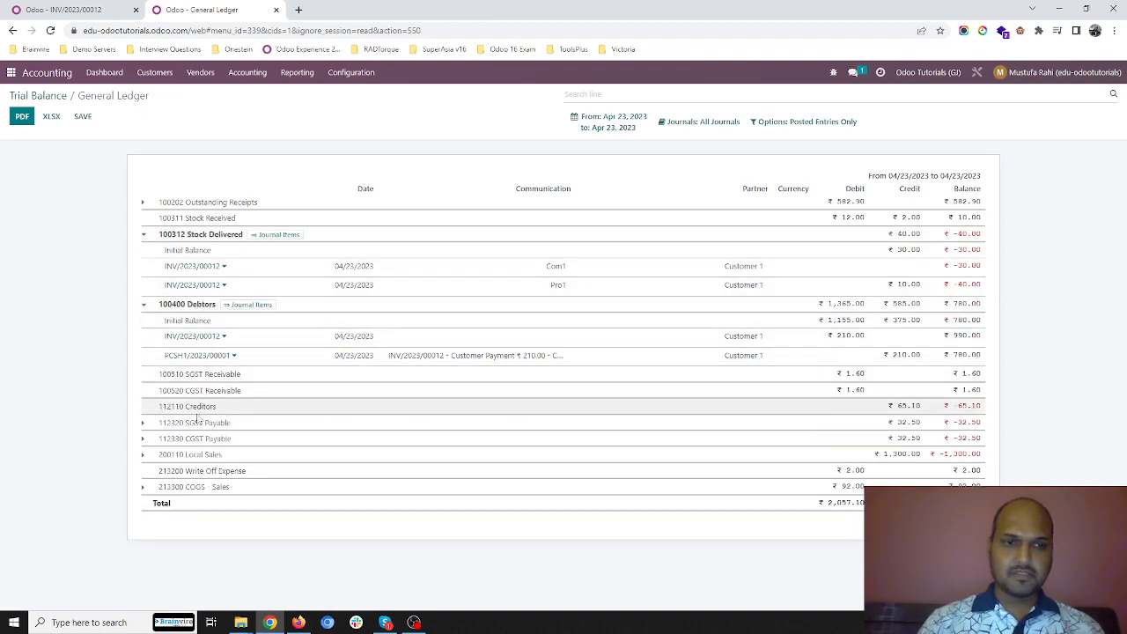
pyautogui.moveTo(215, 455)
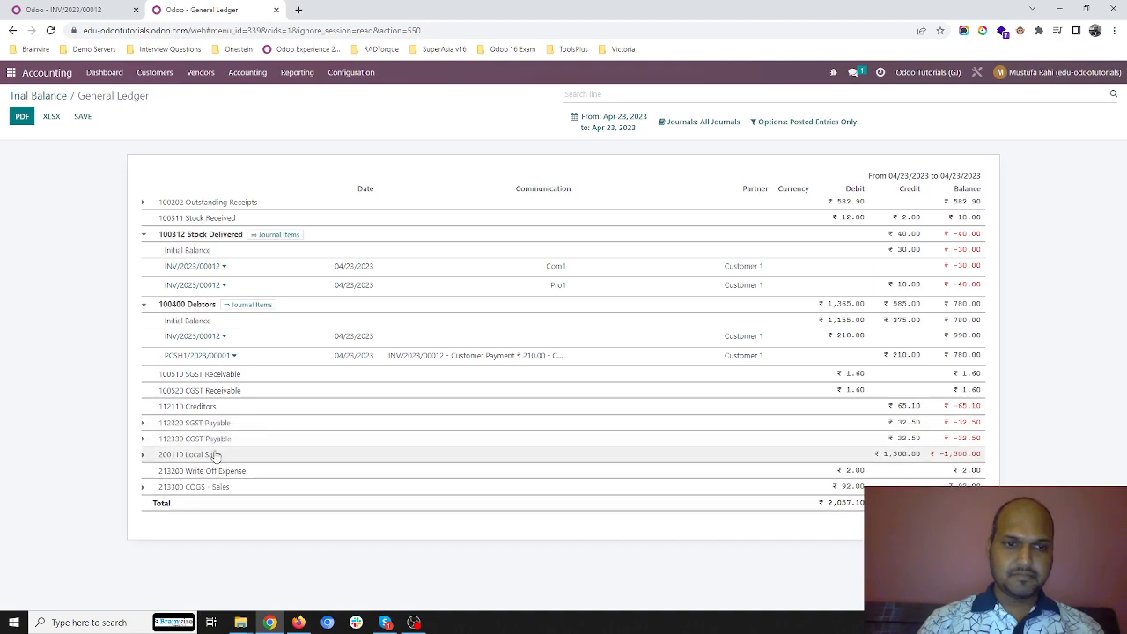
pyautogui.click(143, 454)
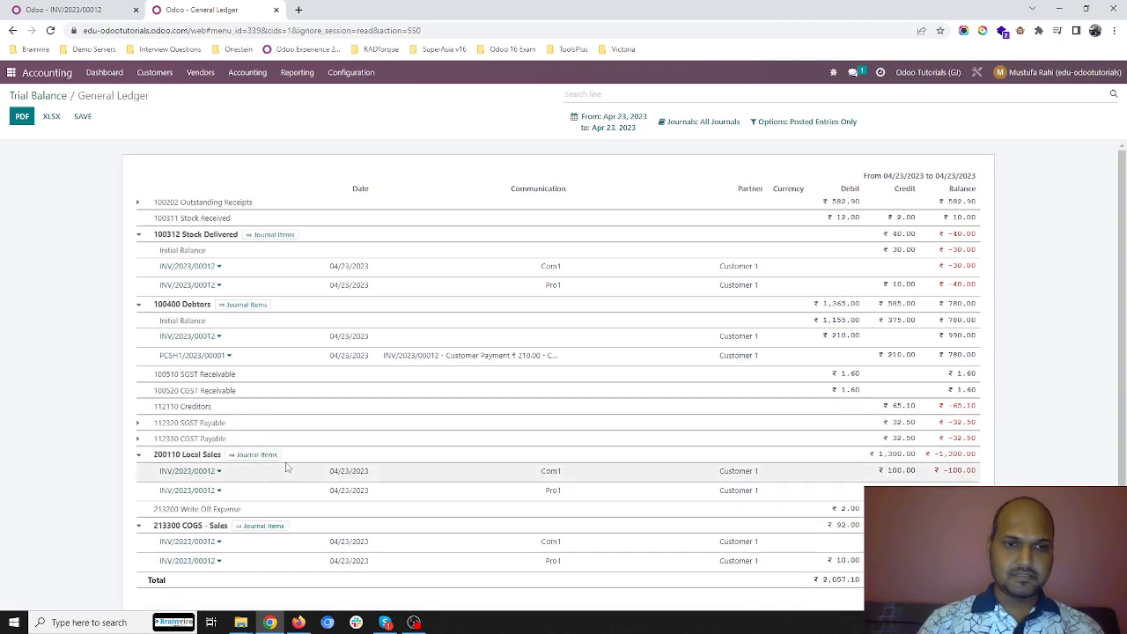
pyautogui.scroll(-3)
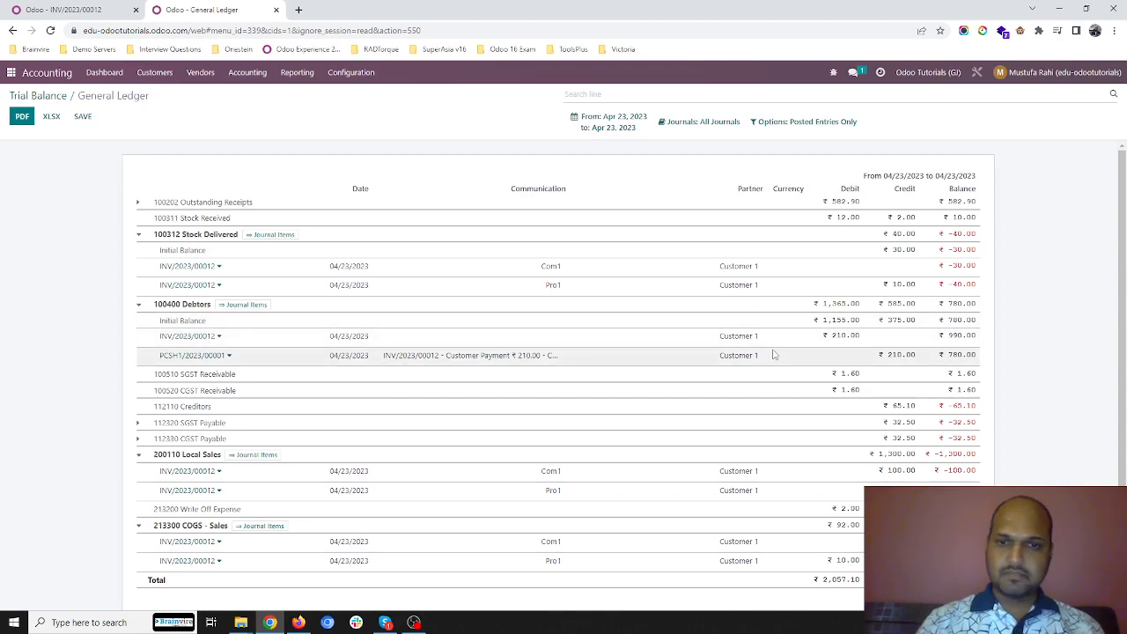
pyautogui.moveTo(620, 370)
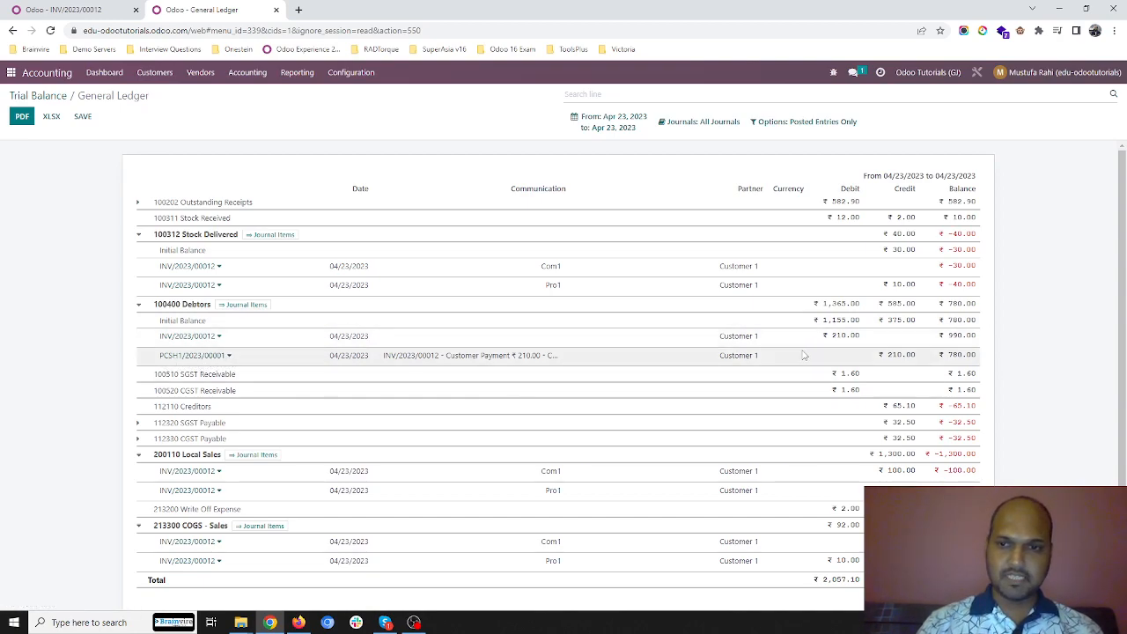
pyautogui.scroll(-3)
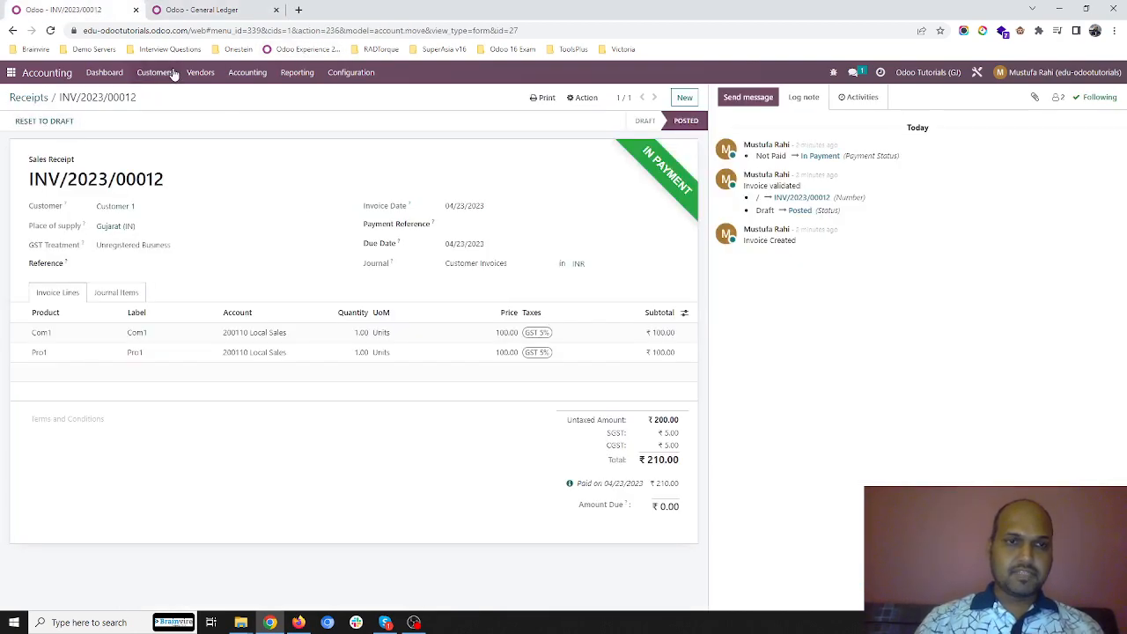
# - Update Com1's on-hand quantity in Inventory to a counted 10 units
pyautogui.click(11, 73)
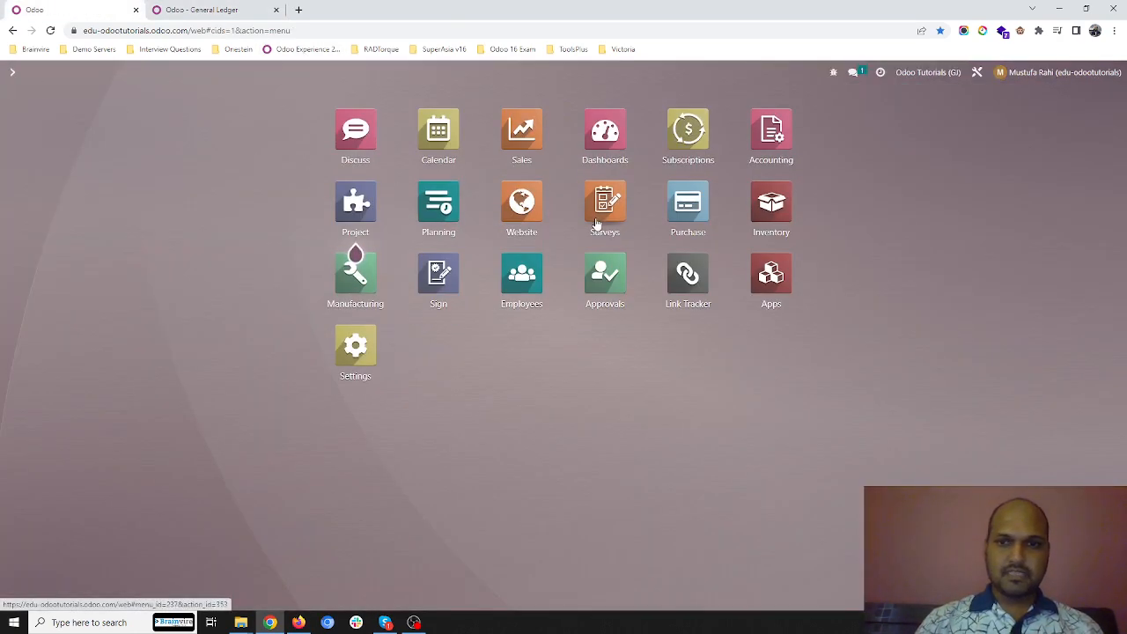
pyautogui.click(771, 201)
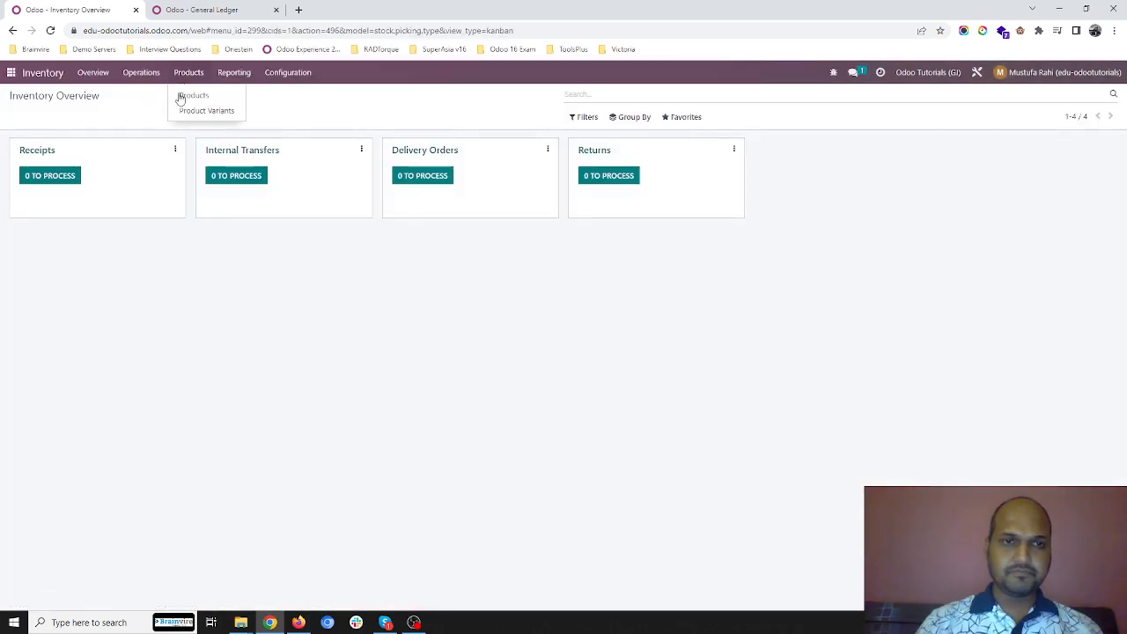
pyautogui.click(193, 95)
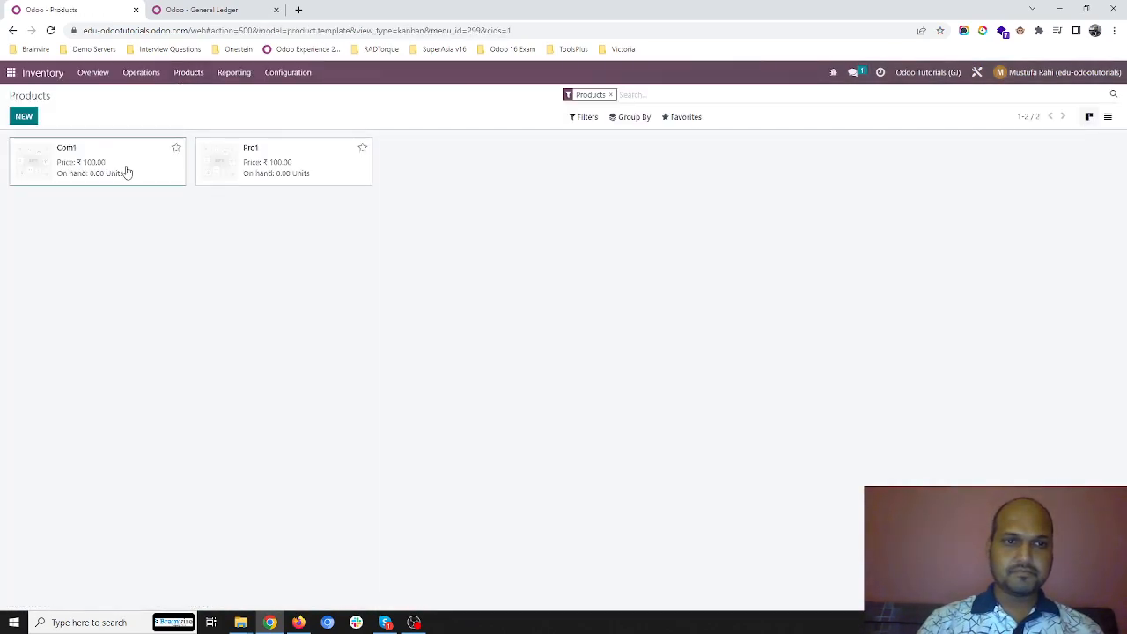
pyautogui.click(96, 162)
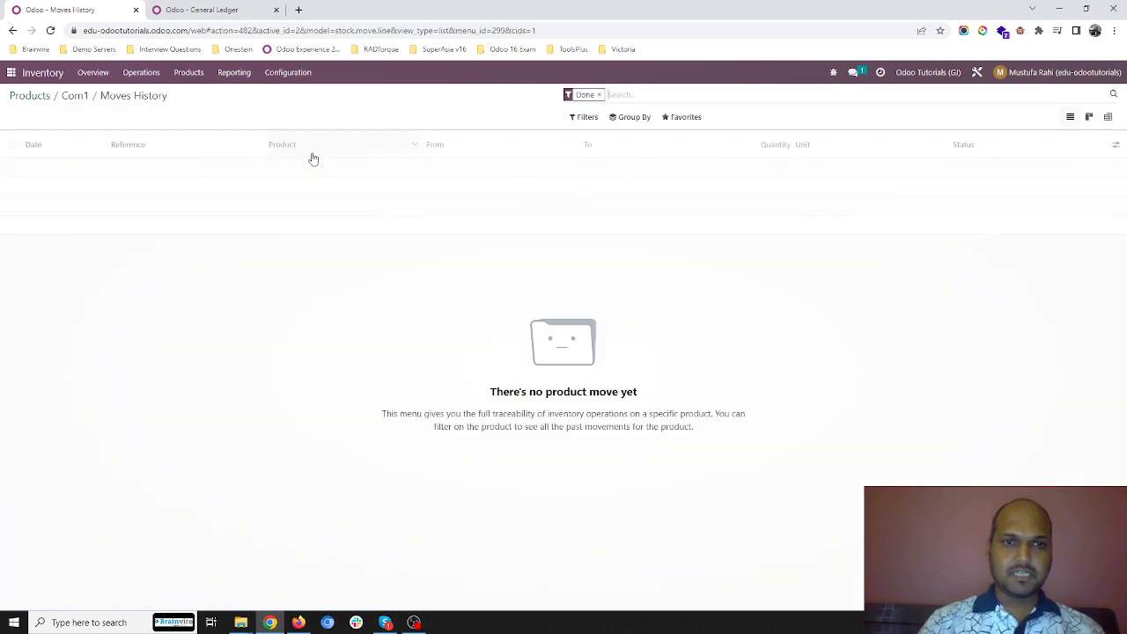
pyautogui.click(599, 95)
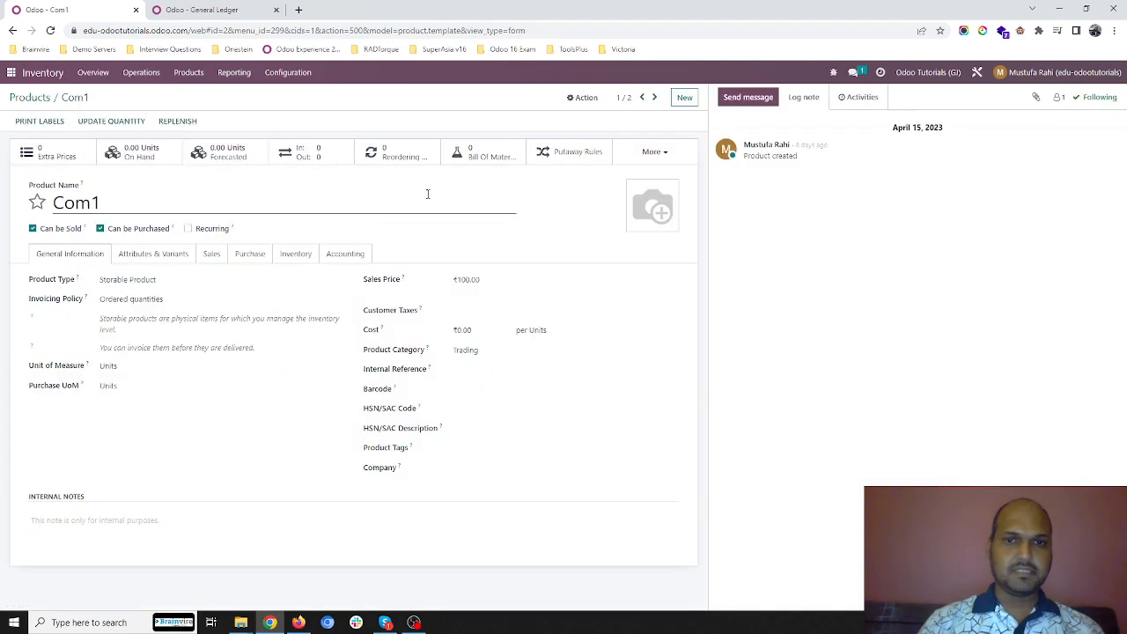
pyautogui.click(654, 152)
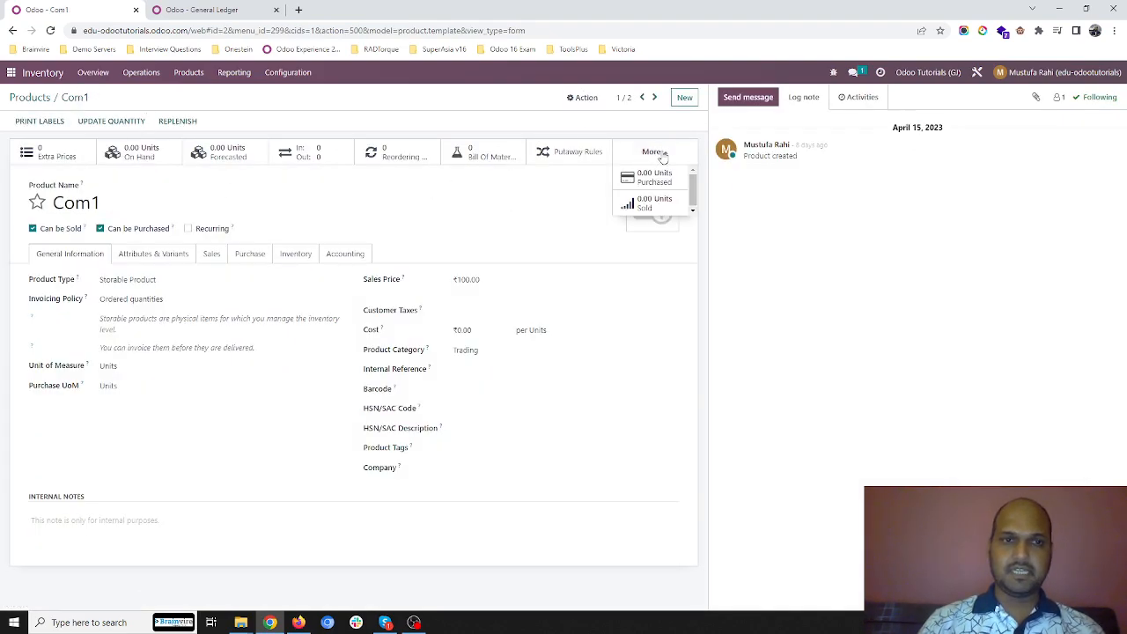
pyautogui.click(651, 152)
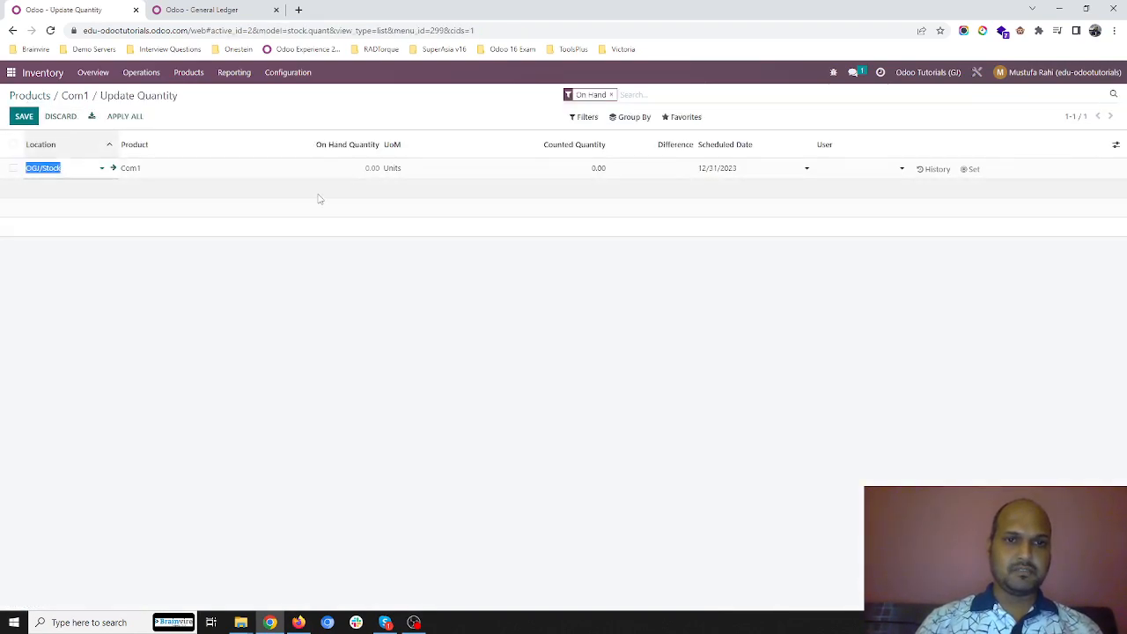
pyautogui.click(598, 169)
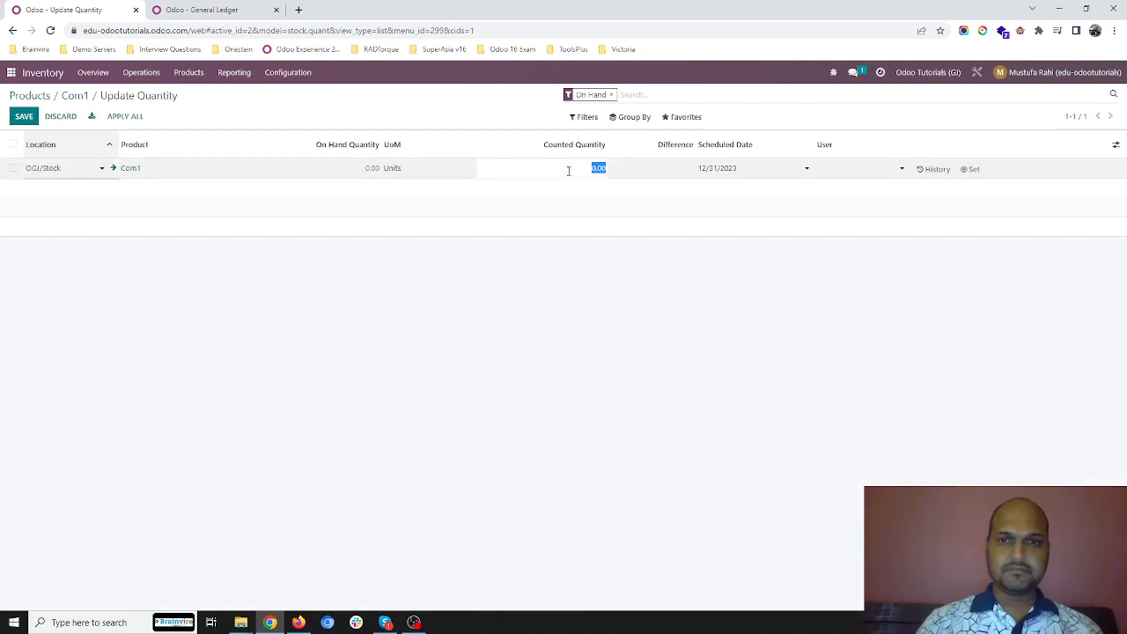
pyautogui.write('10')
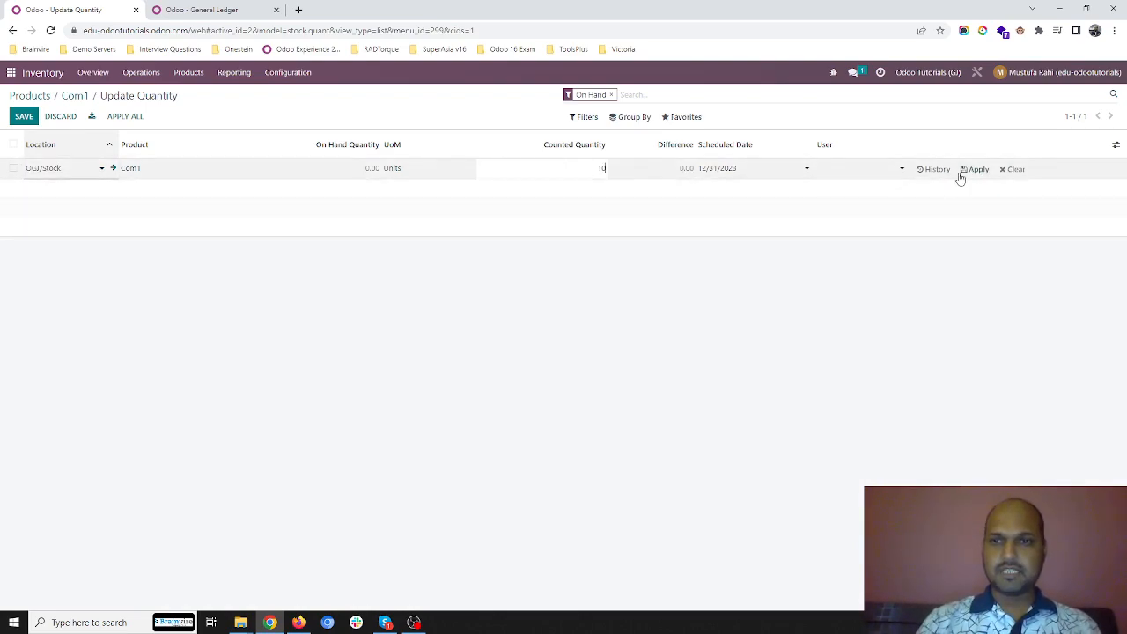
pyautogui.click(978, 169)
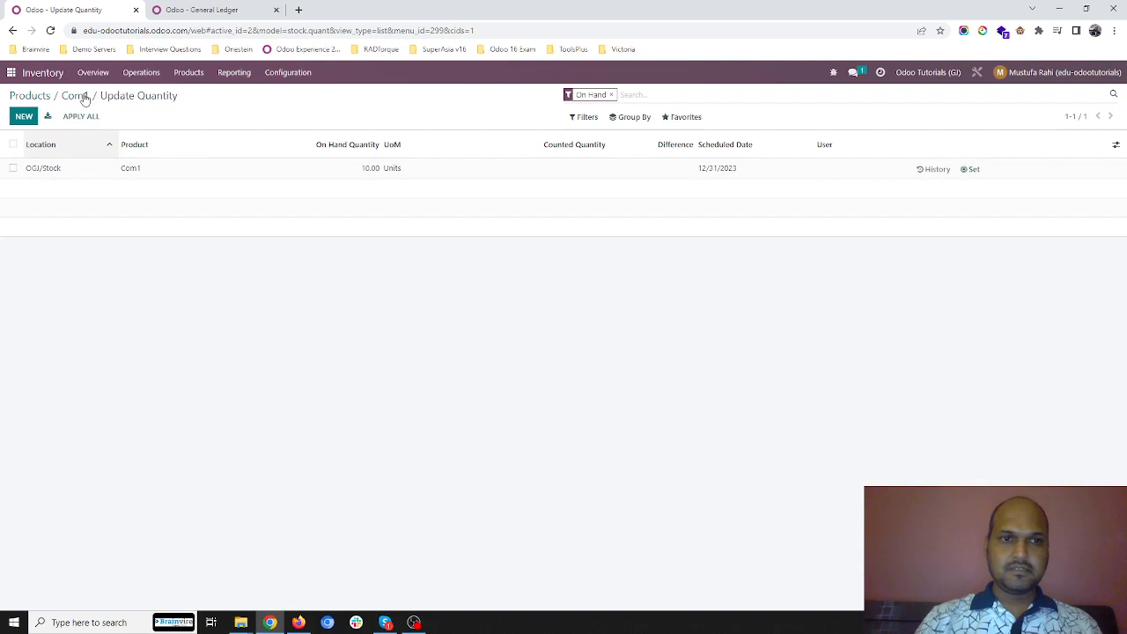
# - Update Pro1's on-hand quantity to 10 units and return to the apps overview
pyautogui.click(30, 95)
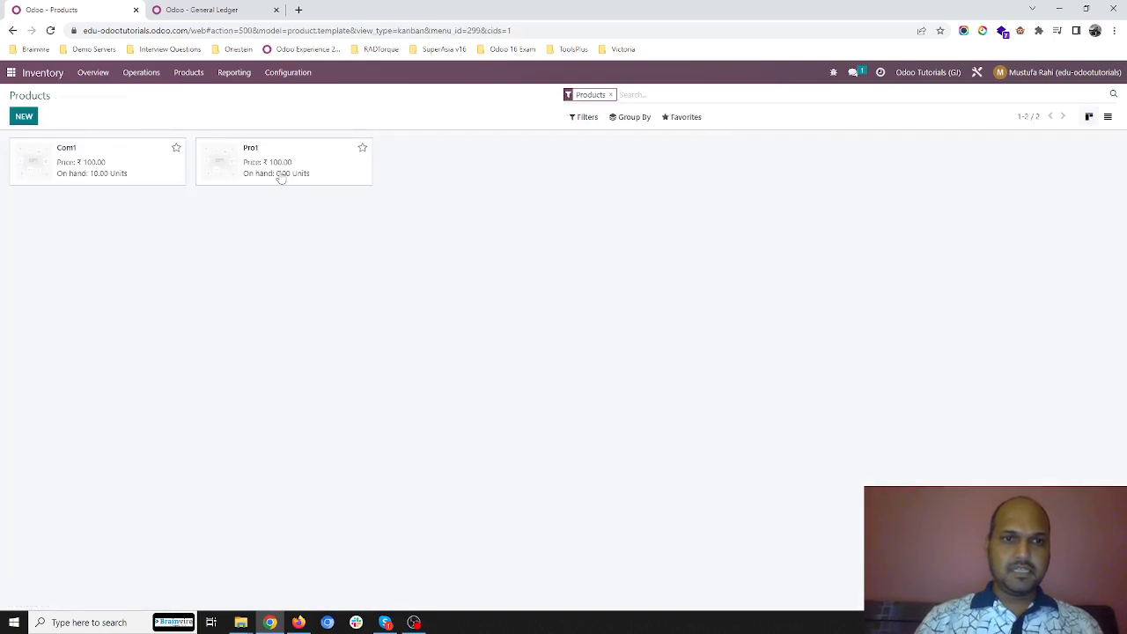
pyautogui.click(283, 162)
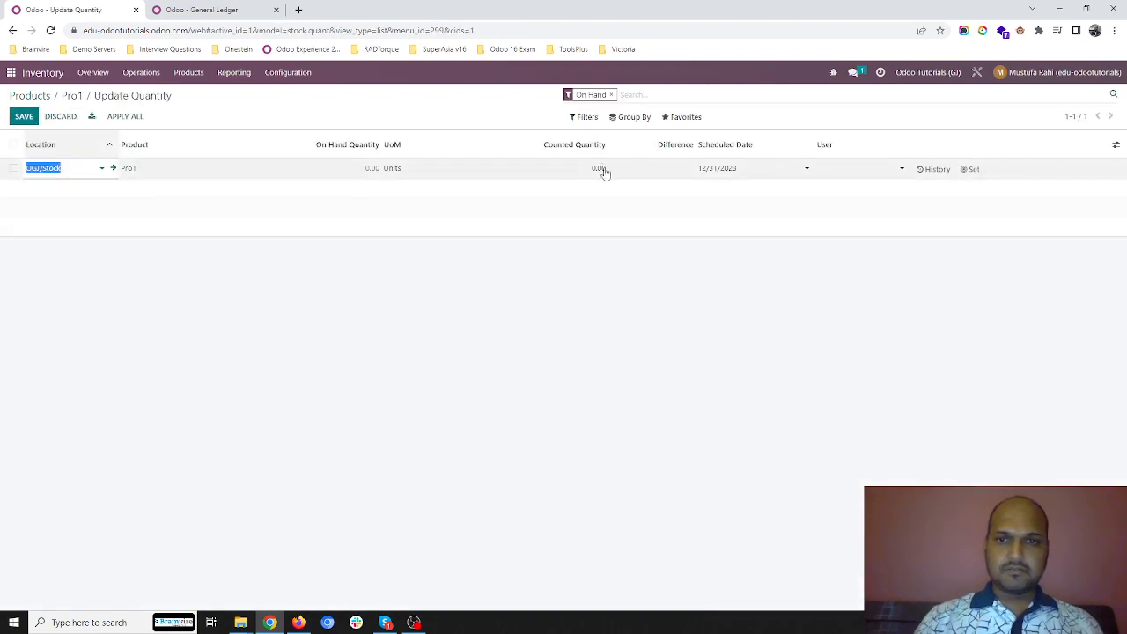
pyautogui.write('10')
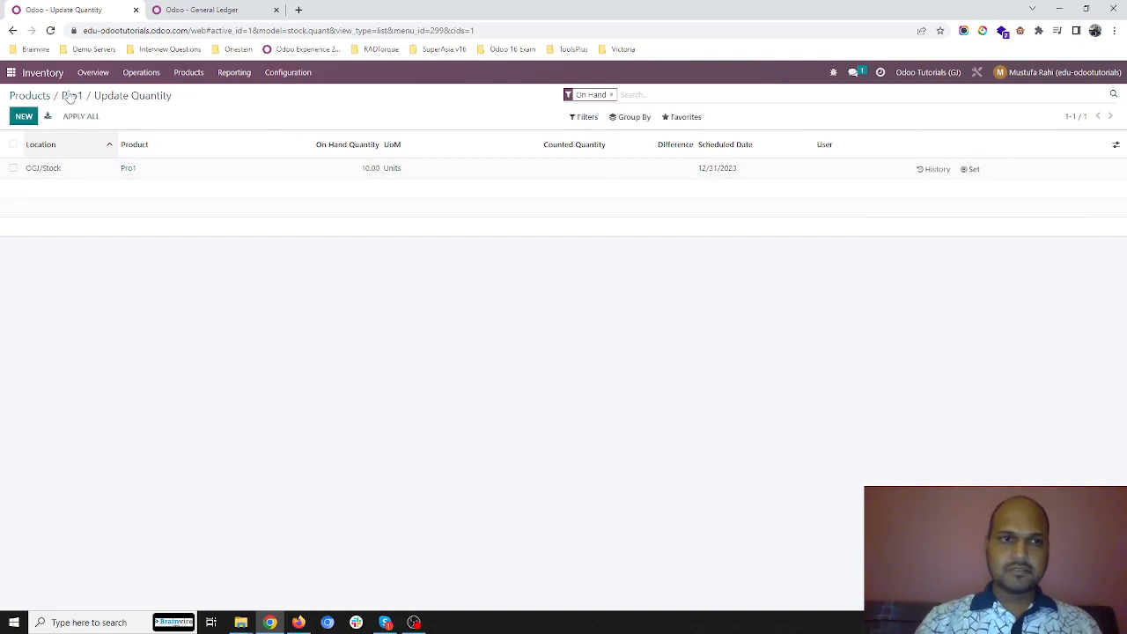
pyautogui.click(71, 96)
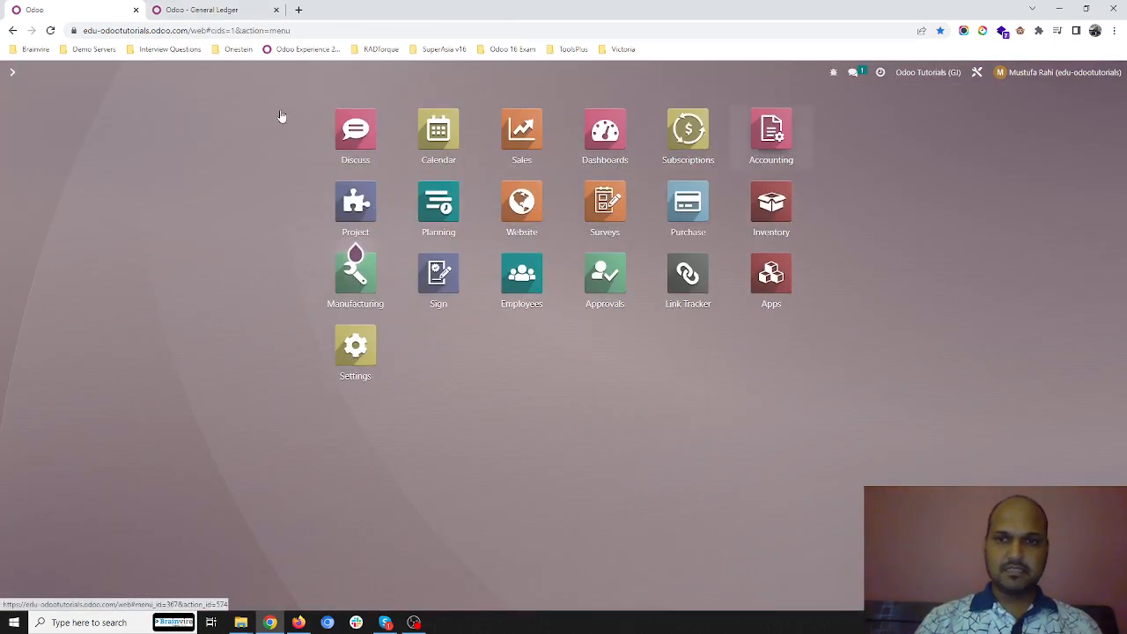
# - Add Com1 and Pro1 lines at 200.00 to Customer 2's receipt and confirm it as INV/2023/00013
pyautogui.click(772, 130)
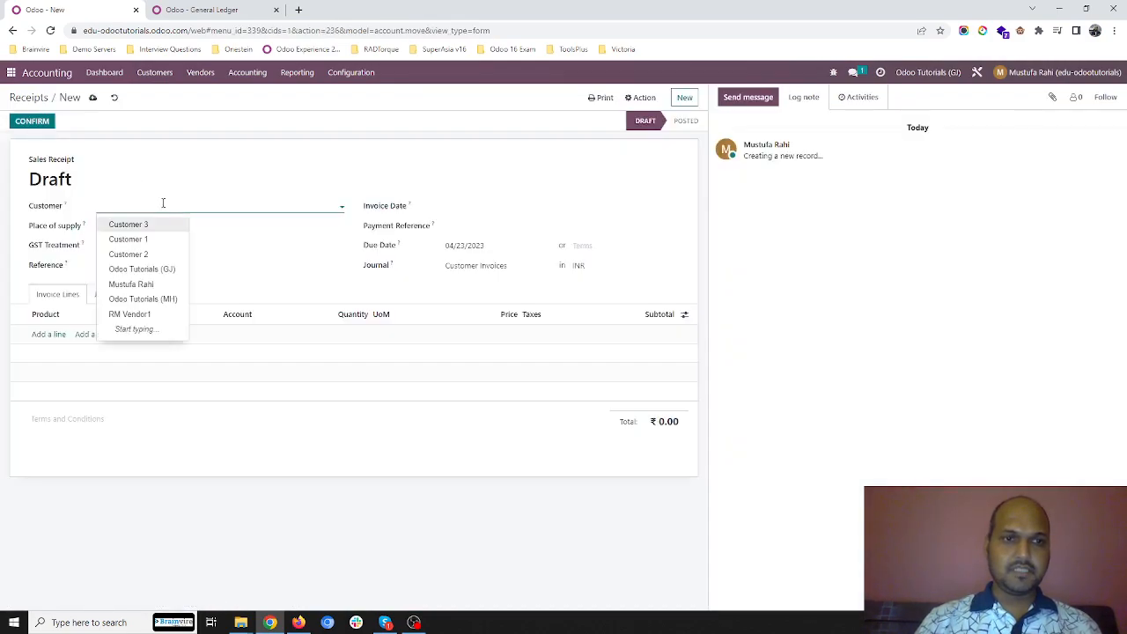
pyautogui.click(128, 254)
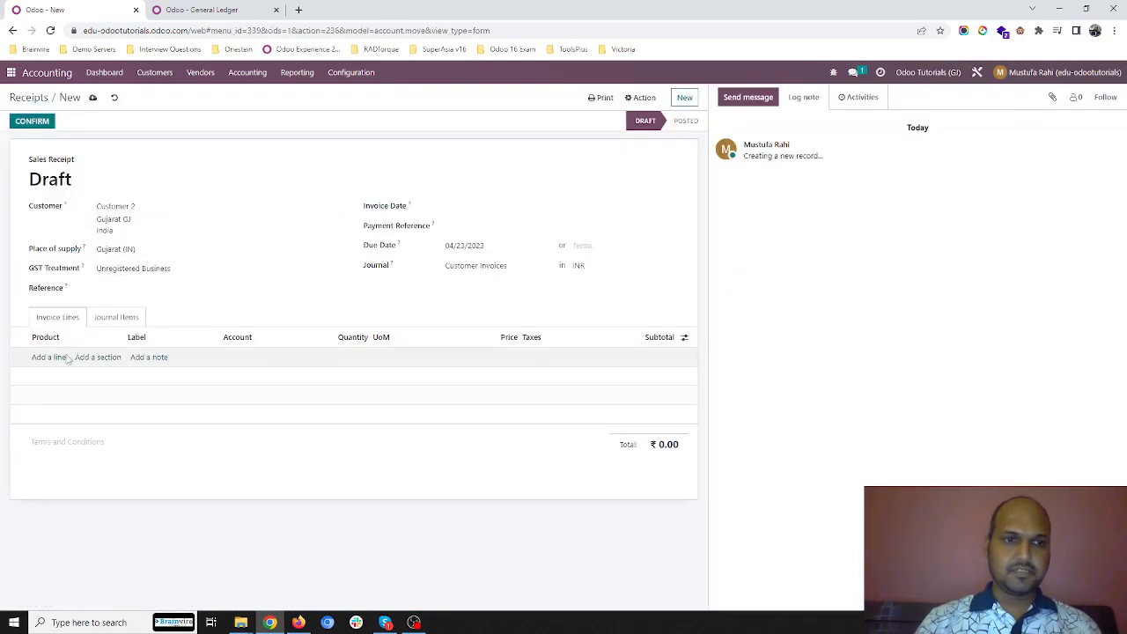
pyautogui.click(47, 356)
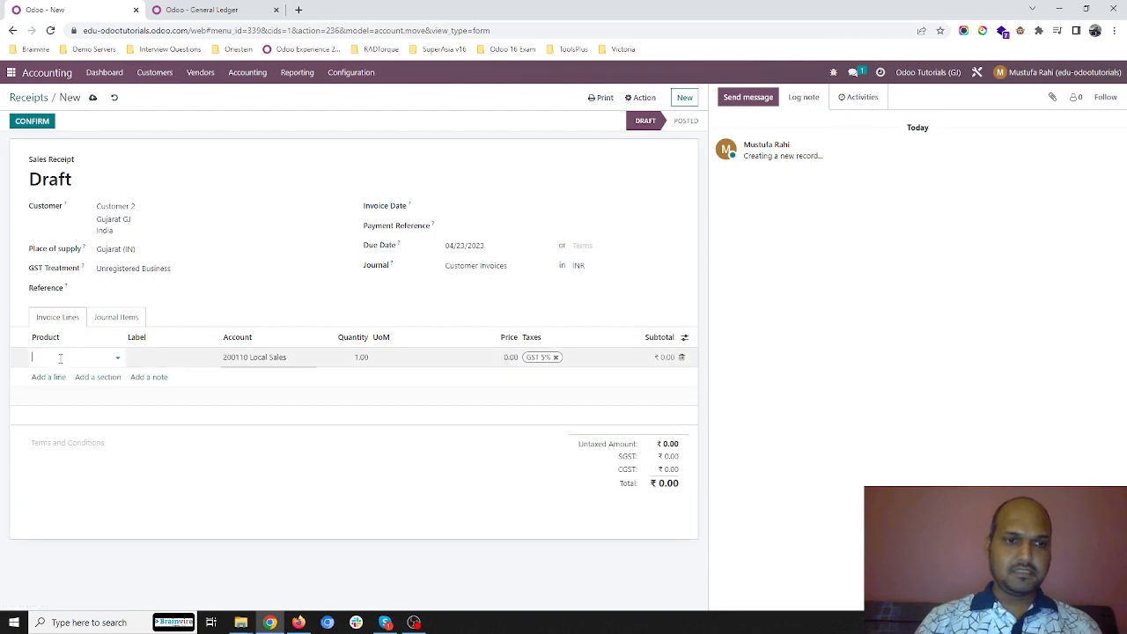
pyautogui.write('Com1')
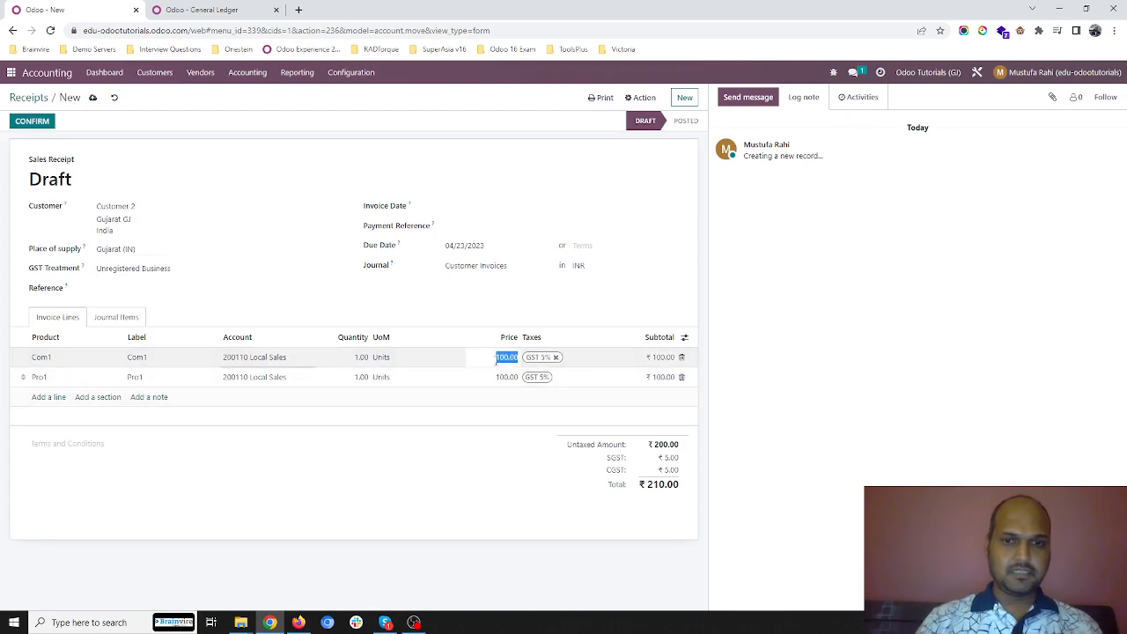
pyautogui.write('200.00')
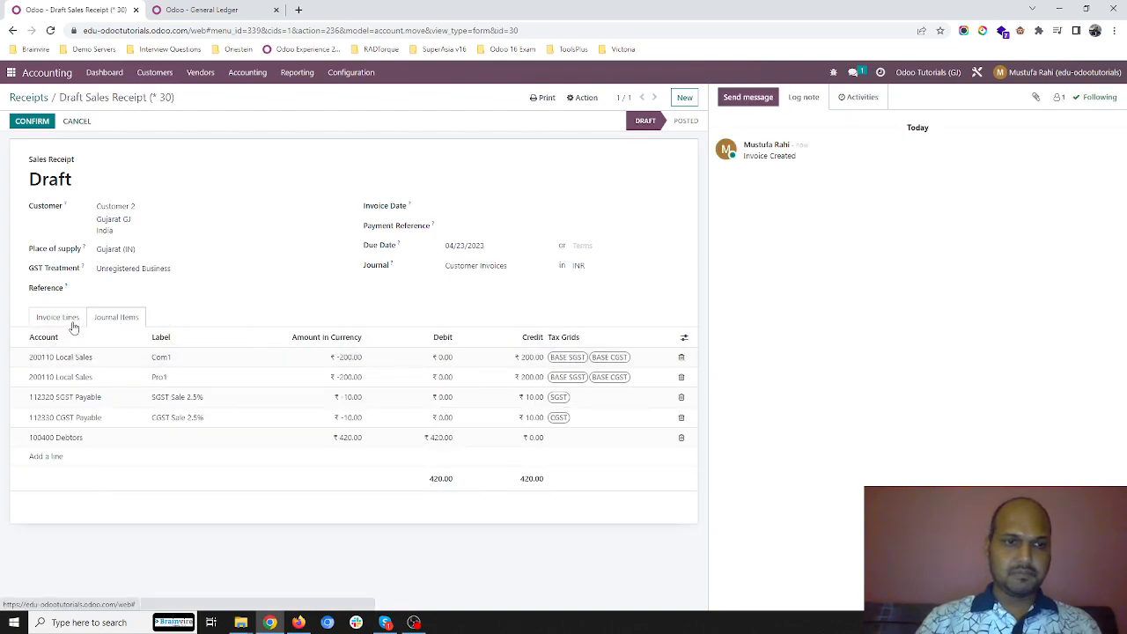
pyautogui.moveTo(31, 120)
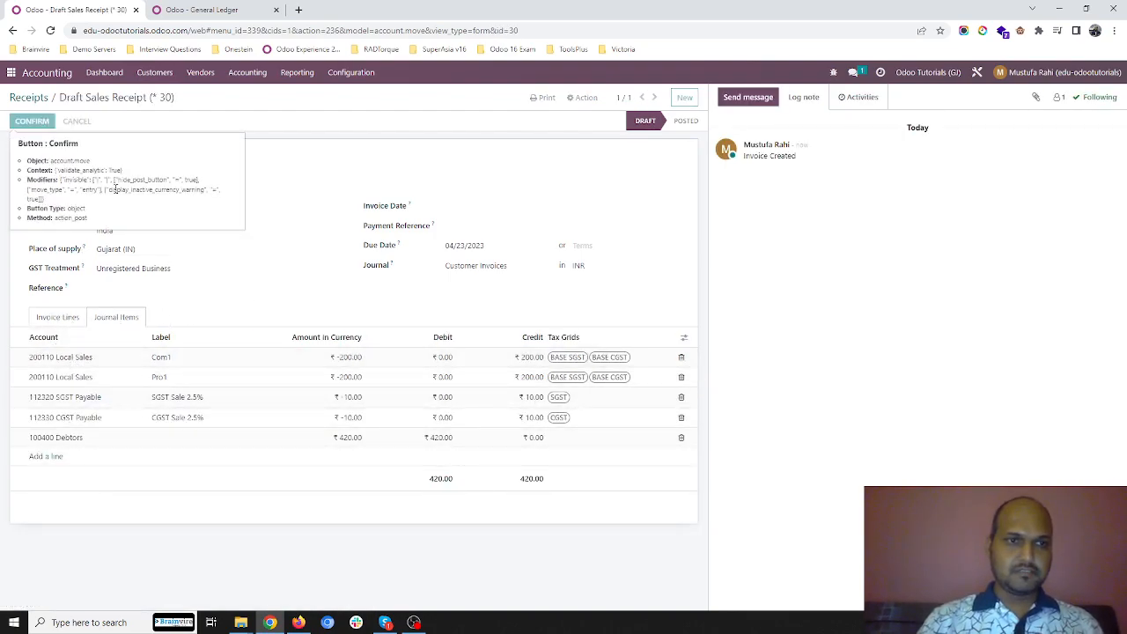
pyautogui.click(32, 120)
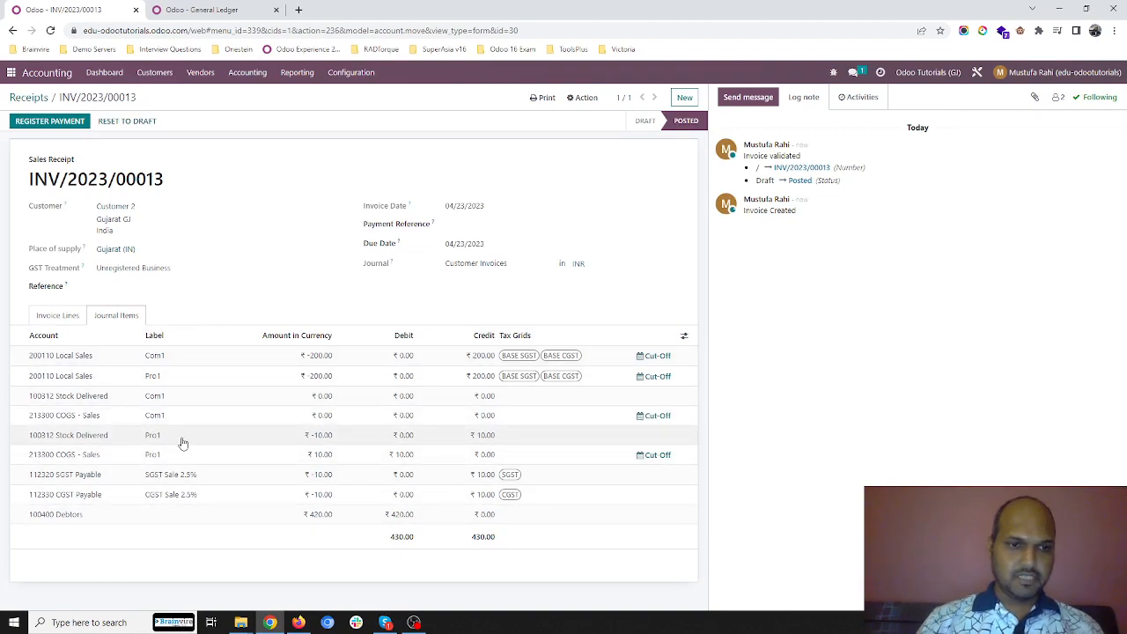
pyautogui.moveTo(405, 394)
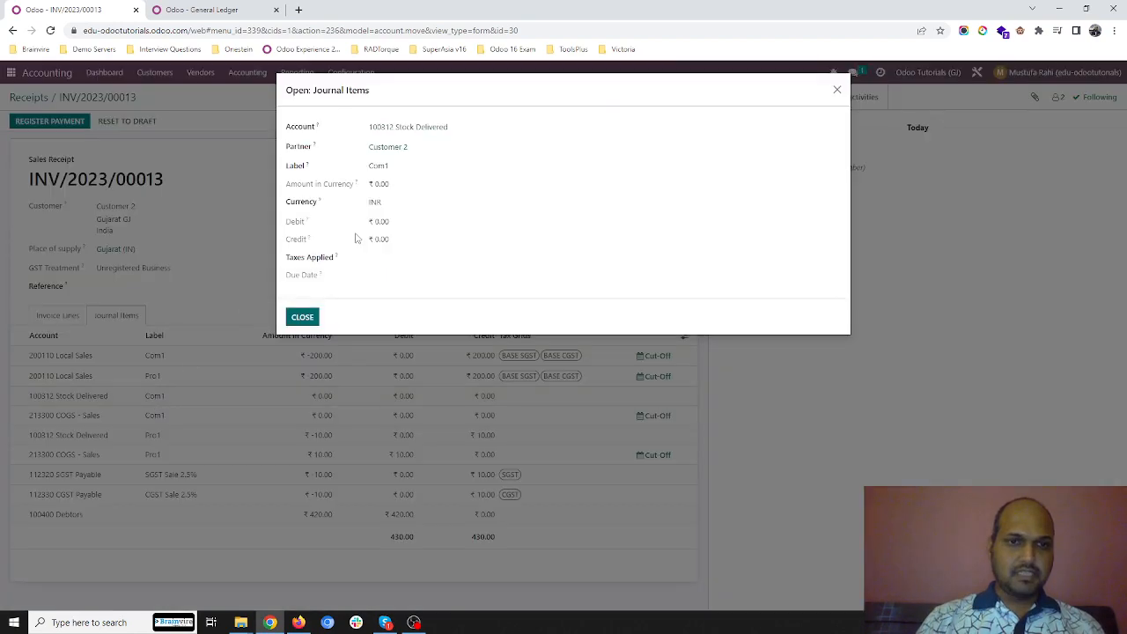
pyautogui.moveTo(391, 158)
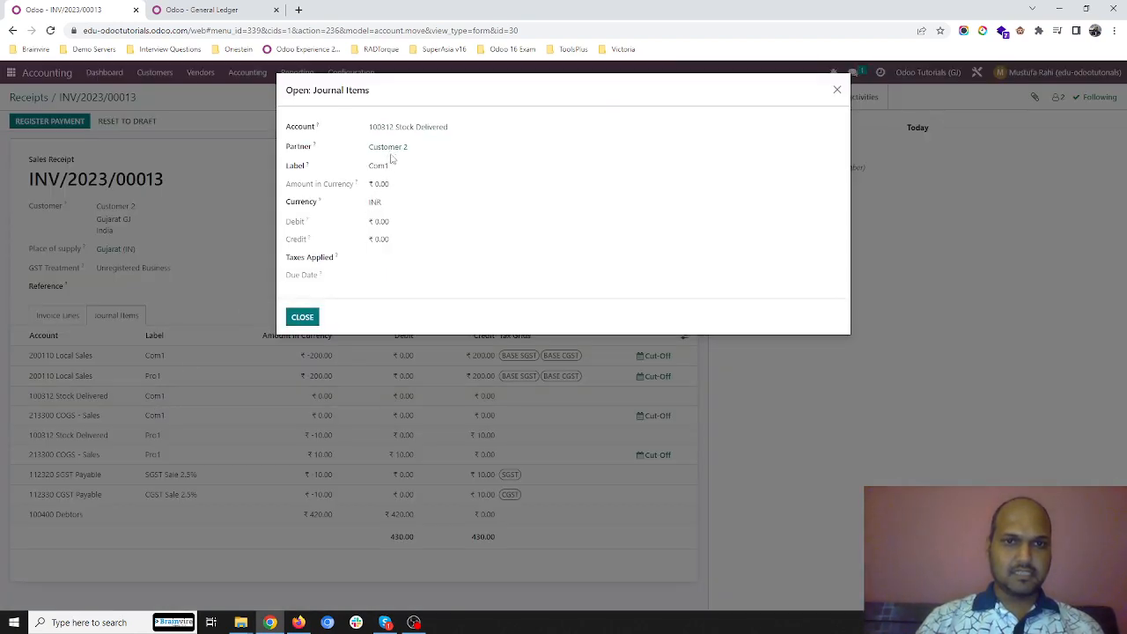
# - Review and close the zero-amount Stock Delivered journal item for Com1
pyautogui.click(303, 317)
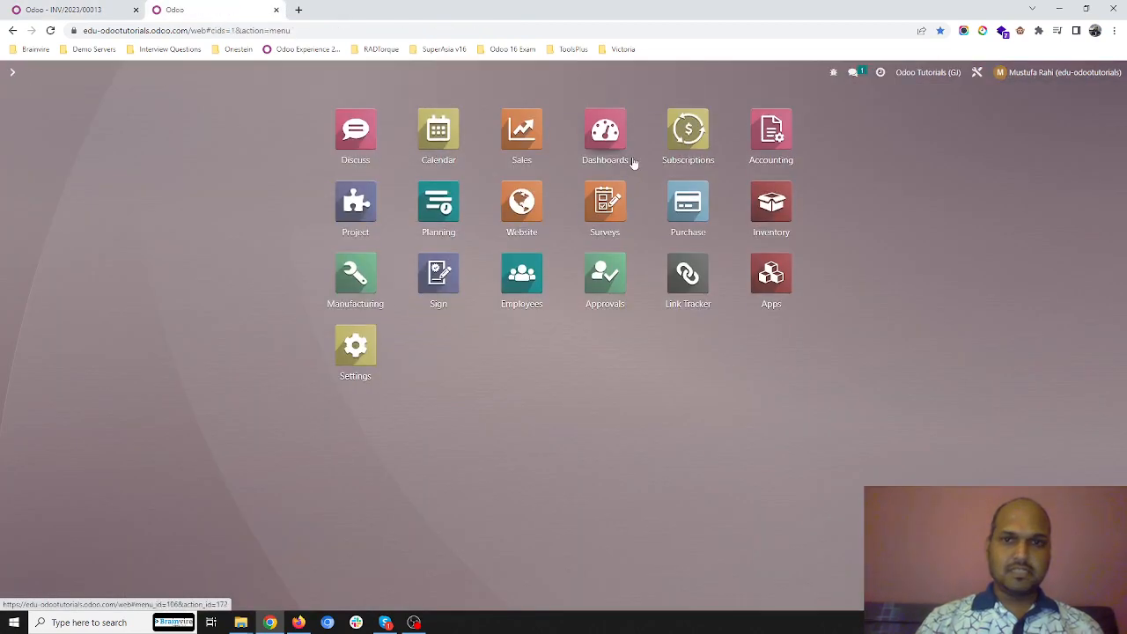
# - Review Com1's Inventory tab and enter 10.00 in its Cost field
pyautogui.click(772, 208)
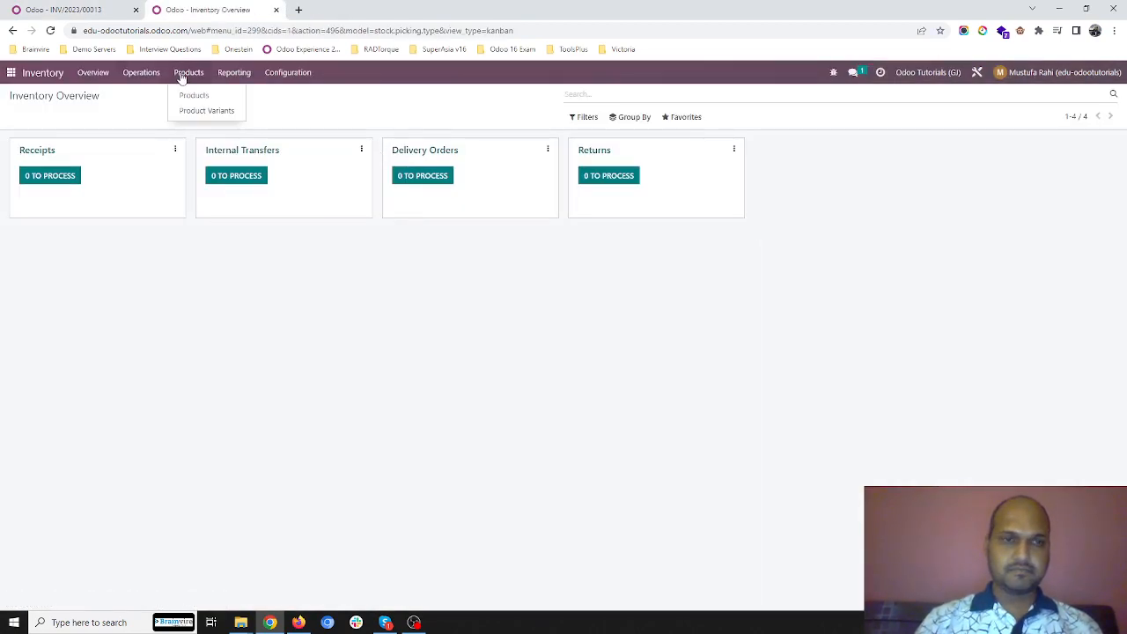
pyautogui.click(194, 95)
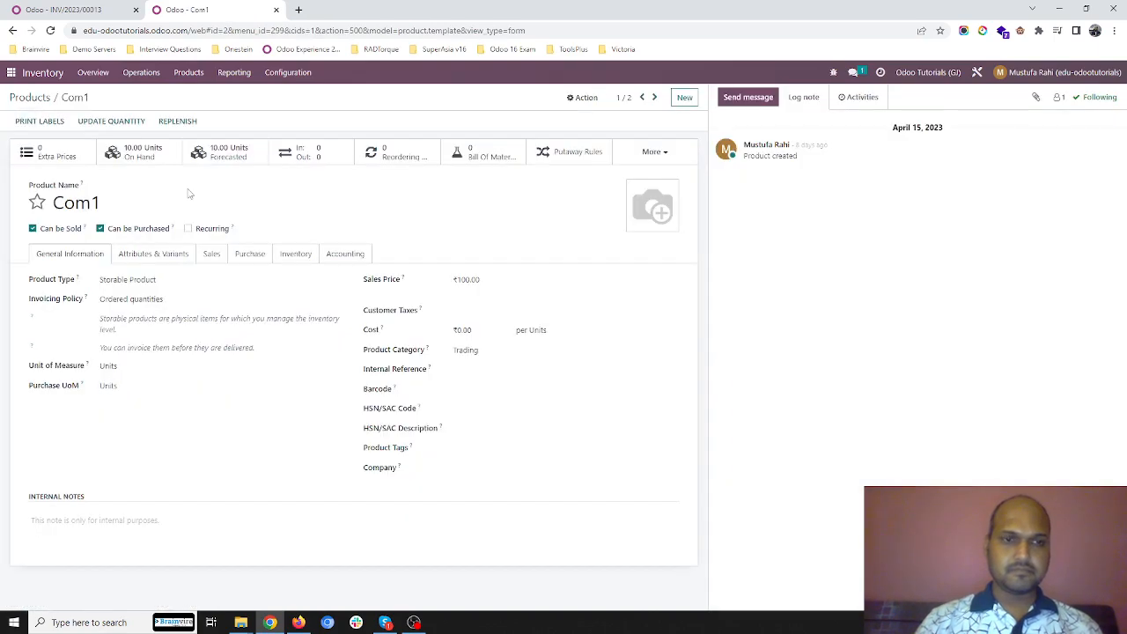
pyautogui.click(296, 254)
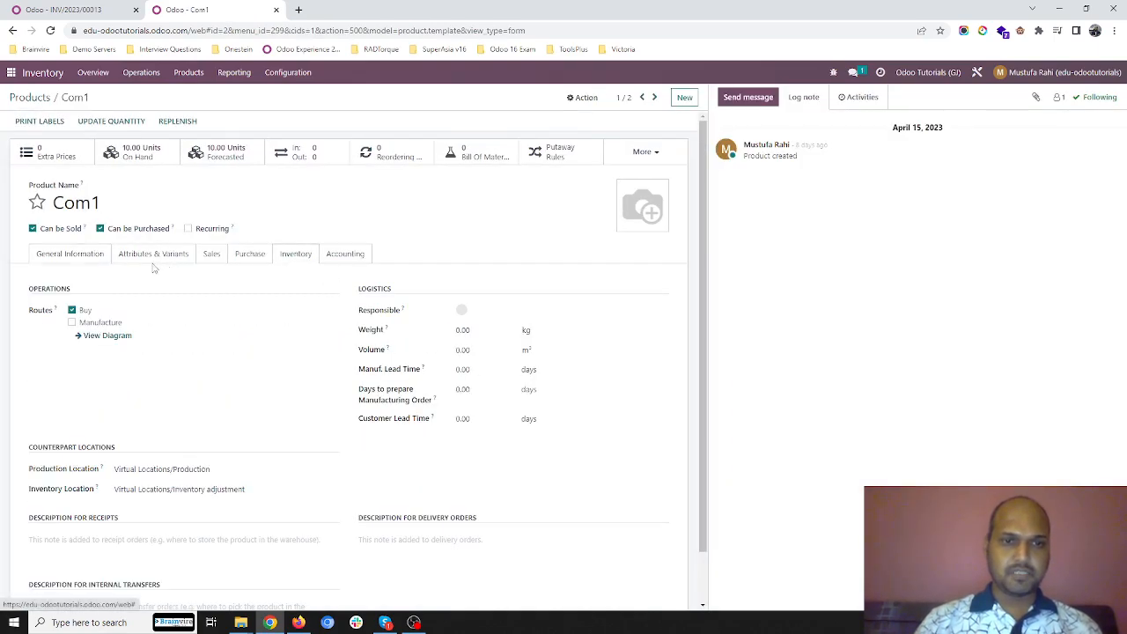
pyautogui.click(70, 254)
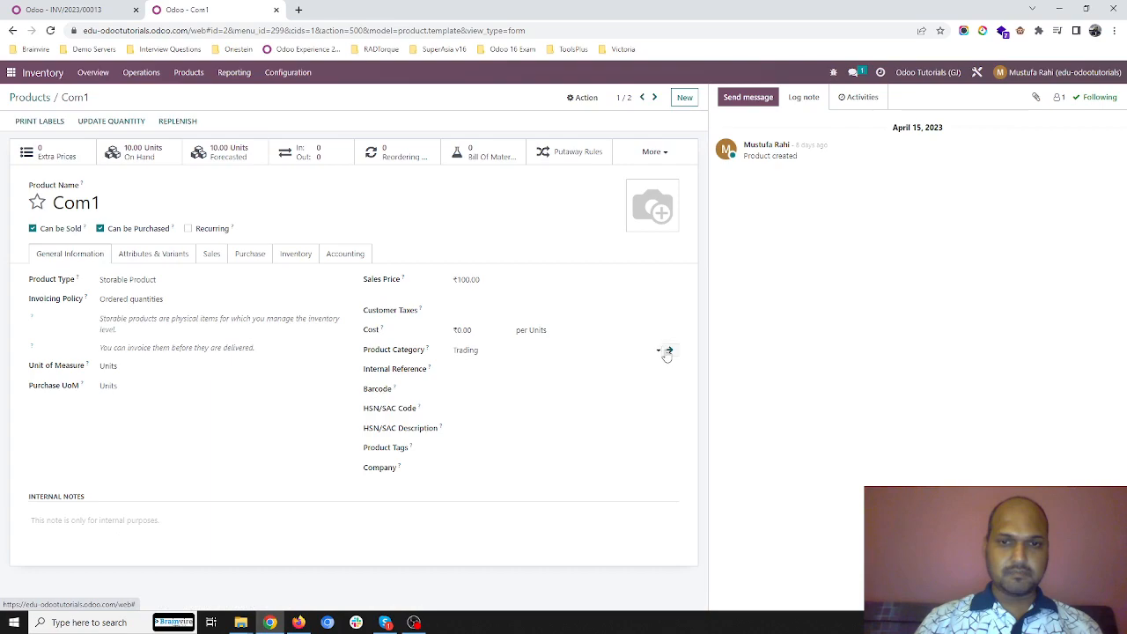
pyautogui.click(670, 351)
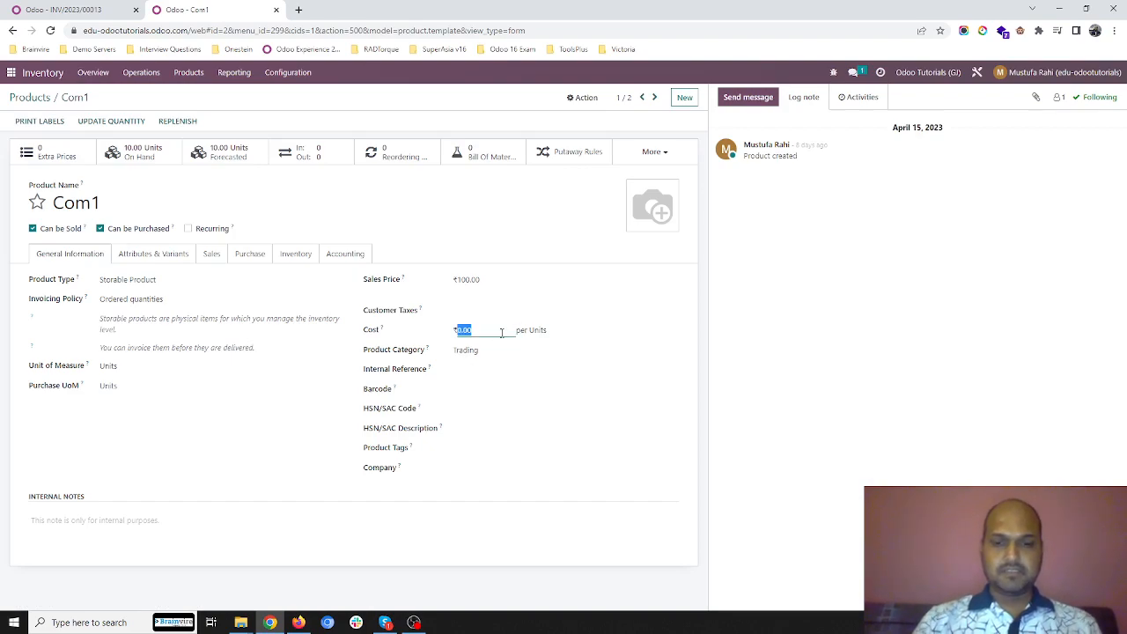
pyautogui.write('10.00')
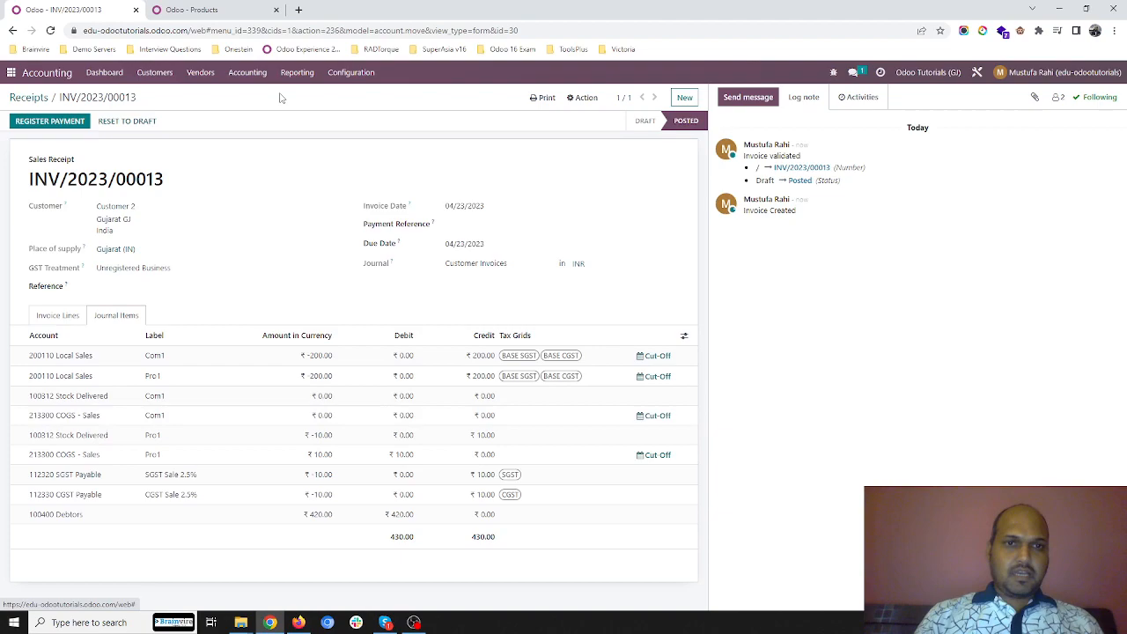
pyautogui.click(190, 10)
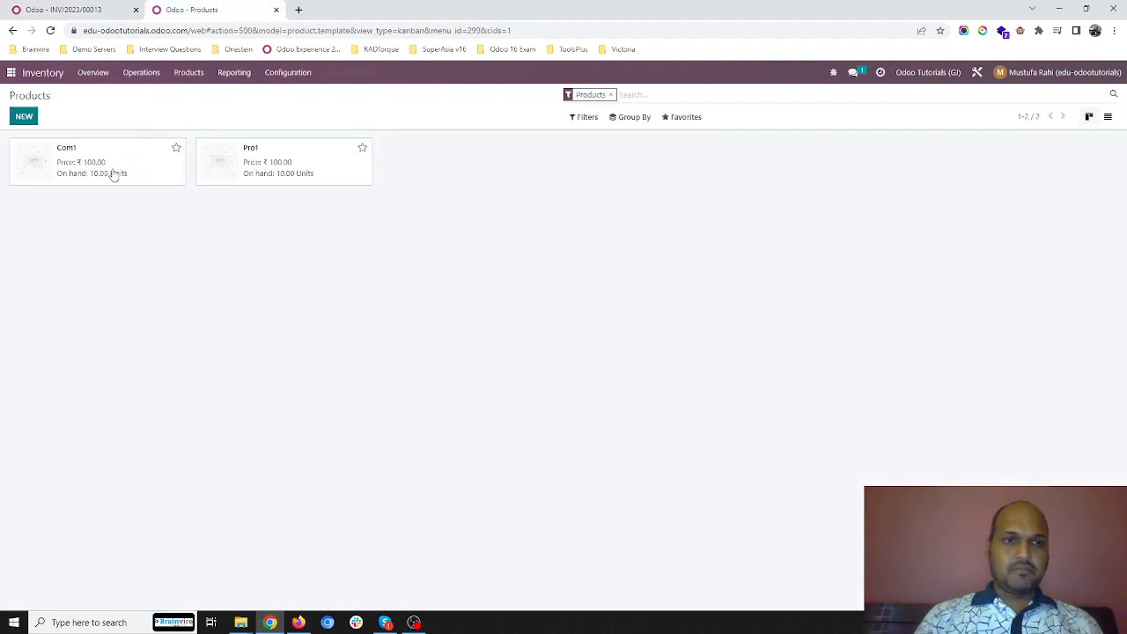
pyautogui.click(97, 162)
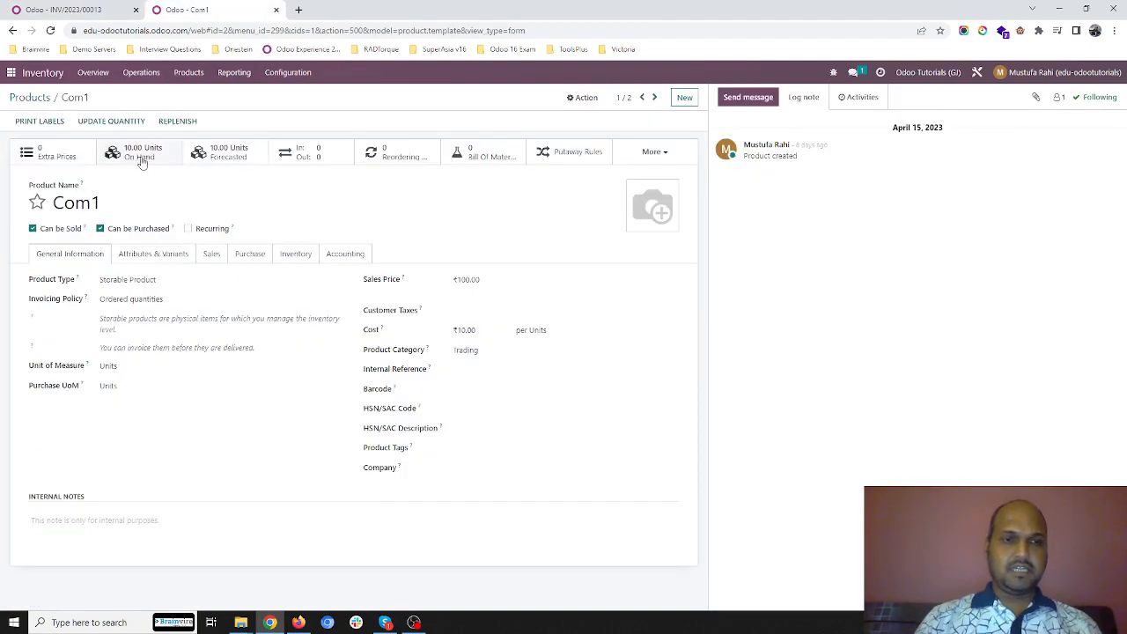
pyautogui.click(141, 151)
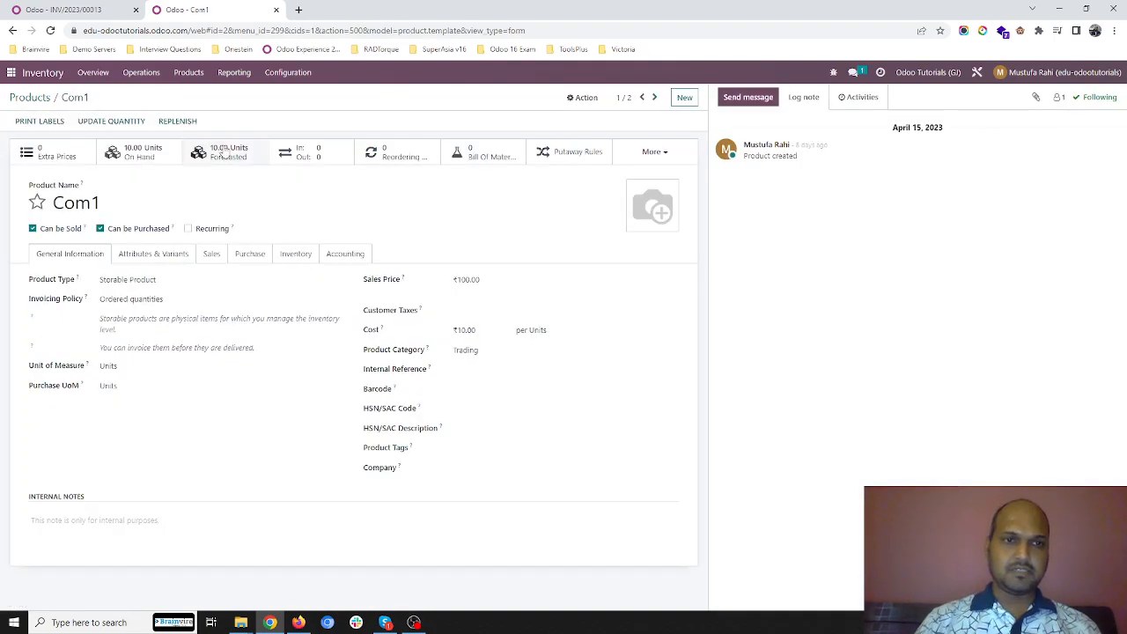
pyautogui.click(344, 202)
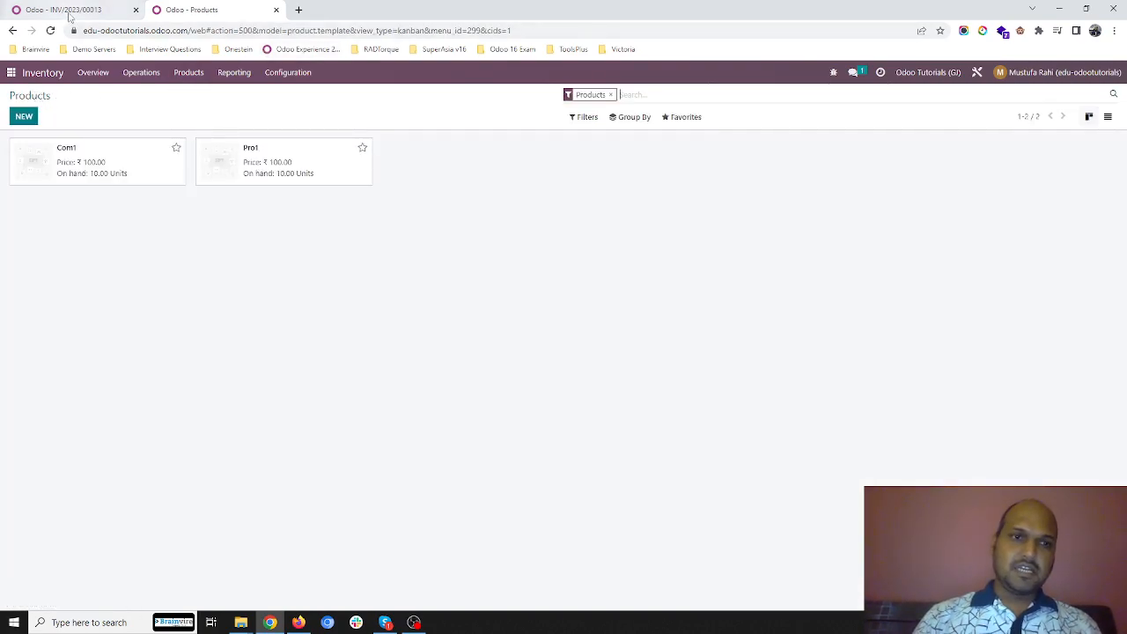
pyautogui.click(62, 11)
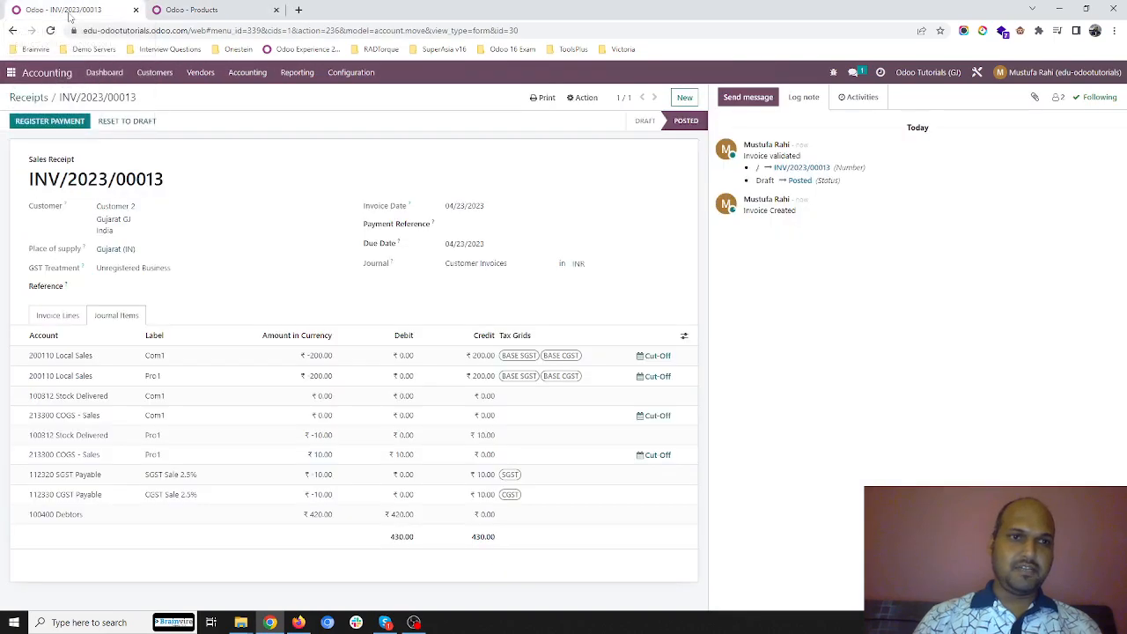
# - Show the General Ledger report filtered to the custom date 23 April 2023
pyautogui.click(296, 73)
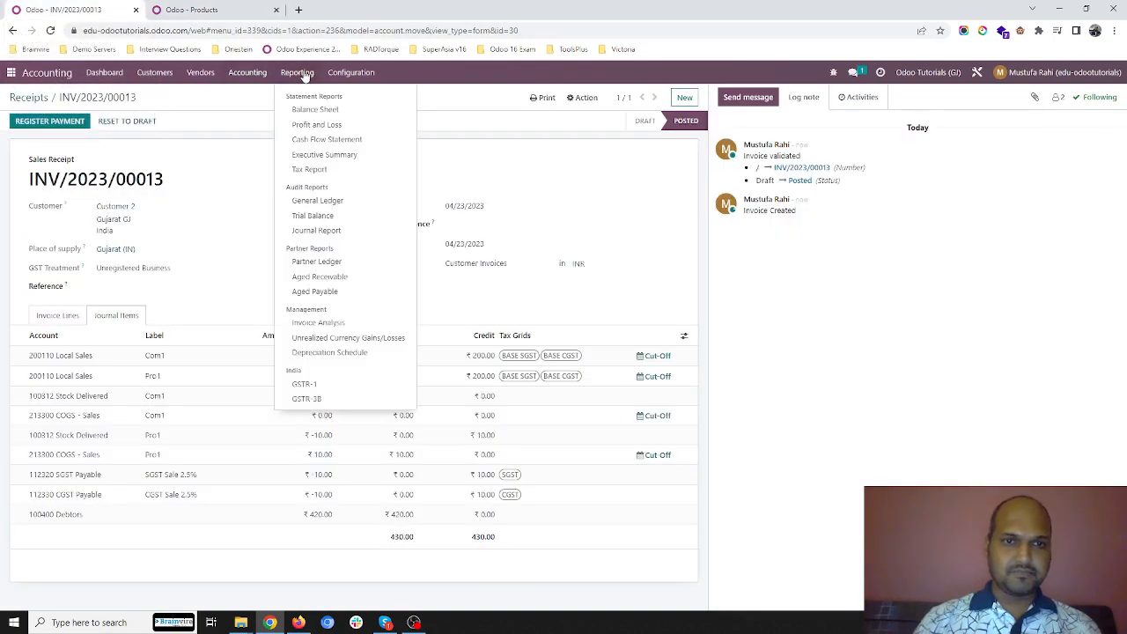
pyautogui.moveTo(333, 215)
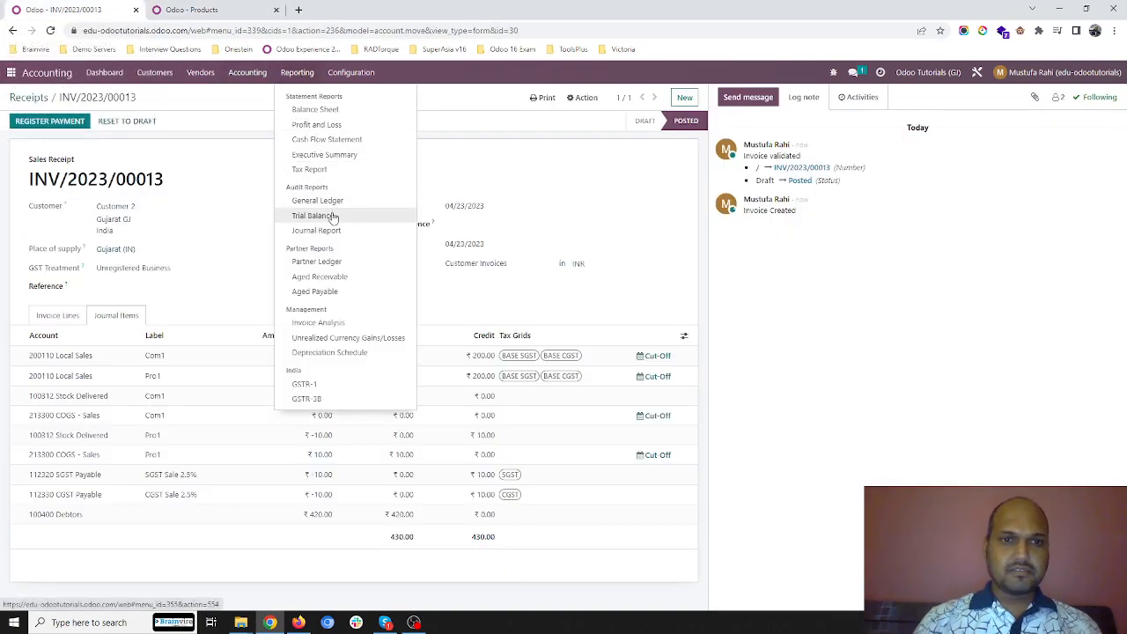
pyautogui.click(315, 215)
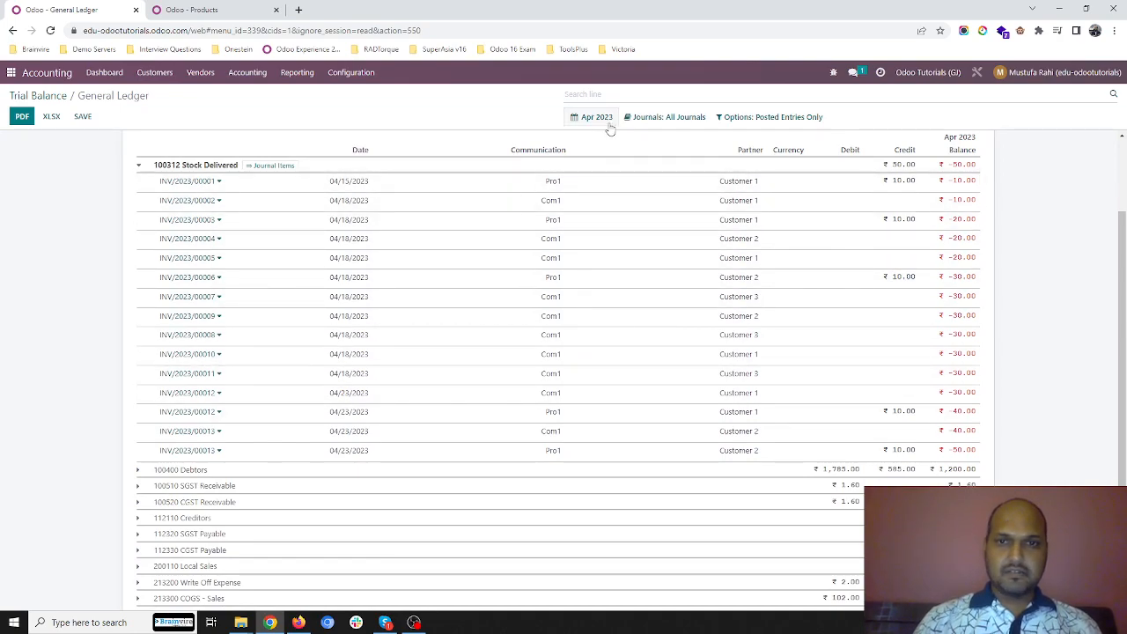
pyautogui.click(595, 116)
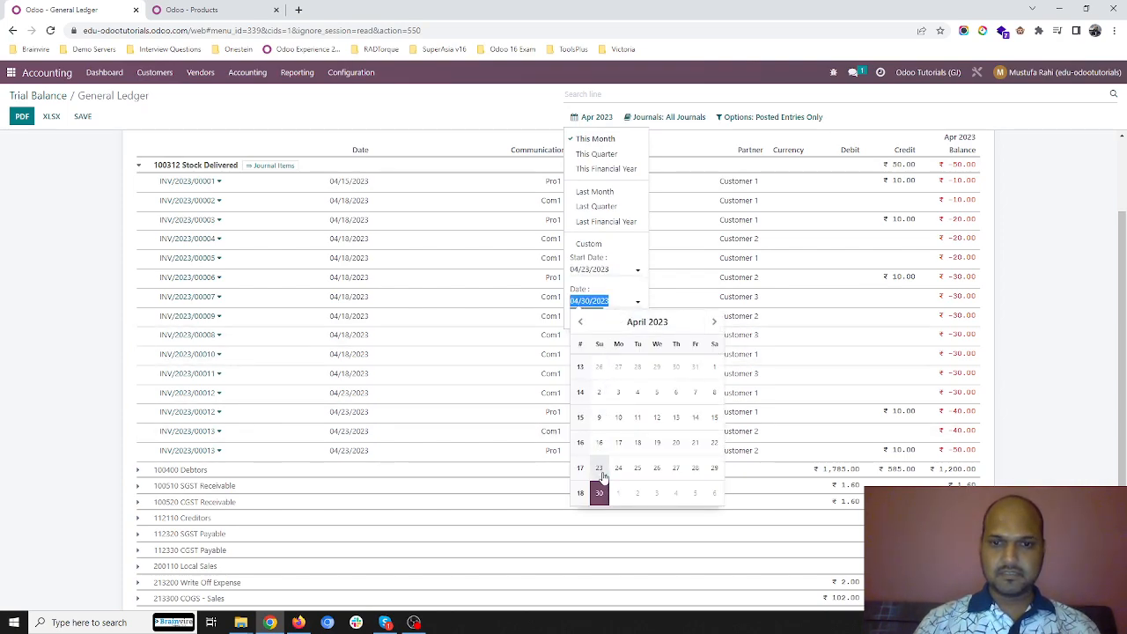
pyautogui.click(599, 469)
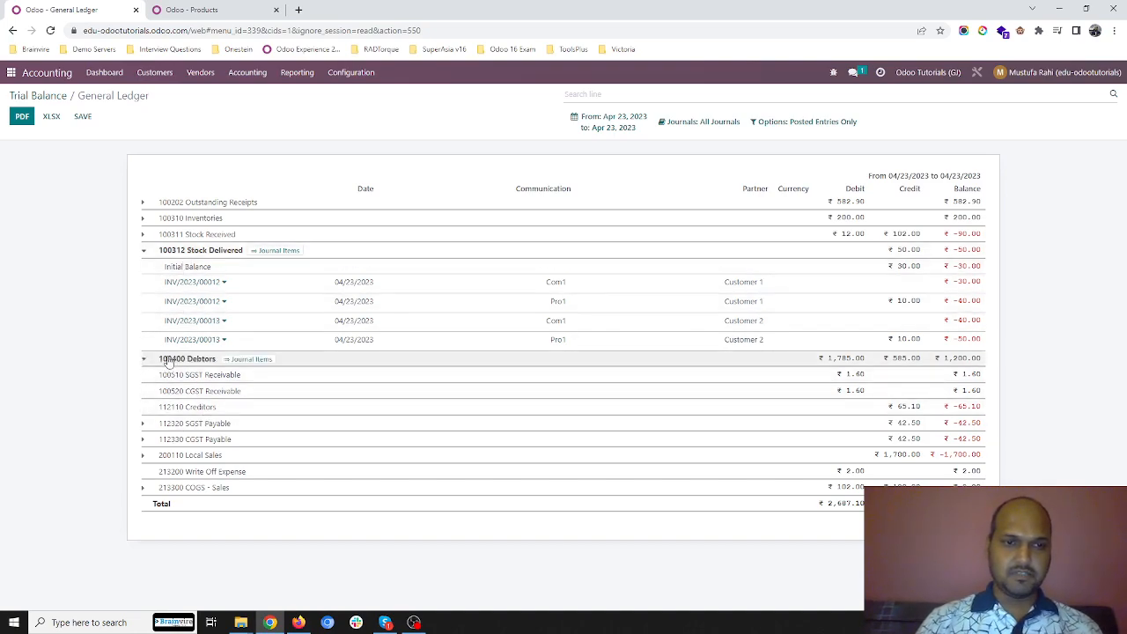
# - Unfold the Debtors and 213300 COGS - Sales accounts to reveal their journal lines
pyautogui.click(142, 359)
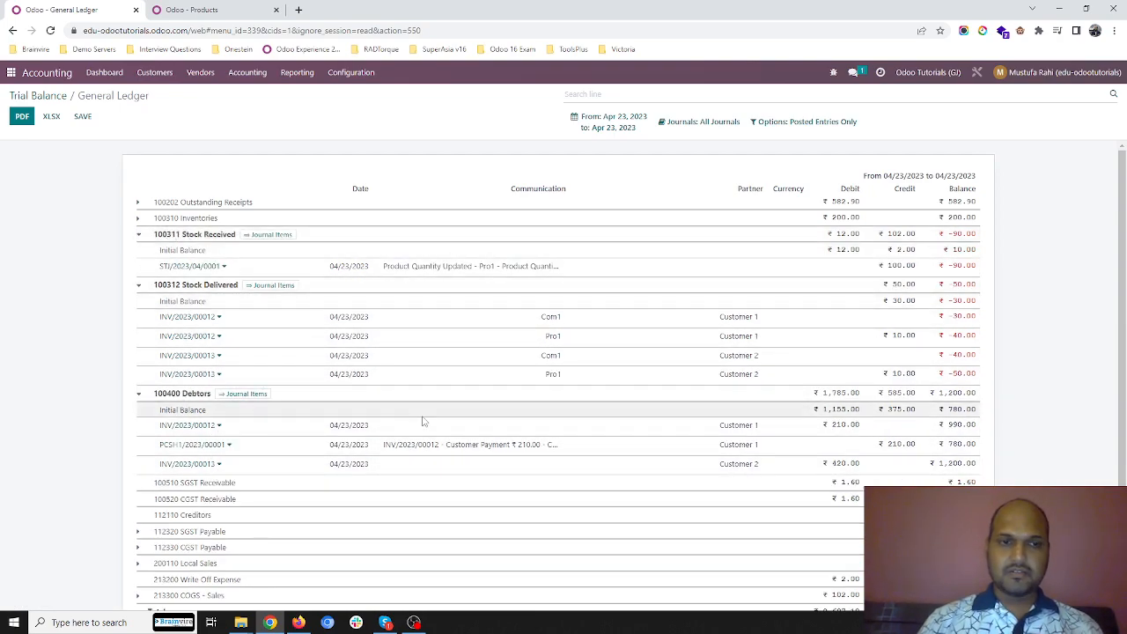
pyautogui.scroll(-3)
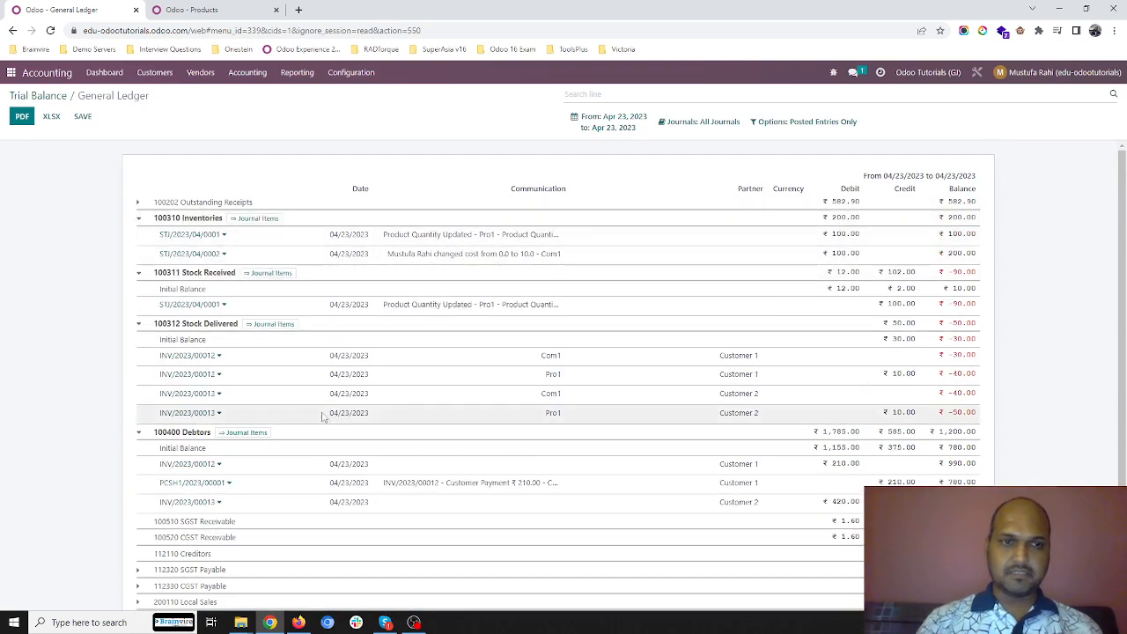
pyautogui.click(138, 201)
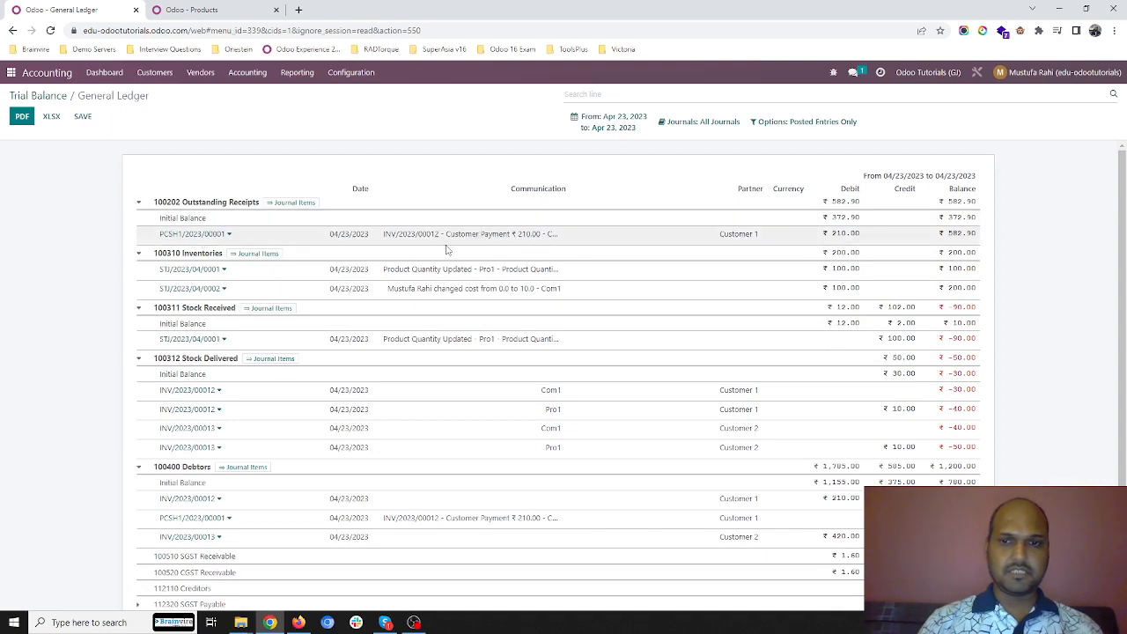
pyautogui.scroll(-3)
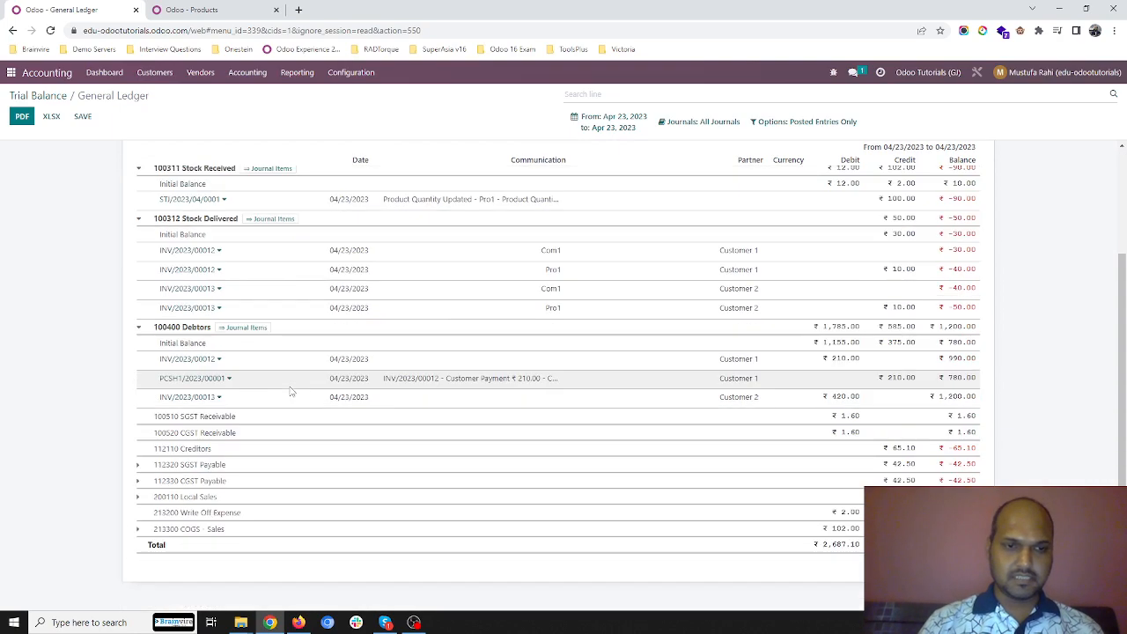
pyautogui.click(138, 528)
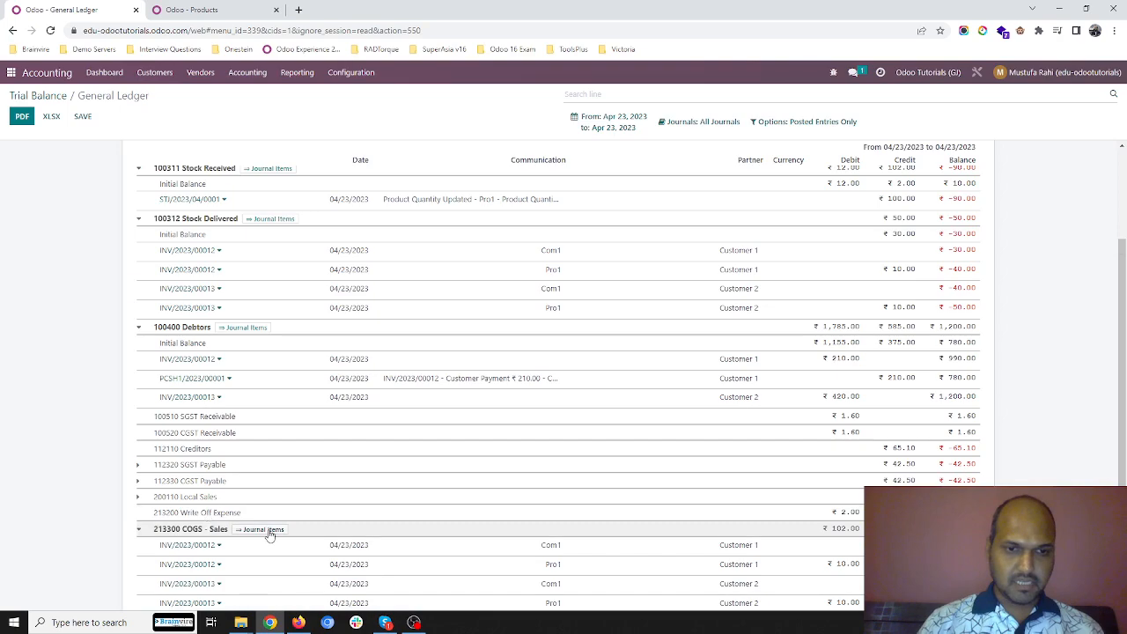
pyautogui.scroll(-3)
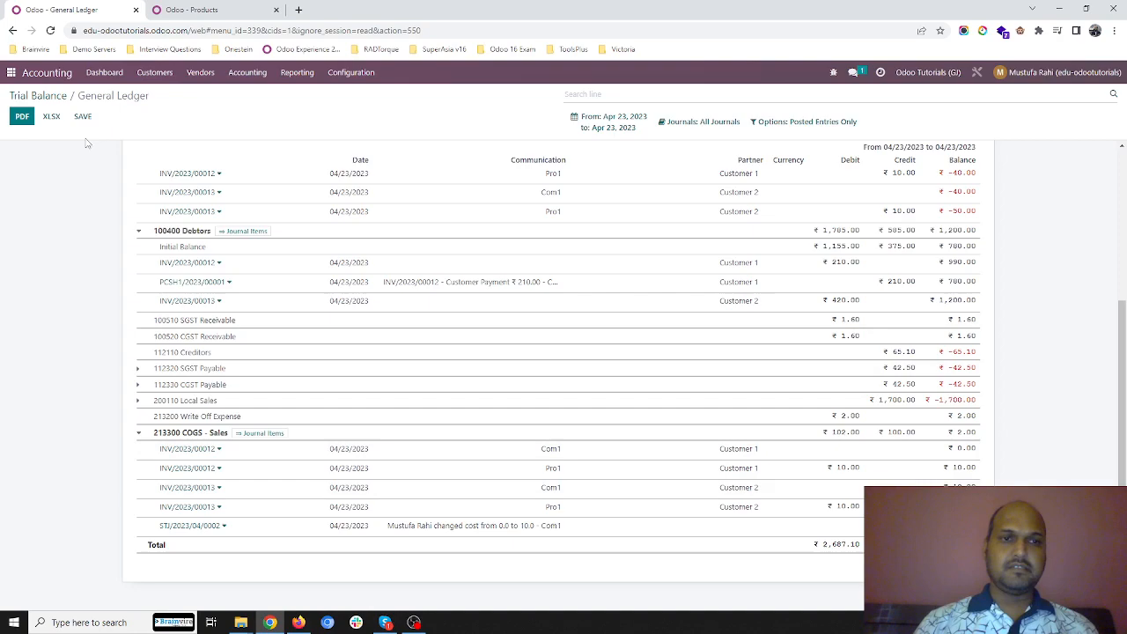
pyautogui.click(155, 72)
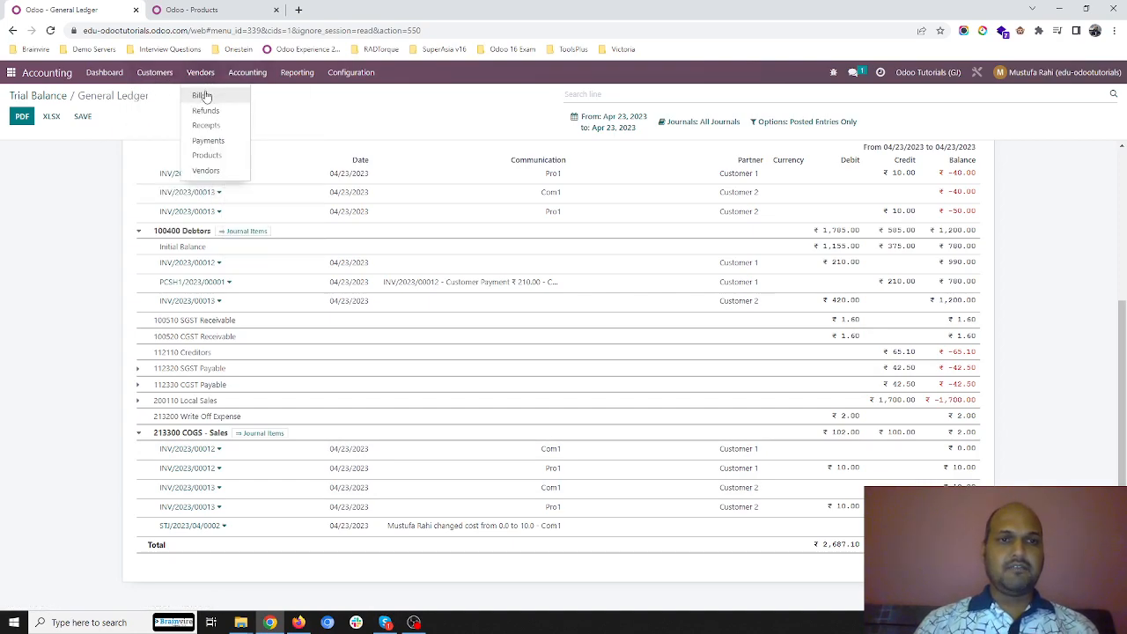
# - Start a new purchase receipt from RM Vendor1 with one Com1 line
pyautogui.click(206, 125)
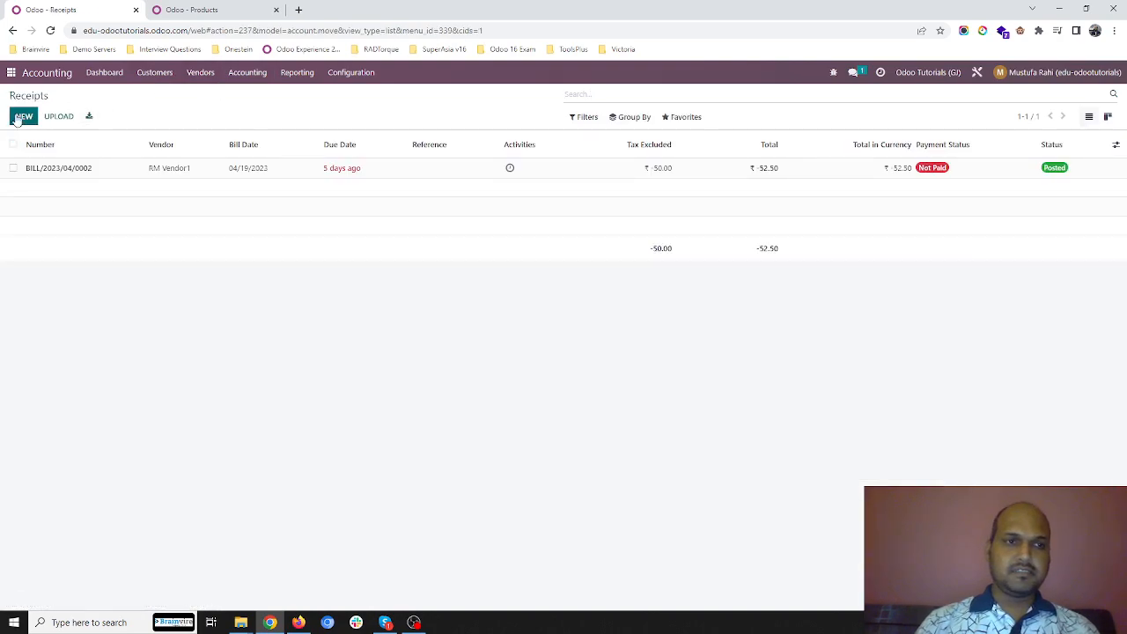
pyautogui.click(25, 116)
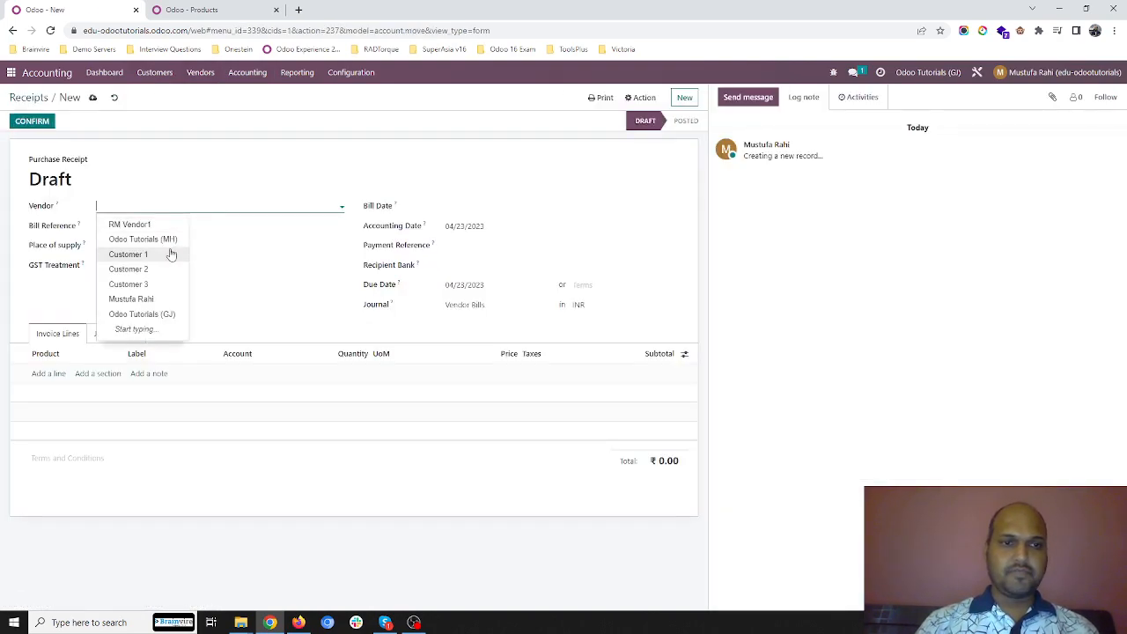
pyautogui.click(130, 224)
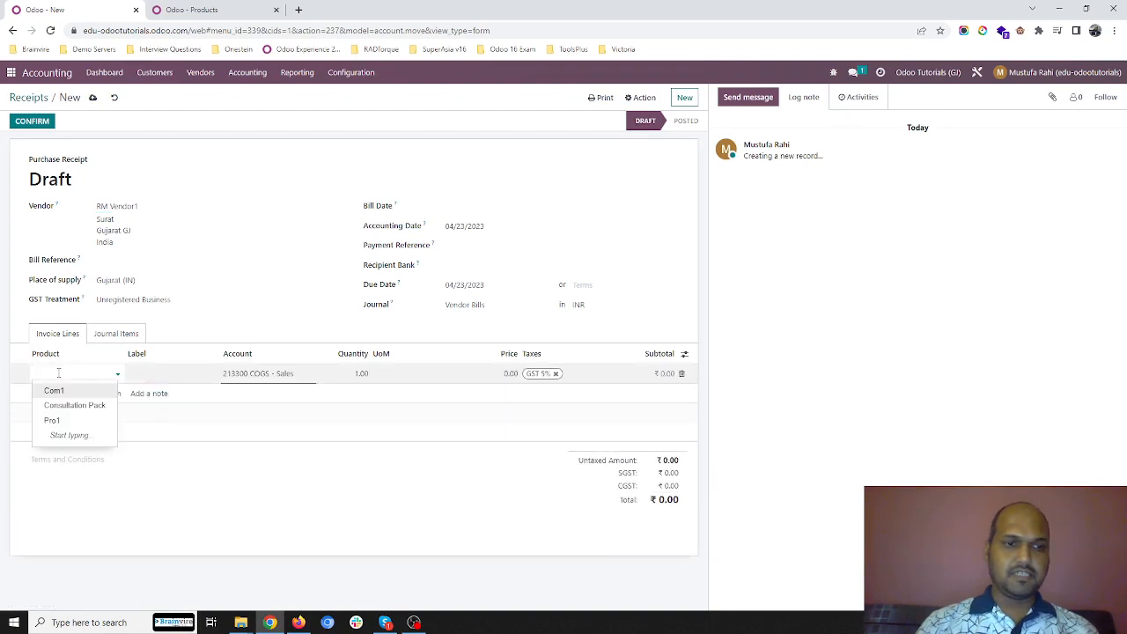
pyautogui.click(52, 391)
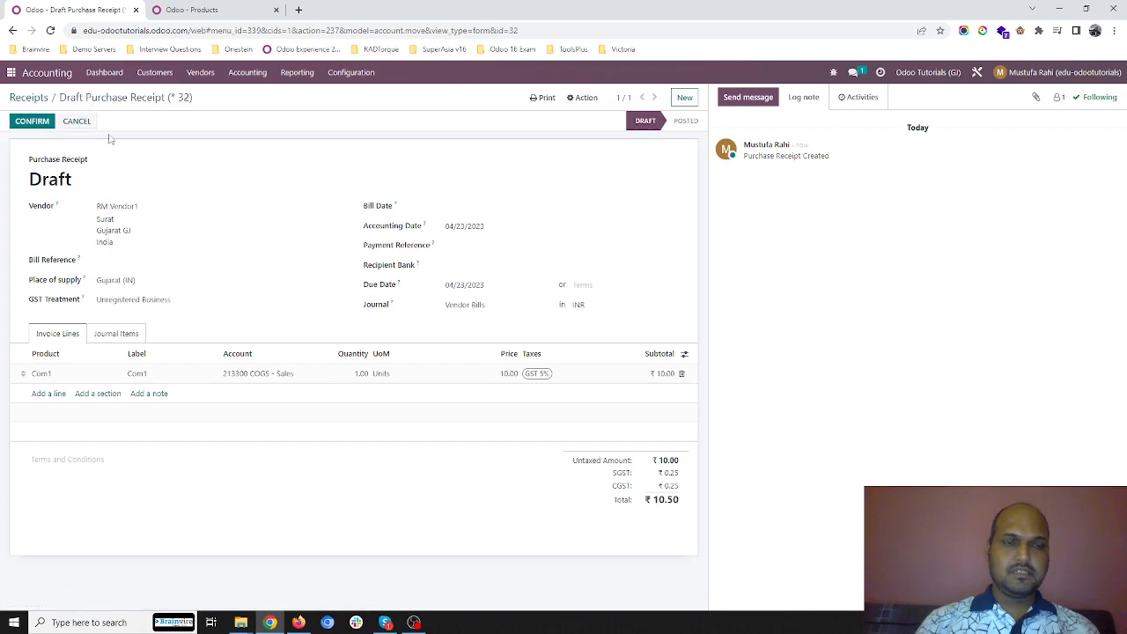
# - Check Com1's on-hand stock in Products, then finish the draft receipt totalling ₹10.50
pyautogui.click(190, 10)
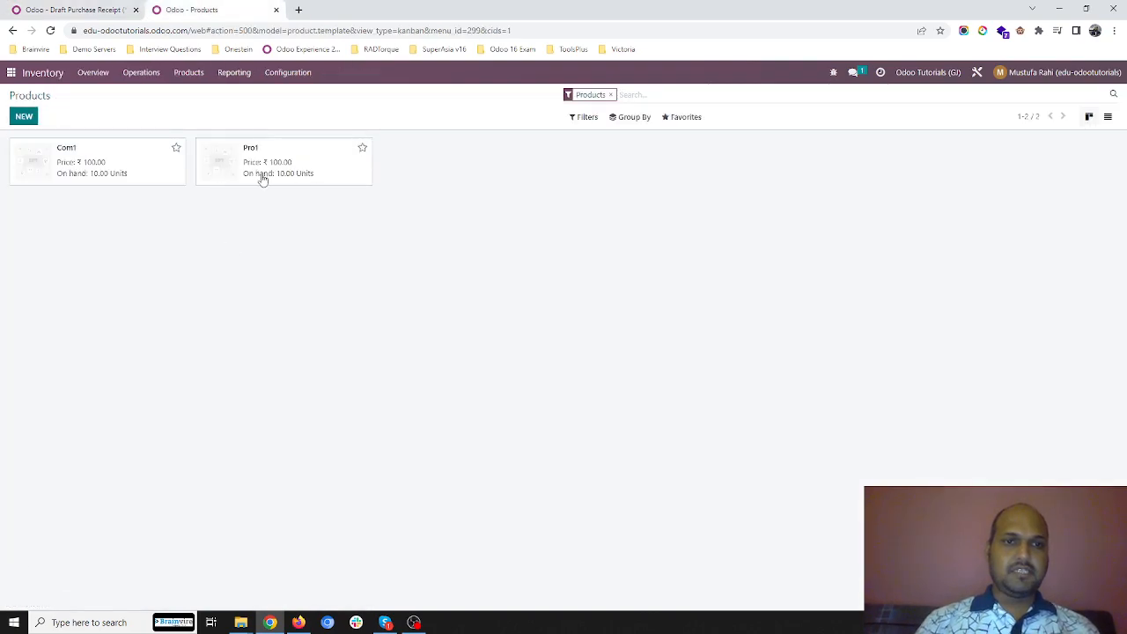
pyautogui.click(72, 11)
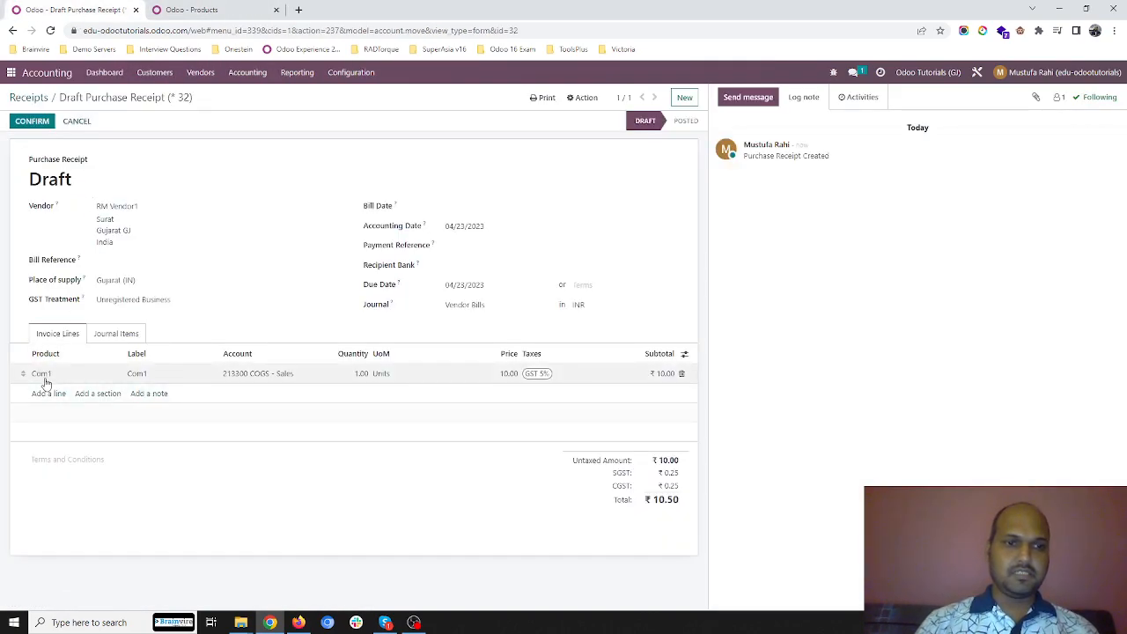
pyautogui.click(190, 10)
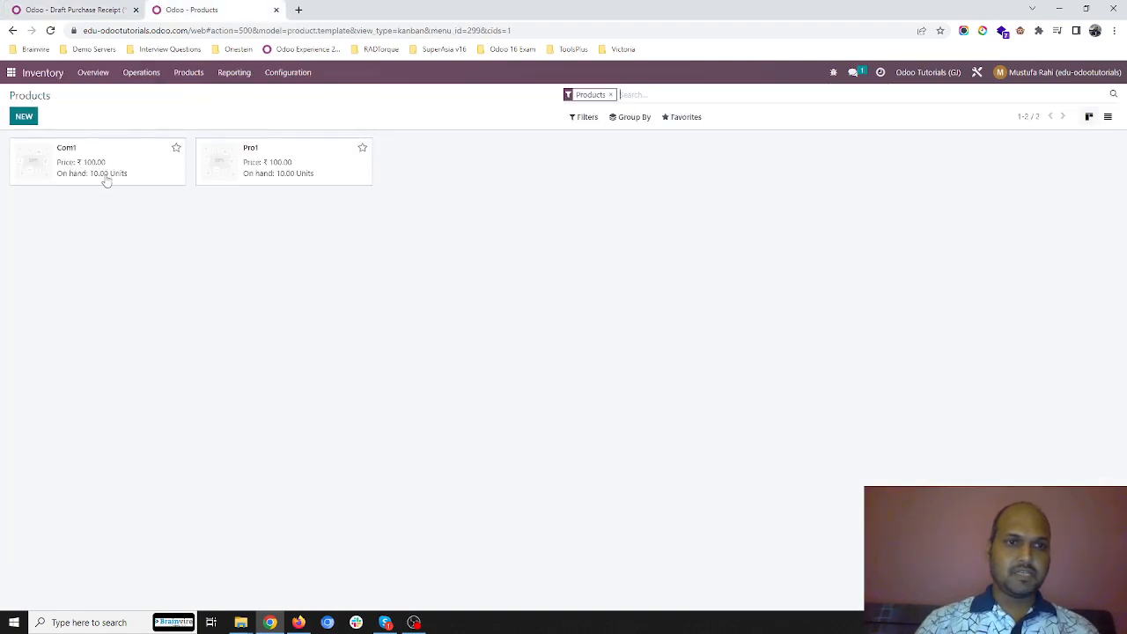
pyautogui.click(97, 162)
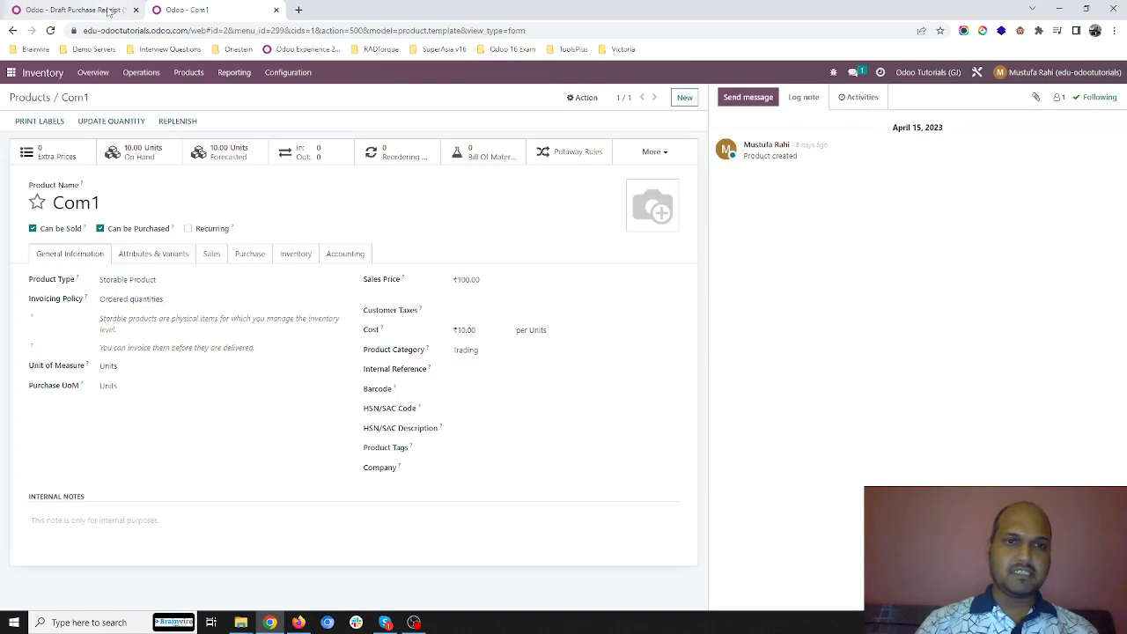
pyautogui.click(70, 11)
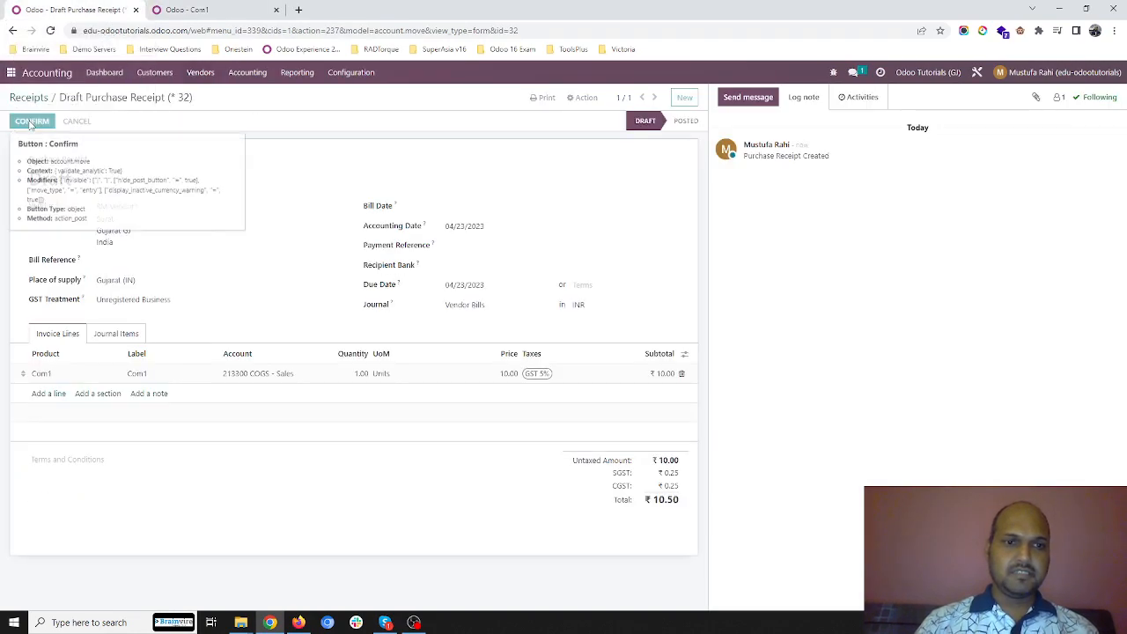
pyautogui.click(560, 204)
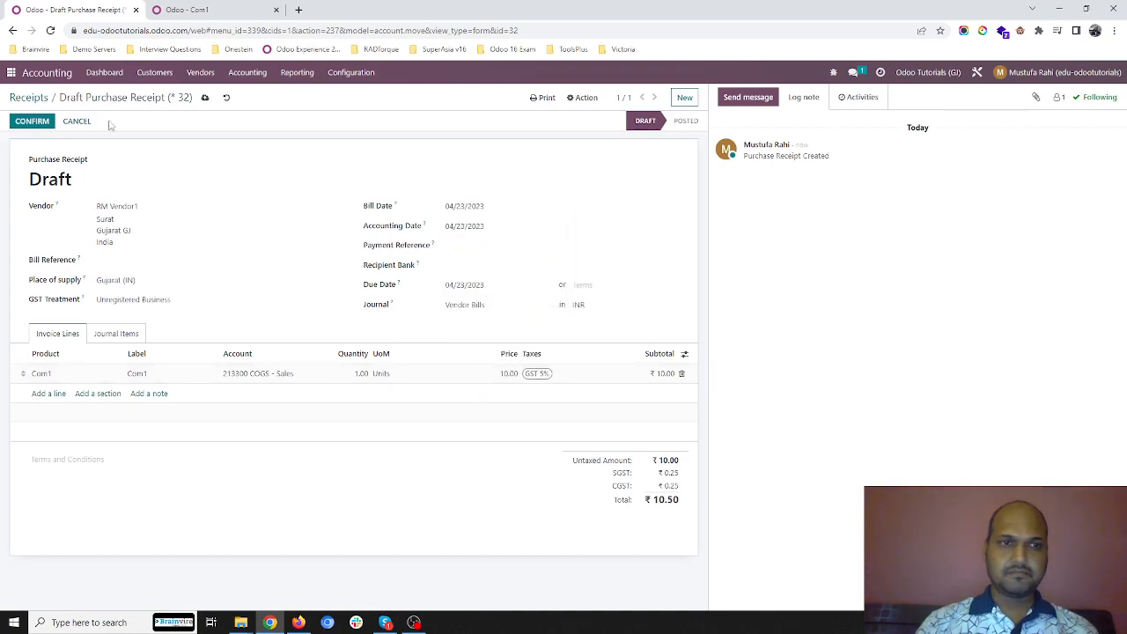
pyautogui.moveTo(31, 120)
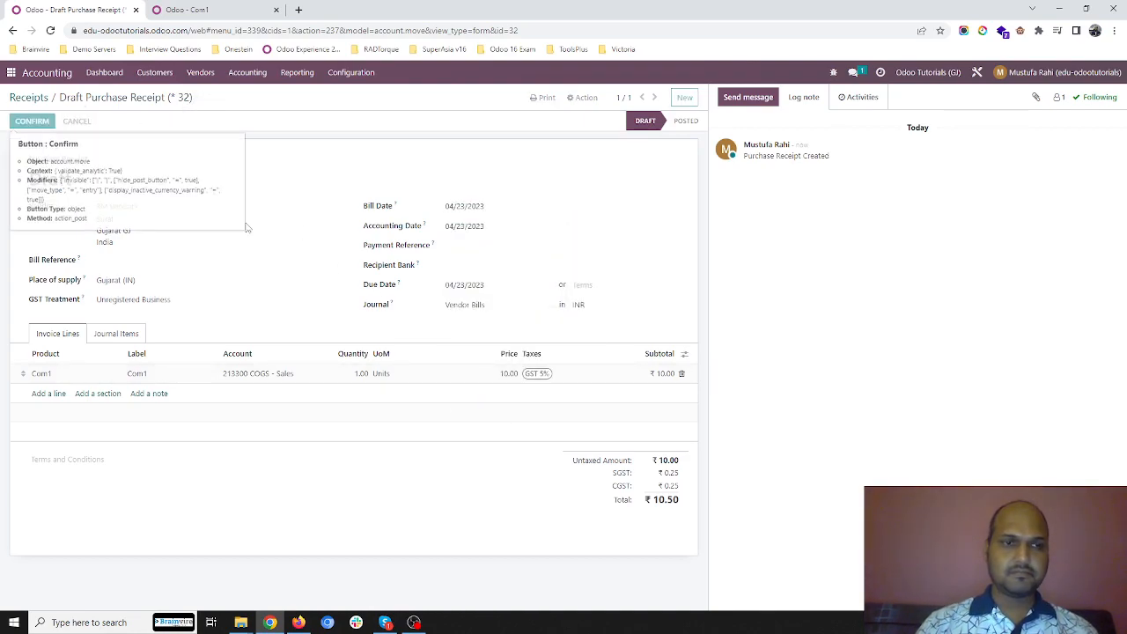
# - Confirm the receipt as BILL/2023/04/0003, review its journal items and register payment of ₹10.50
pyautogui.click(32, 120)
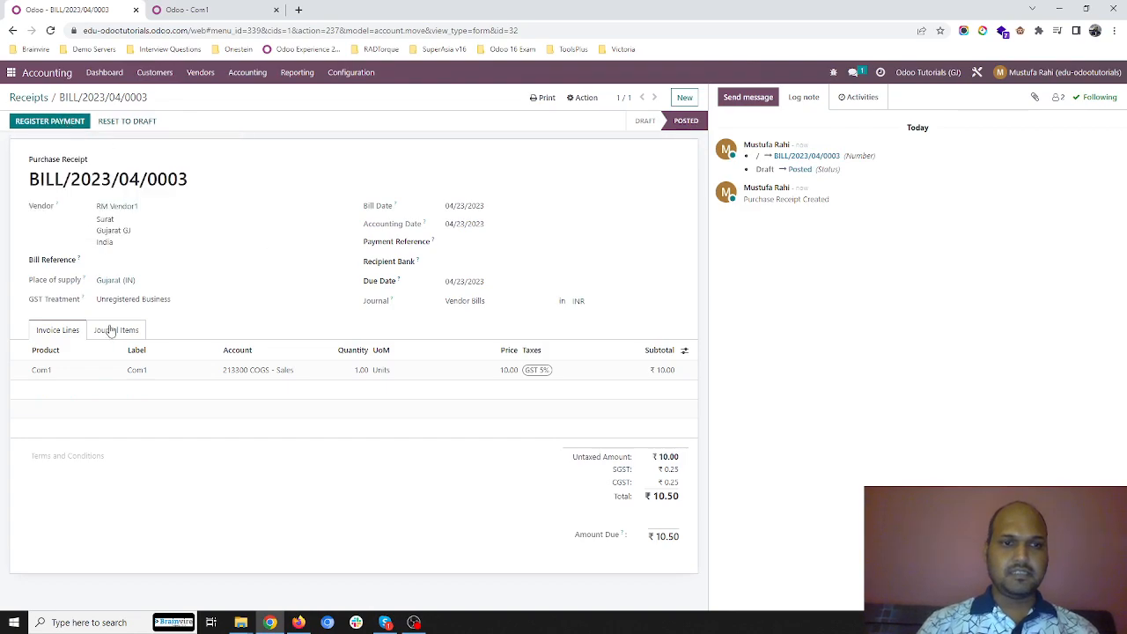
pyautogui.click(116, 329)
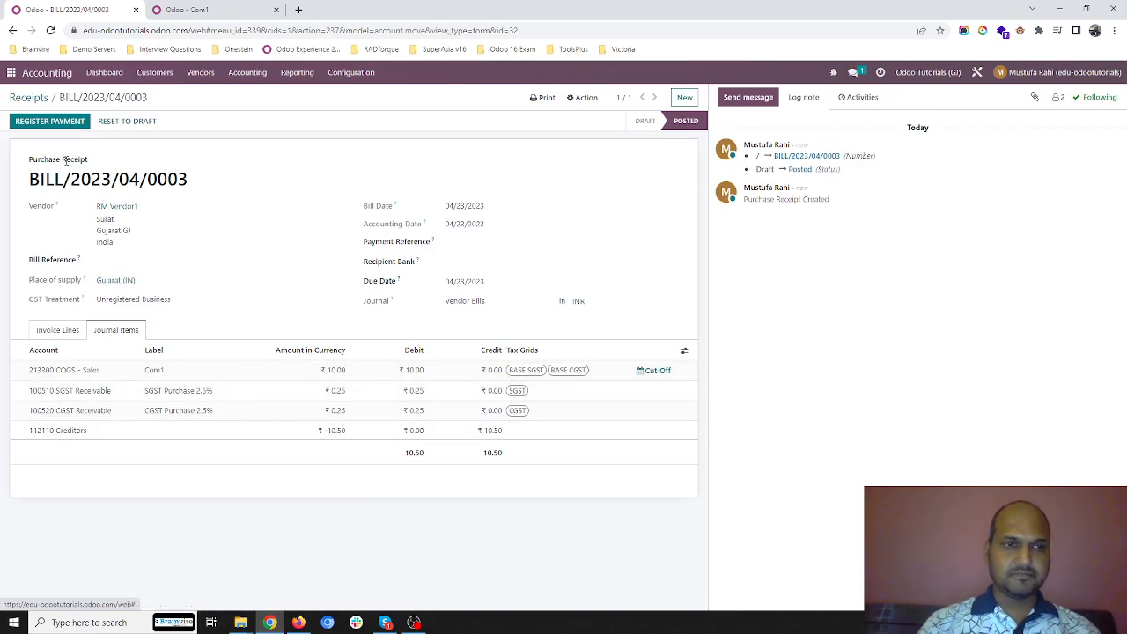
pyautogui.click(50, 120)
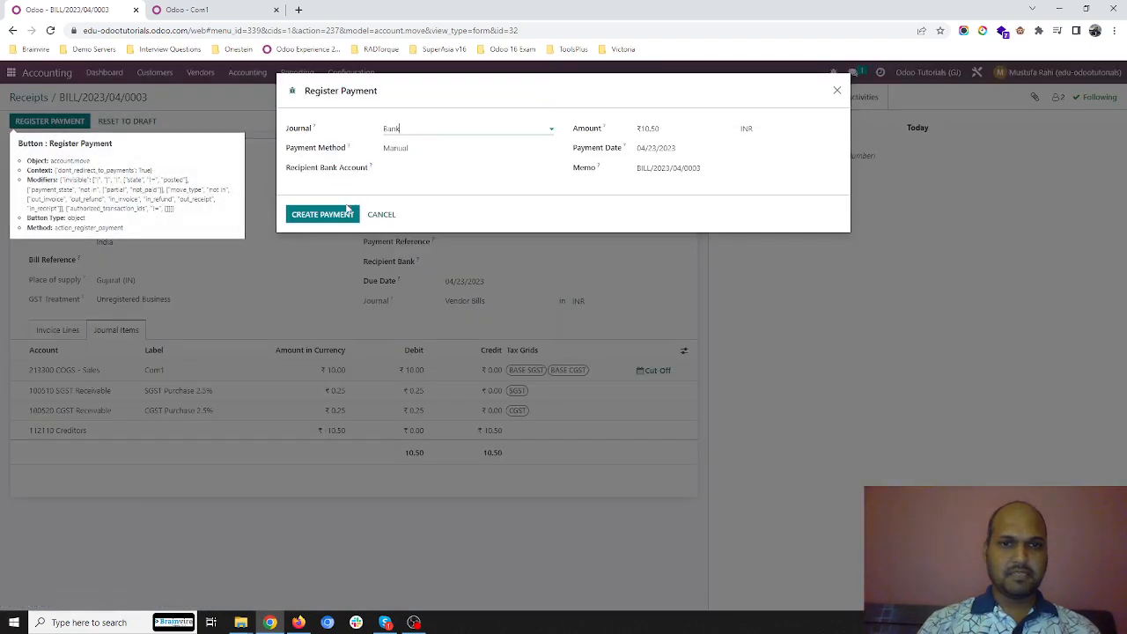
pyautogui.click(320, 215)
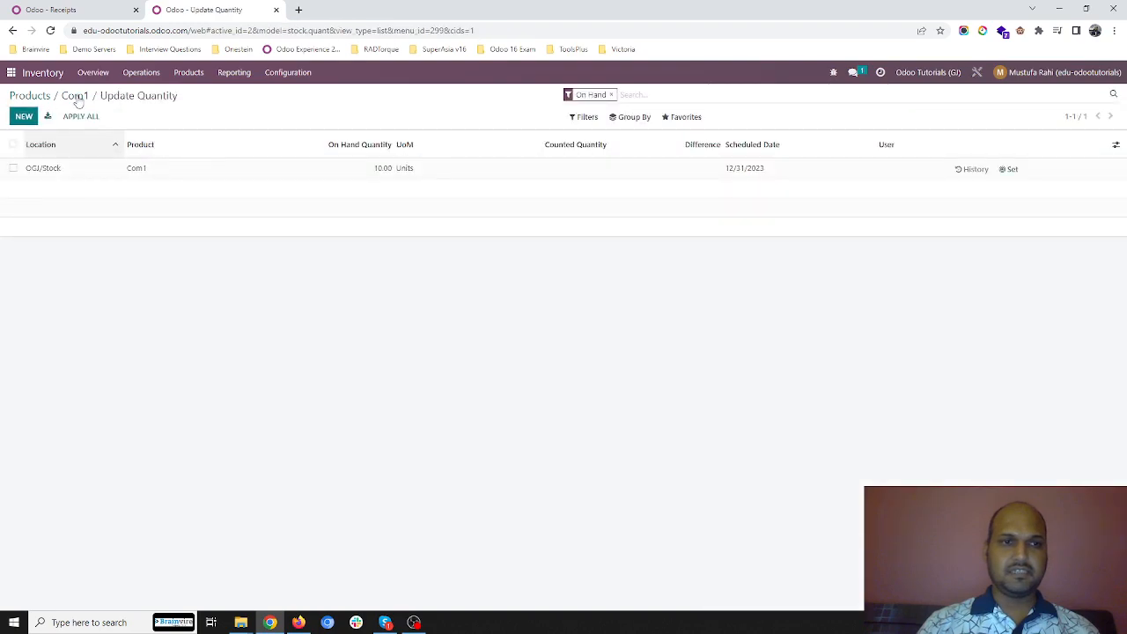
# - Verify Com1's stock move history is unchanged and return to the receipts list
pyautogui.click(976, 169)
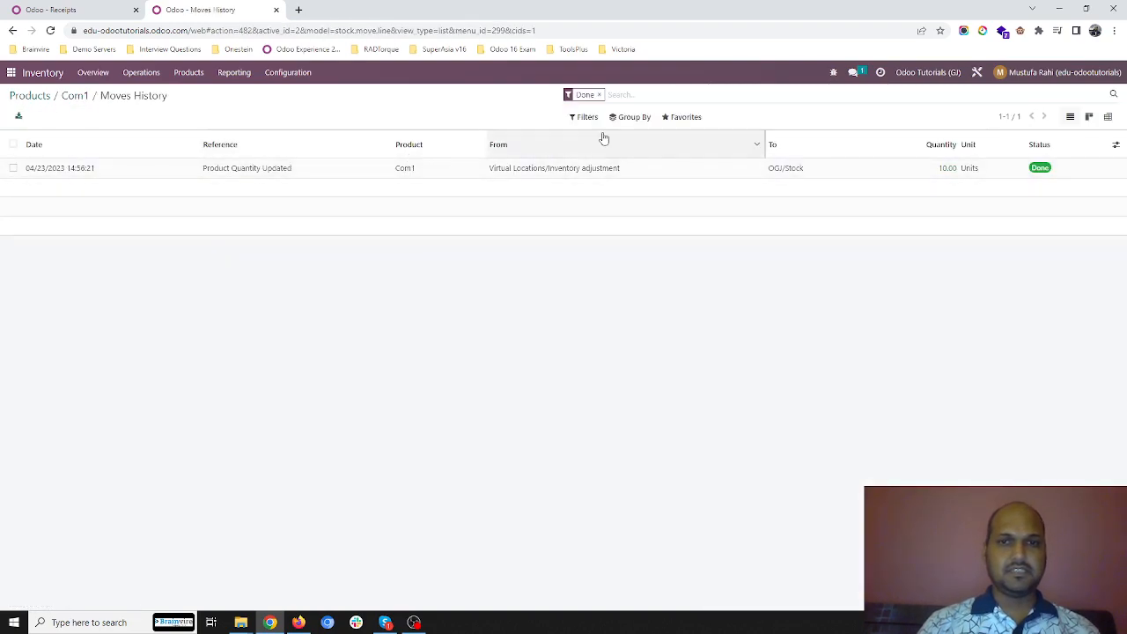
pyautogui.click(599, 95)
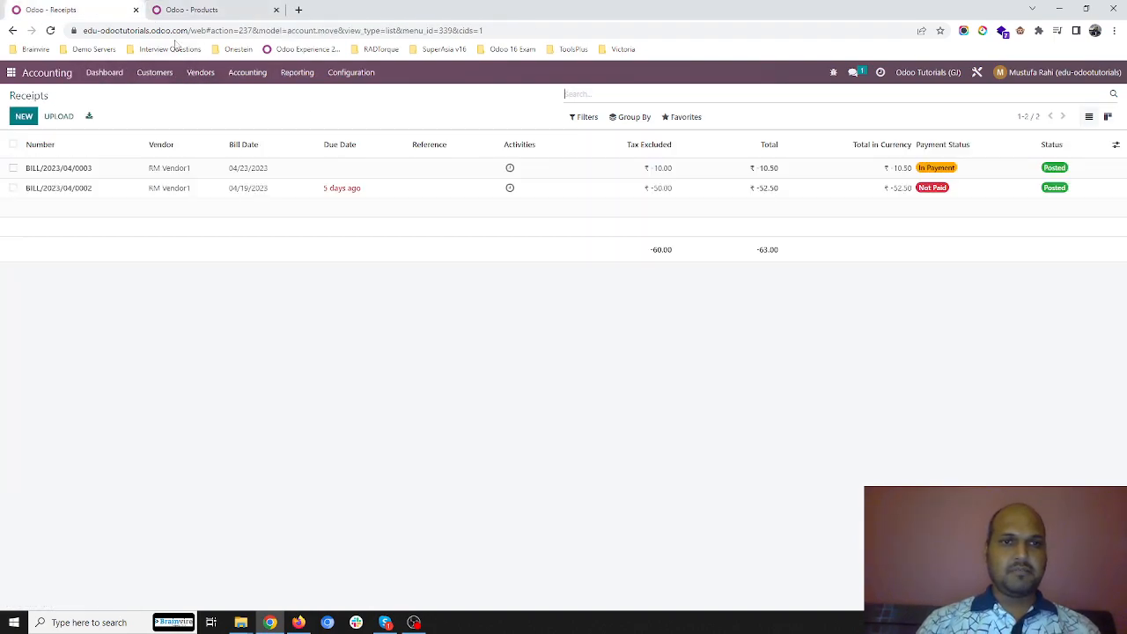
# - Reach the General Ledger via Stock Received and limit it to a custom 23 April 2023 range
pyautogui.click(296, 72)
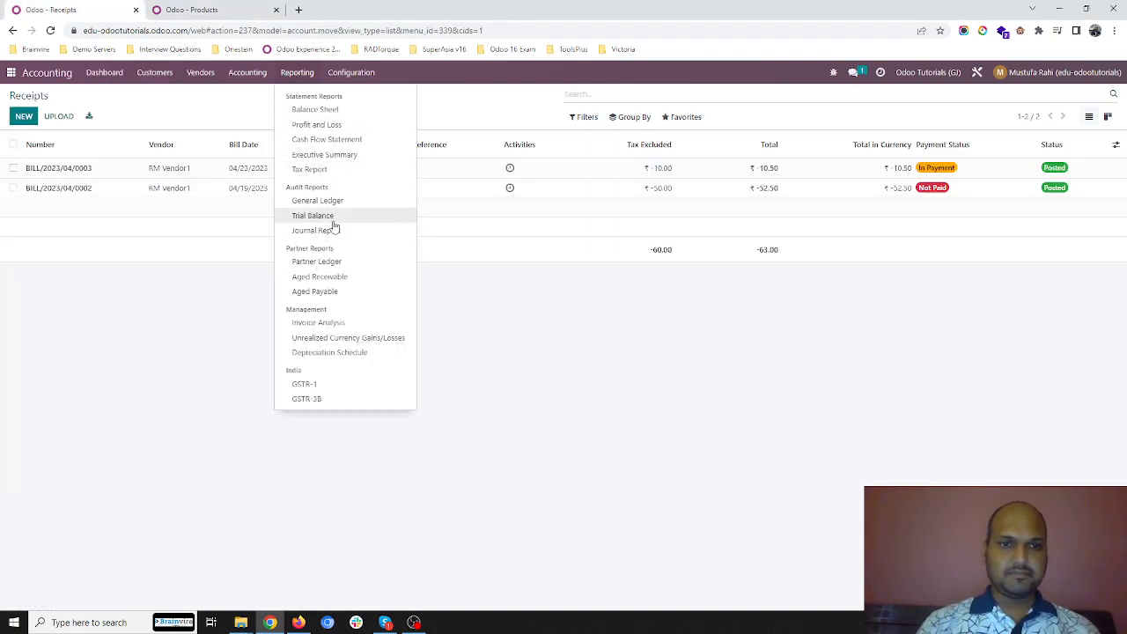
pyautogui.click(313, 215)
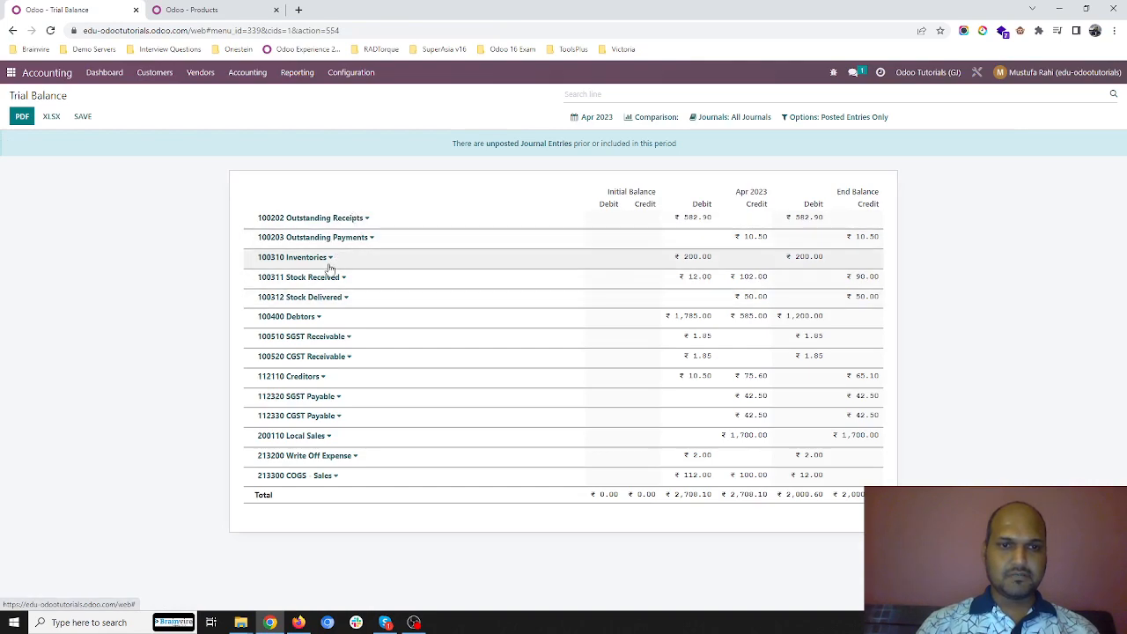
pyautogui.click(299, 277)
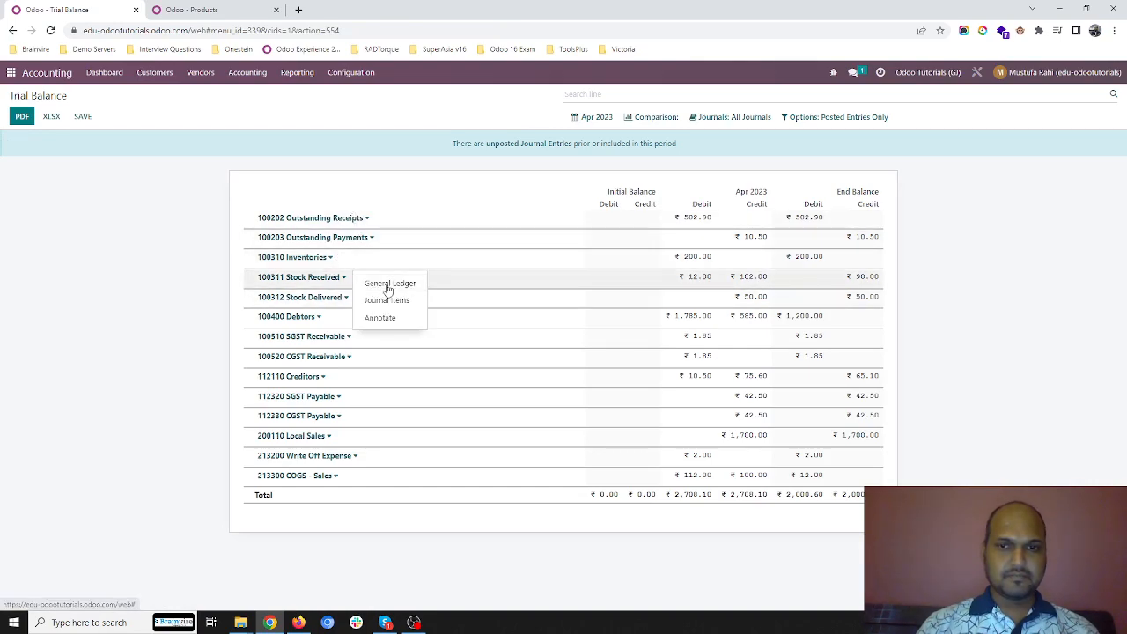
pyautogui.click(389, 282)
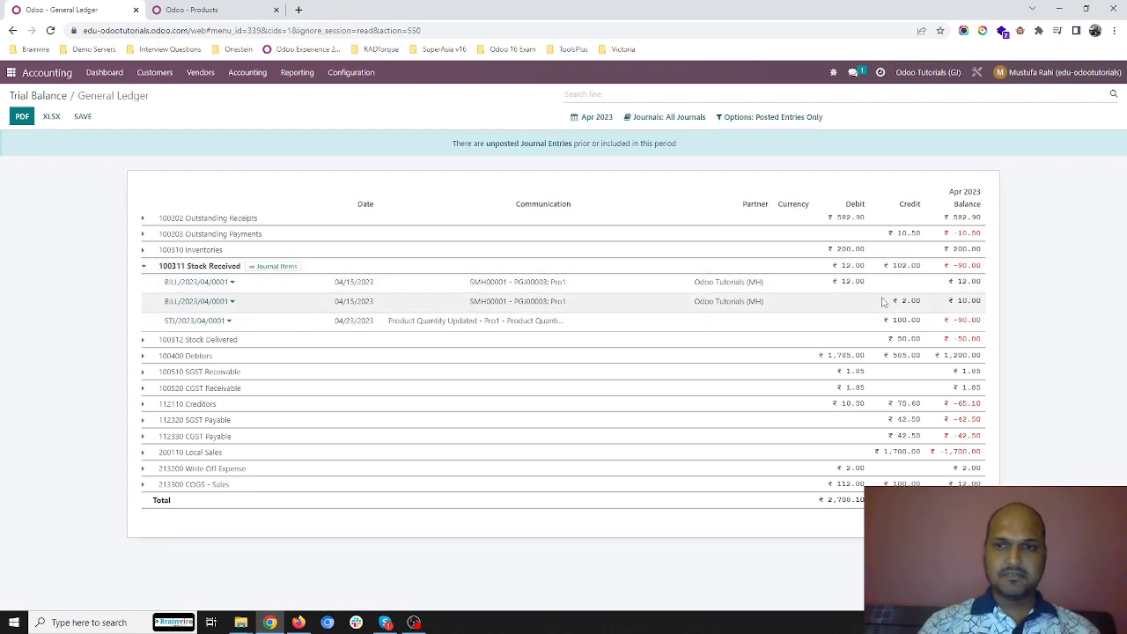
pyautogui.moveTo(844, 321)
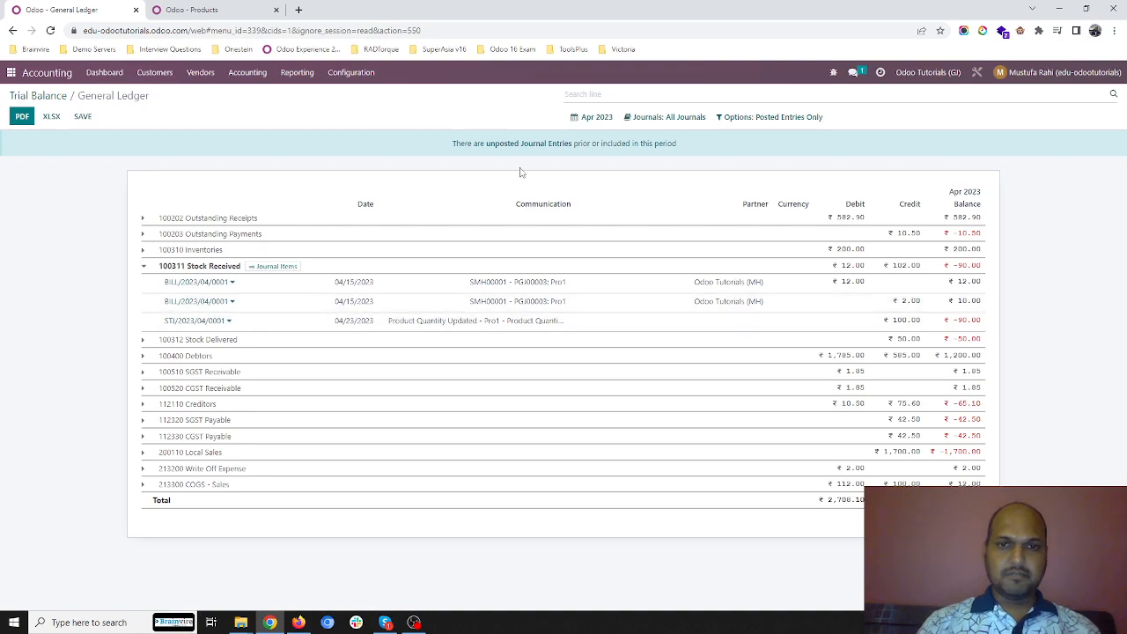
pyautogui.click(595, 116)
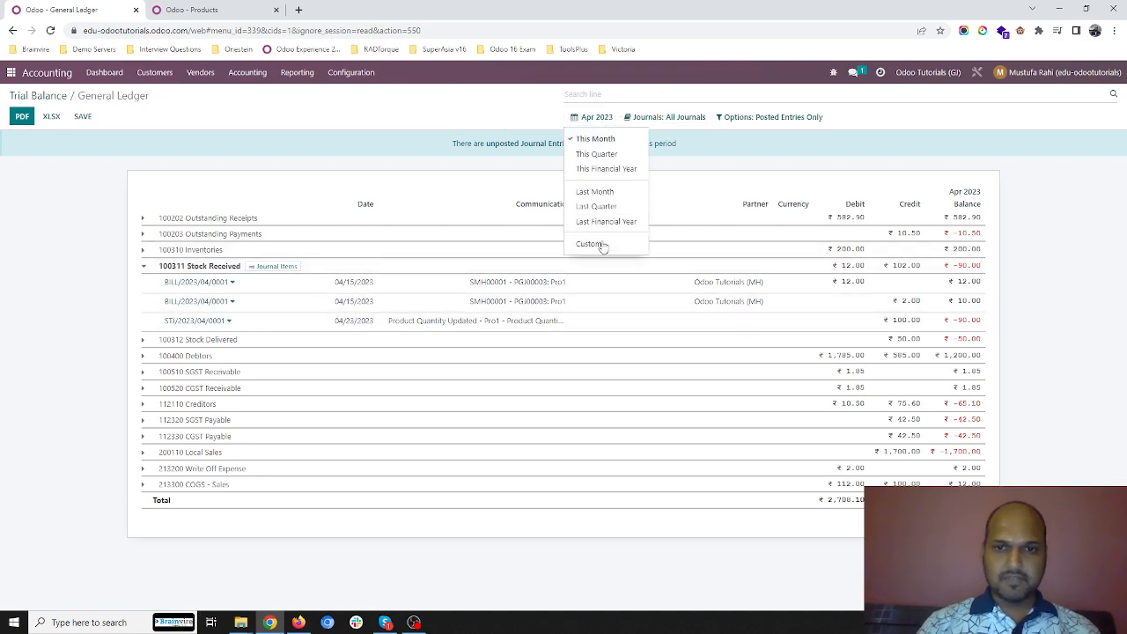
pyautogui.click(589, 243)
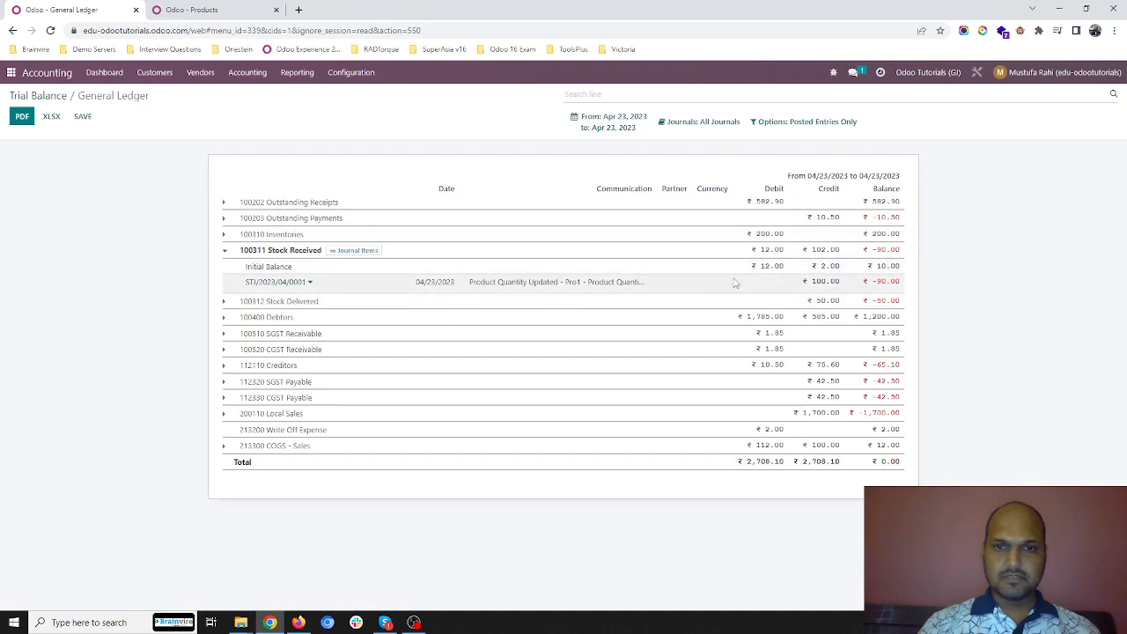
pyautogui.moveTo(339, 275)
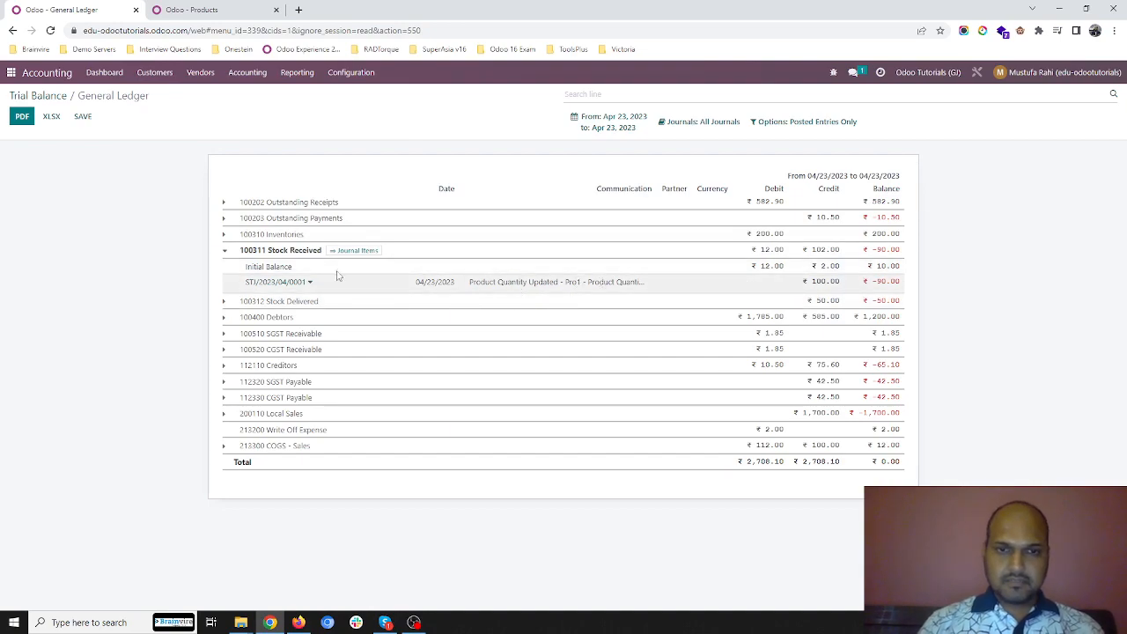
# - Expand Inventories and Stock Delivered, inspecting the stock valuation journal entry
pyautogui.click(225, 234)
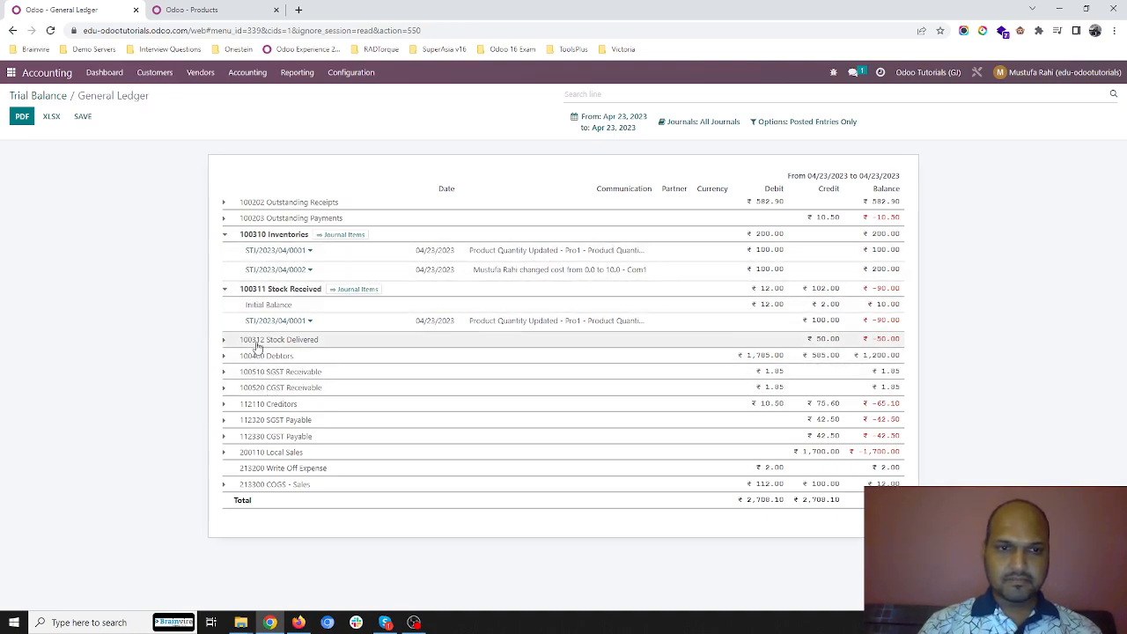
pyautogui.click(225, 338)
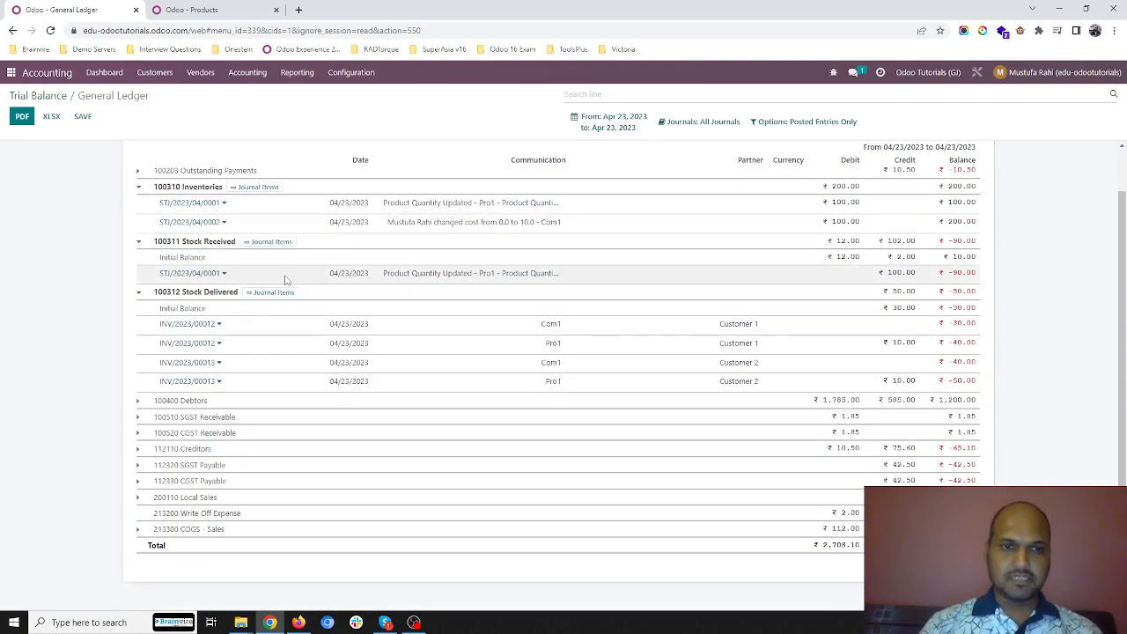
pyautogui.click(190, 273)
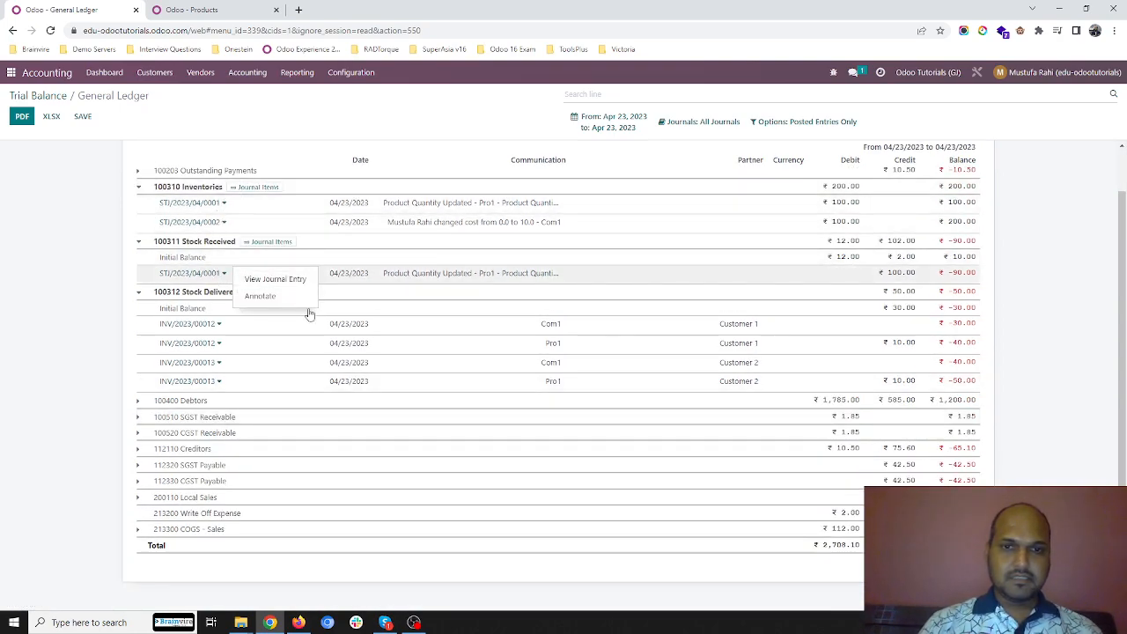
pyautogui.click(275, 279)
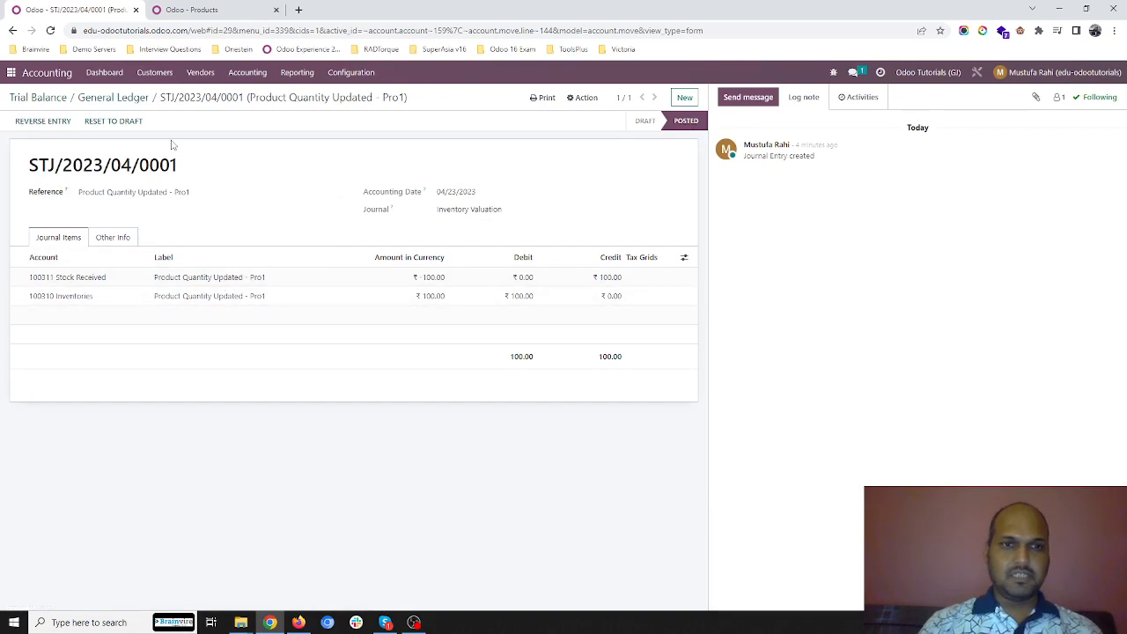
pyautogui.click(116, 98)
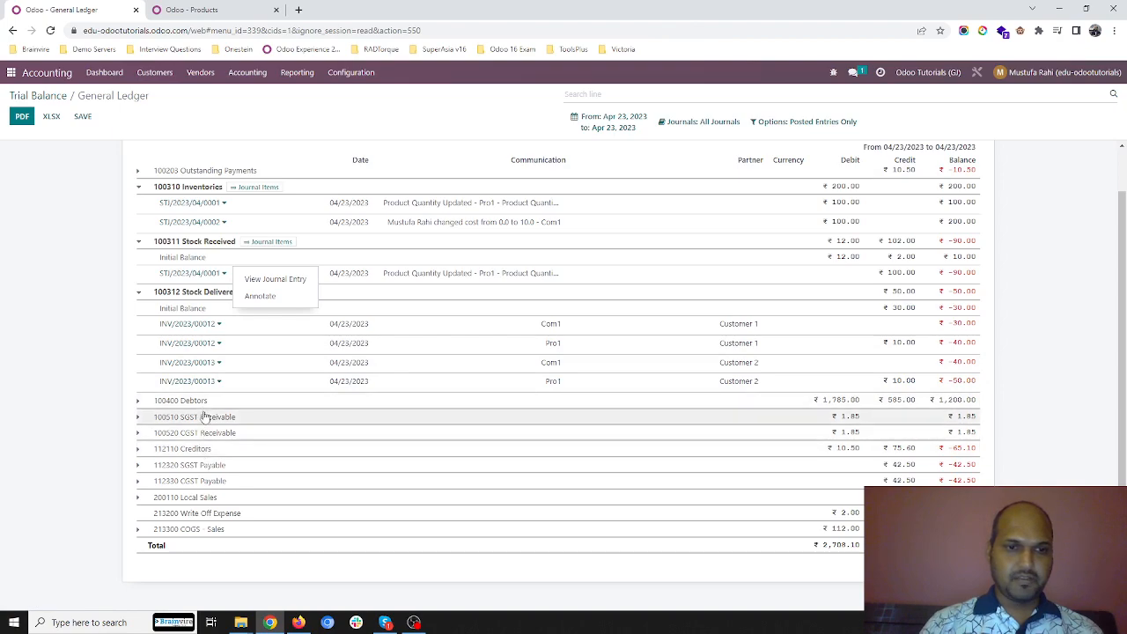
# - Expand Creditors and Outstanding Receipts accounts, then view Com1 and Pro1 at 10 units on hand
pyautogui.scroll(-3)
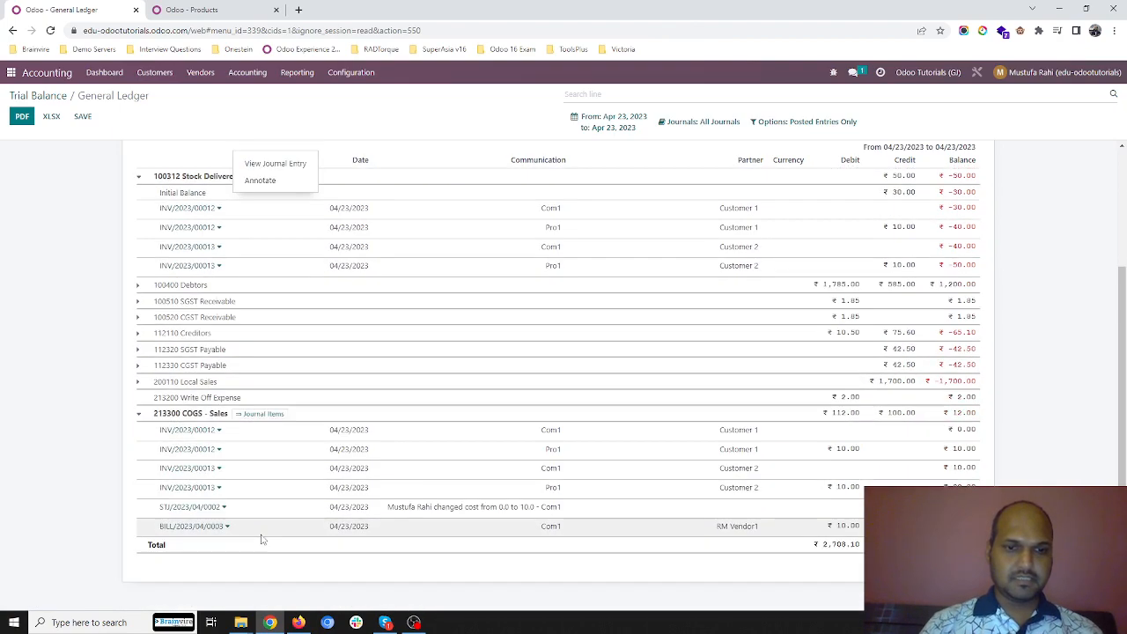
pyautogui.moveTo(789, 527)
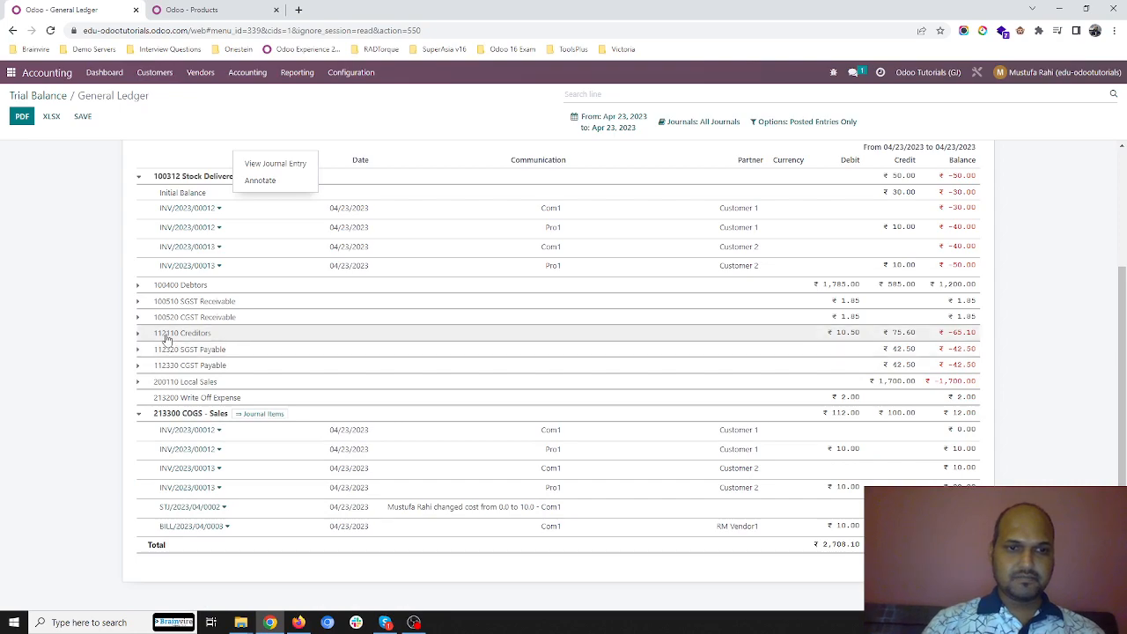
pyautogui.click(137, 333)
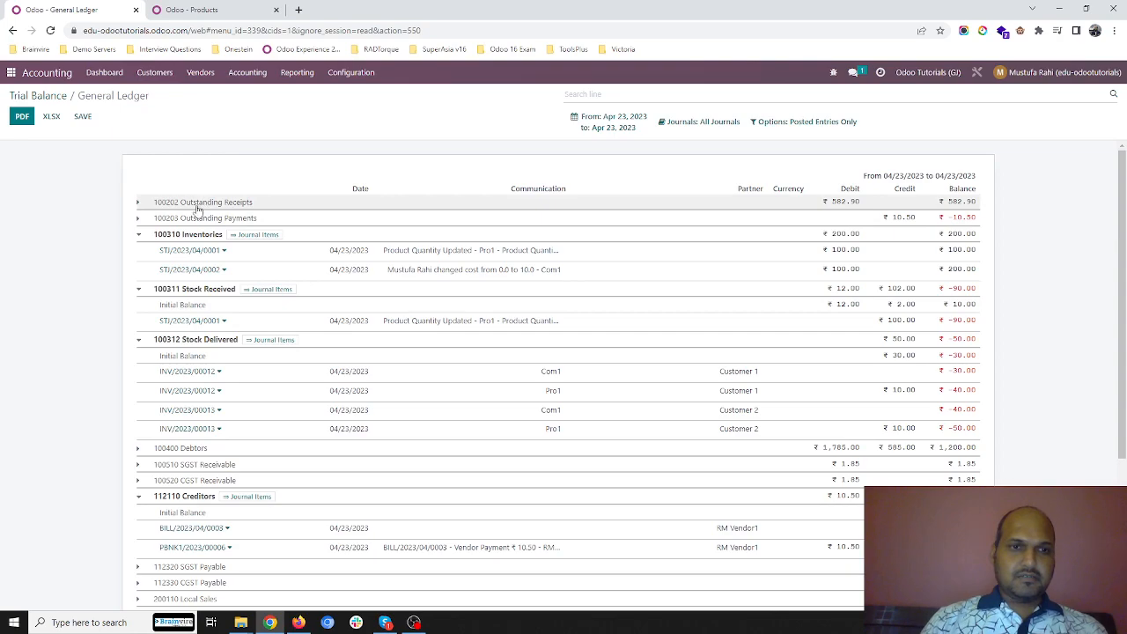
pyautogui.click(137, 201)
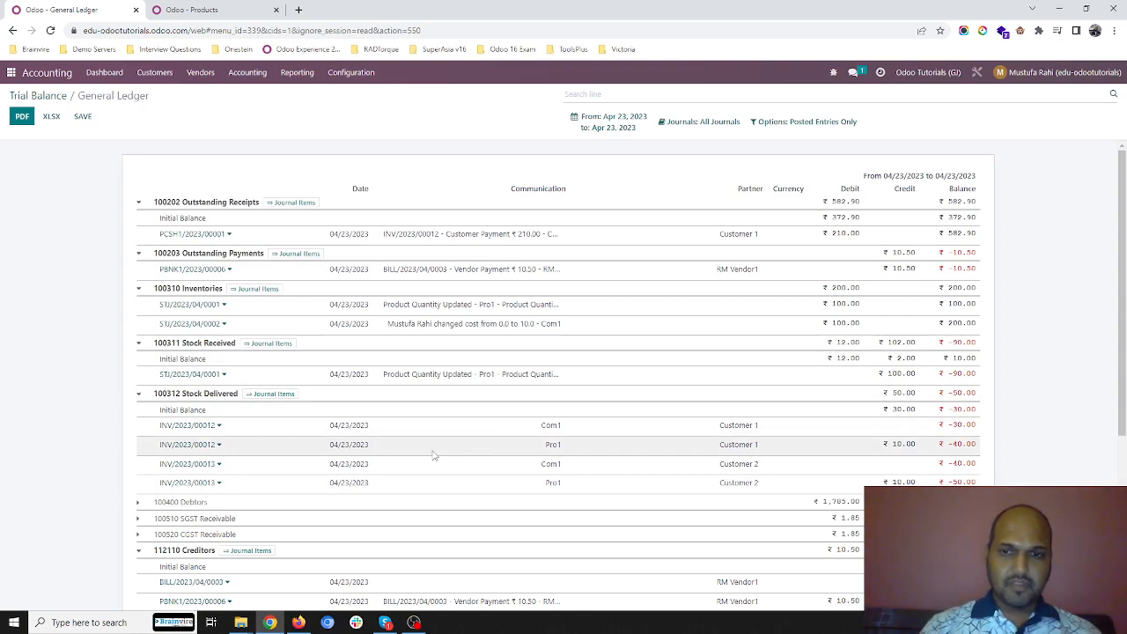
pyautogui.moveTo(685, 437)
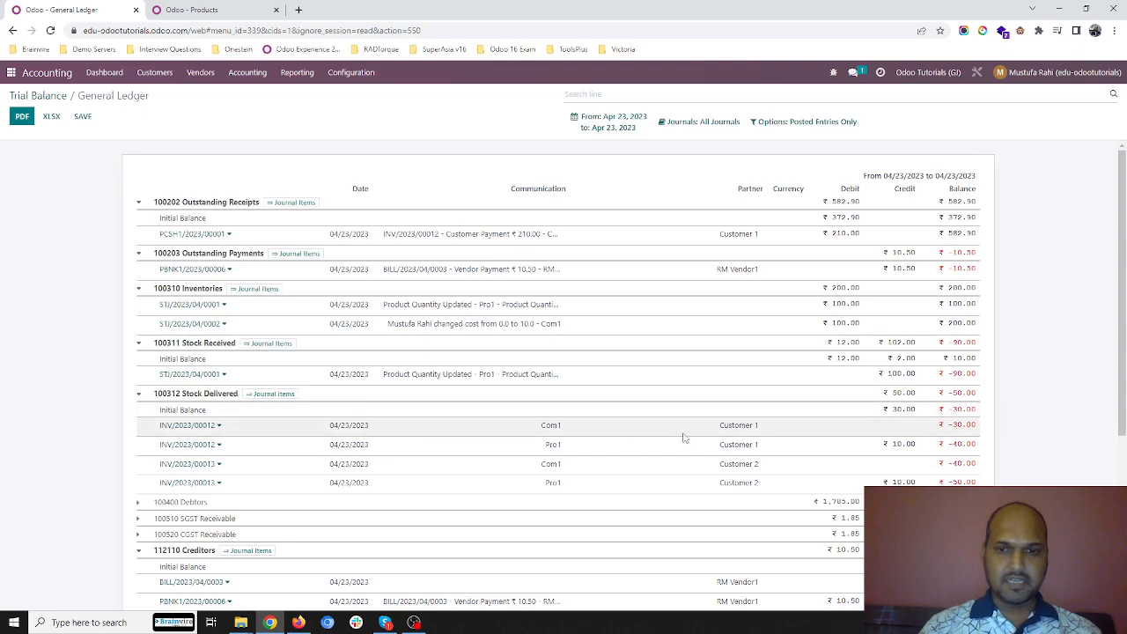
pyautogui.moveTo(655, 429)
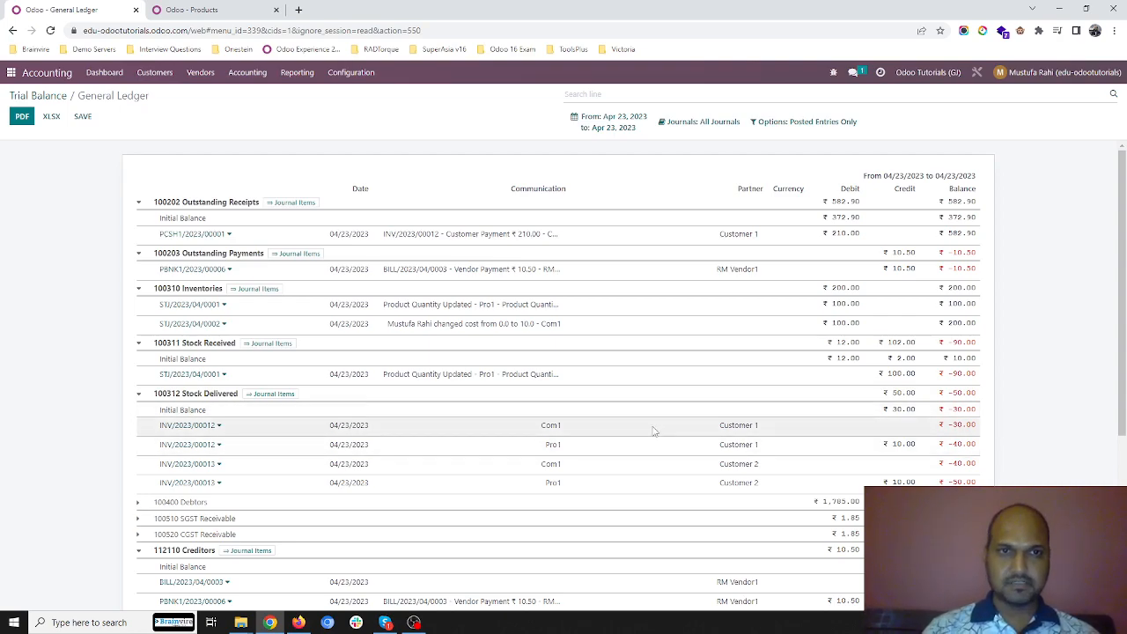
pyautogui.click(211, 11)
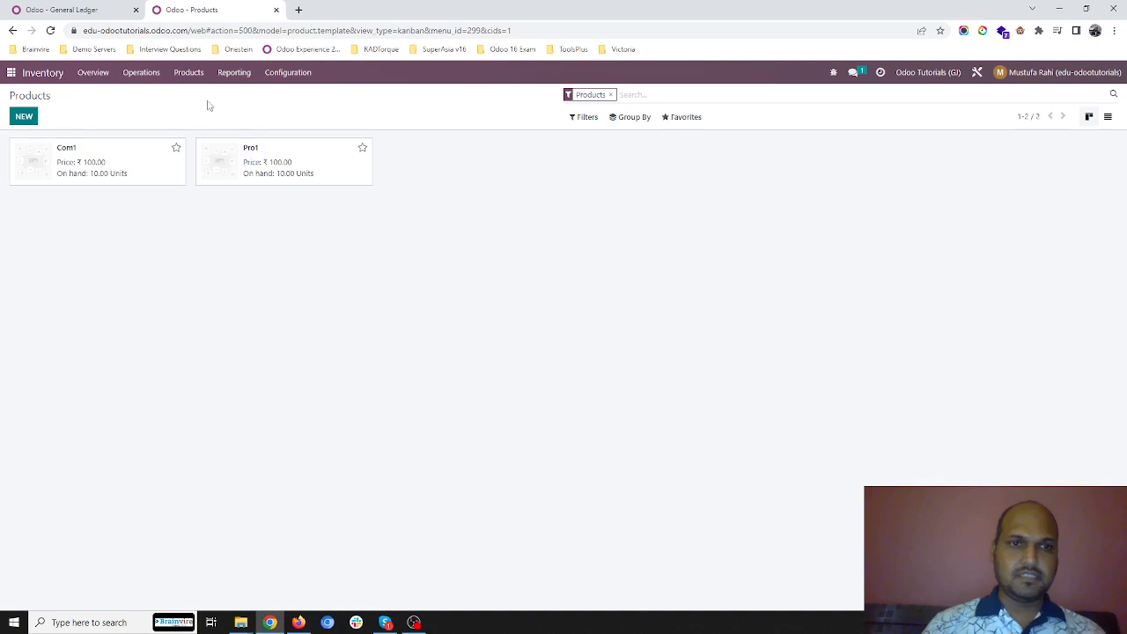
# - Switch between the general ledger and products stock view, ending on the ledger
pyautogui.click(62, 11)
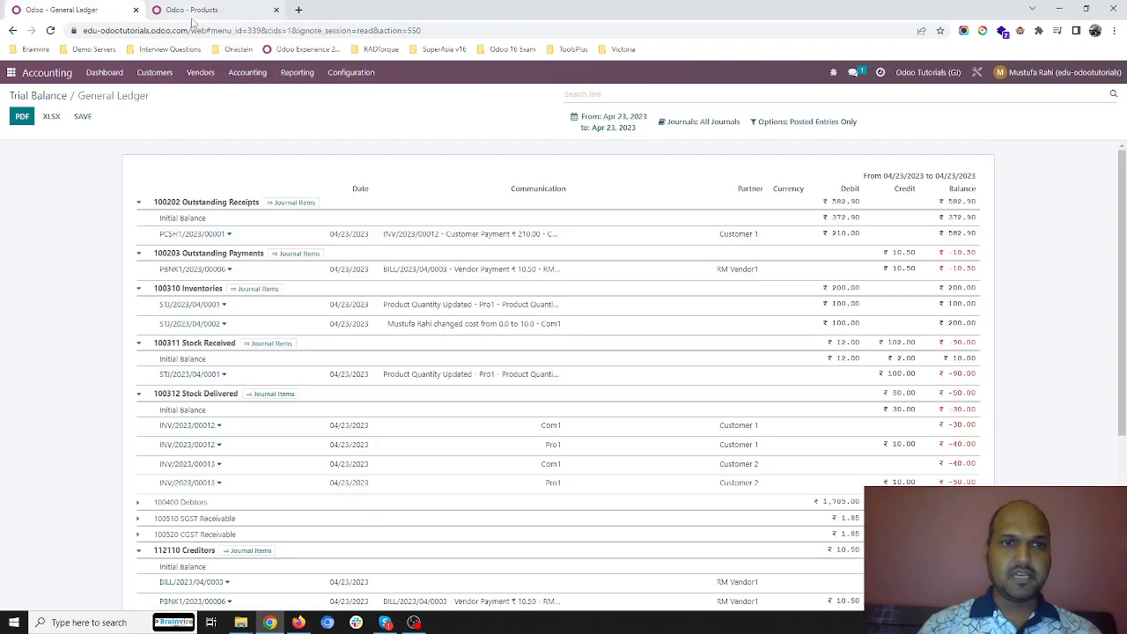
pyautogui.moveTo(190, 11)
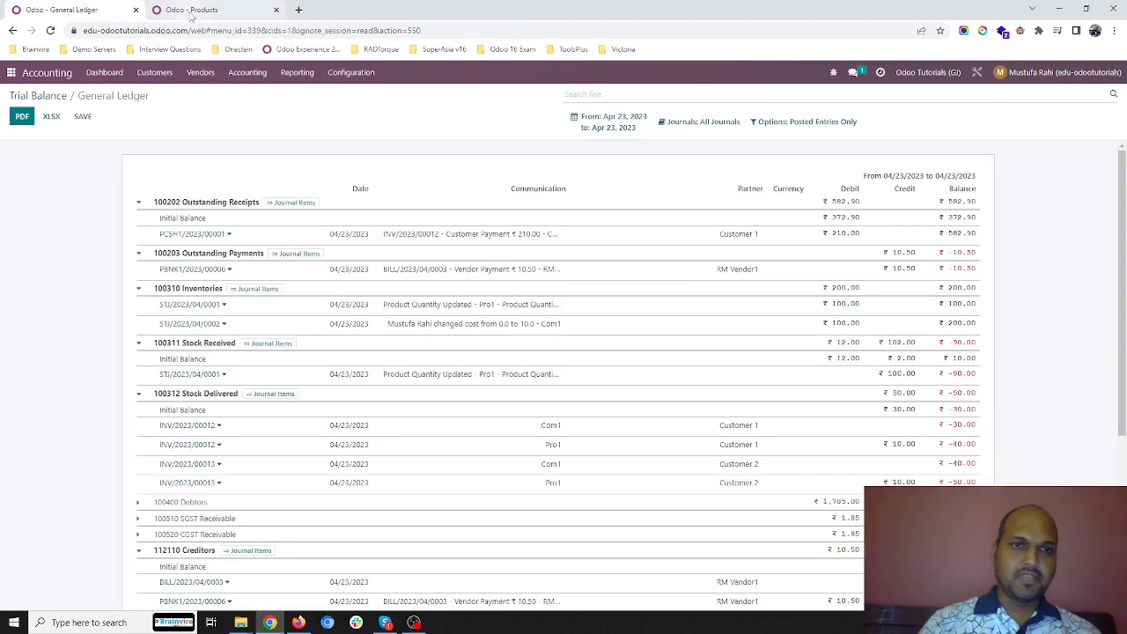
pyautogui.moveTo(192, 11)
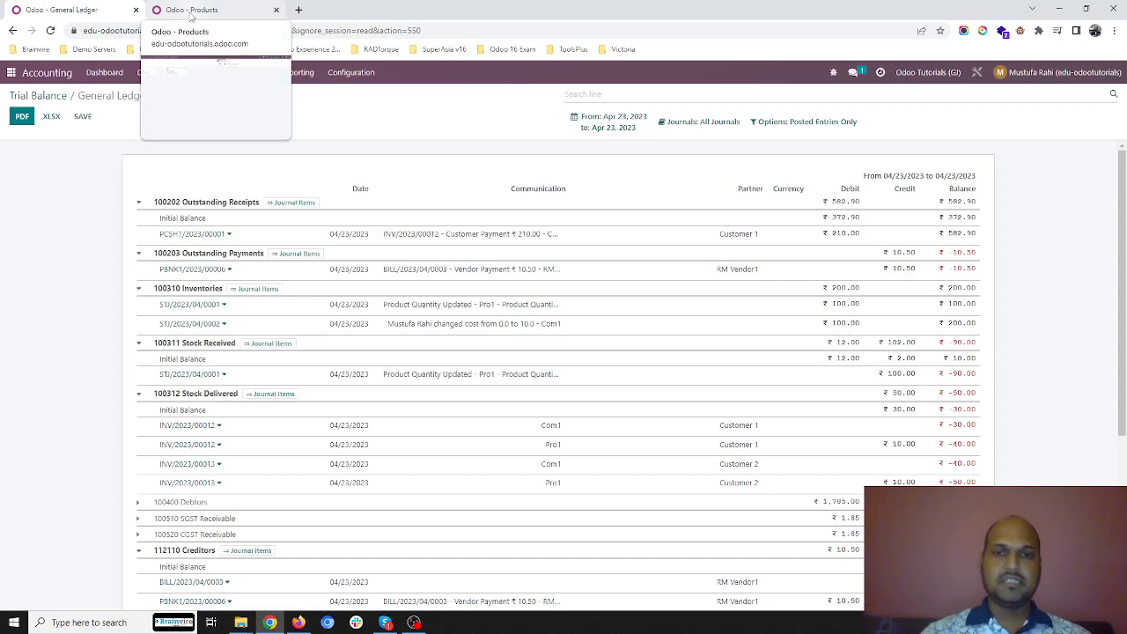
pyautogui.click(214, 11)
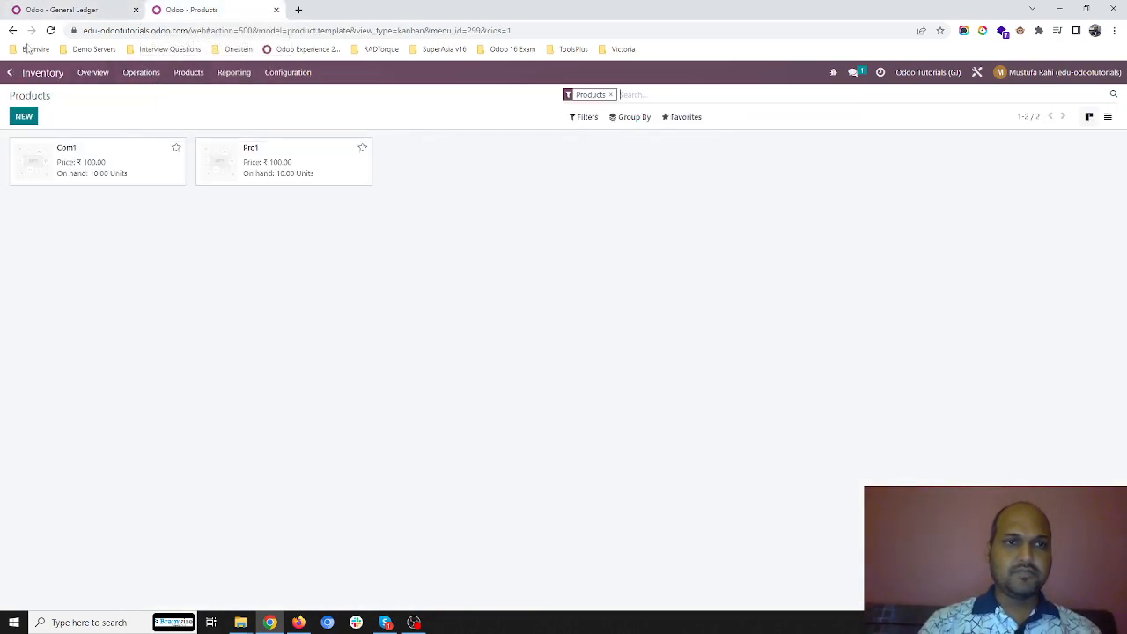
pyautogui.click(155, 72)
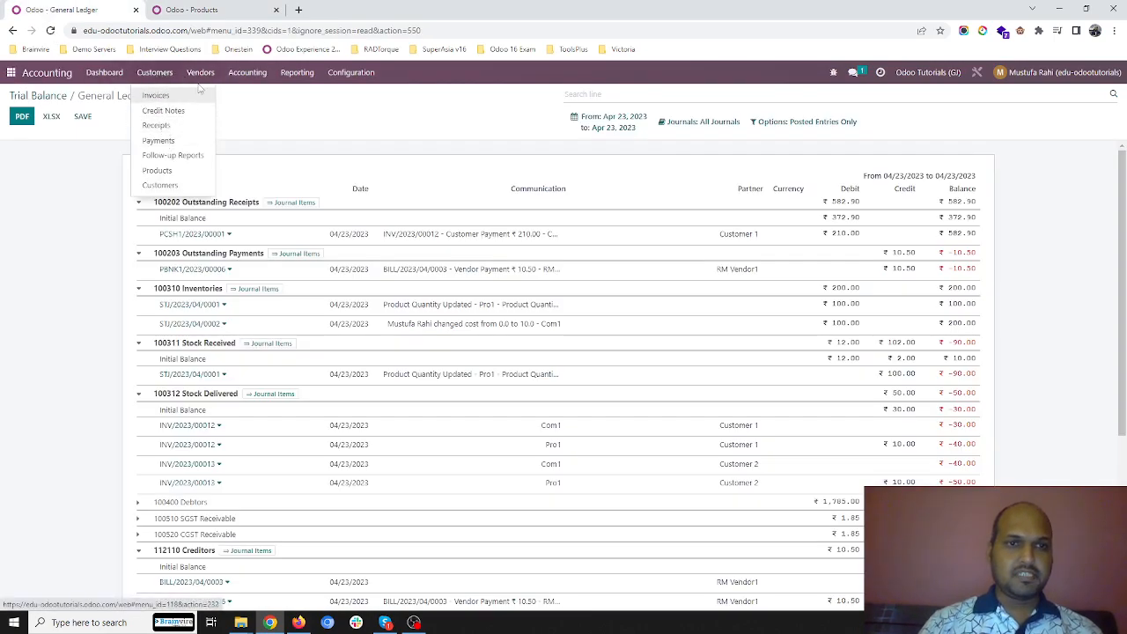
# - List the customer invoices, then the customer receipts
pyautogui.click(201, 72)
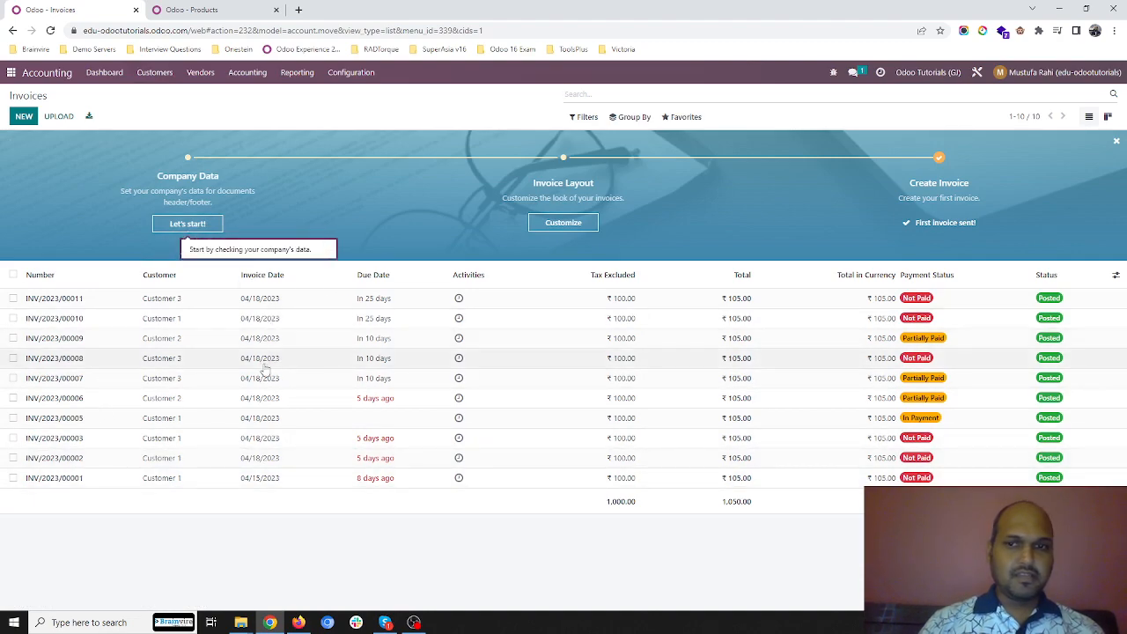
pyautogui.click(155, 72)
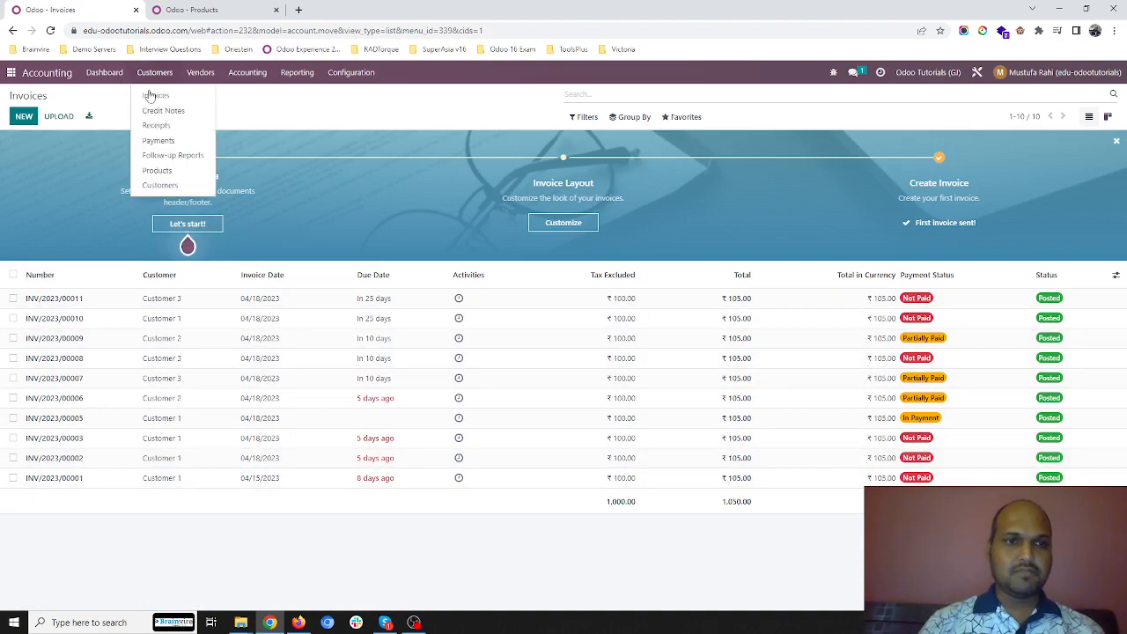
pyautogui.click(155, 125)
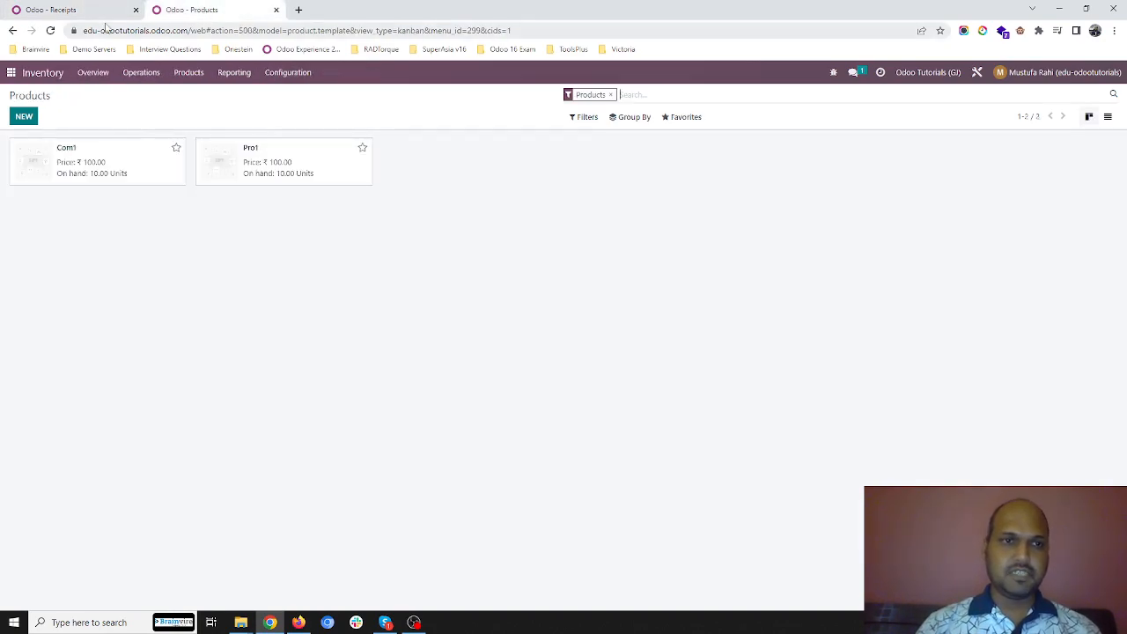
# - Recheck the products stock view and return to the three posted customer receipts
pyautogui.click(61, 10)
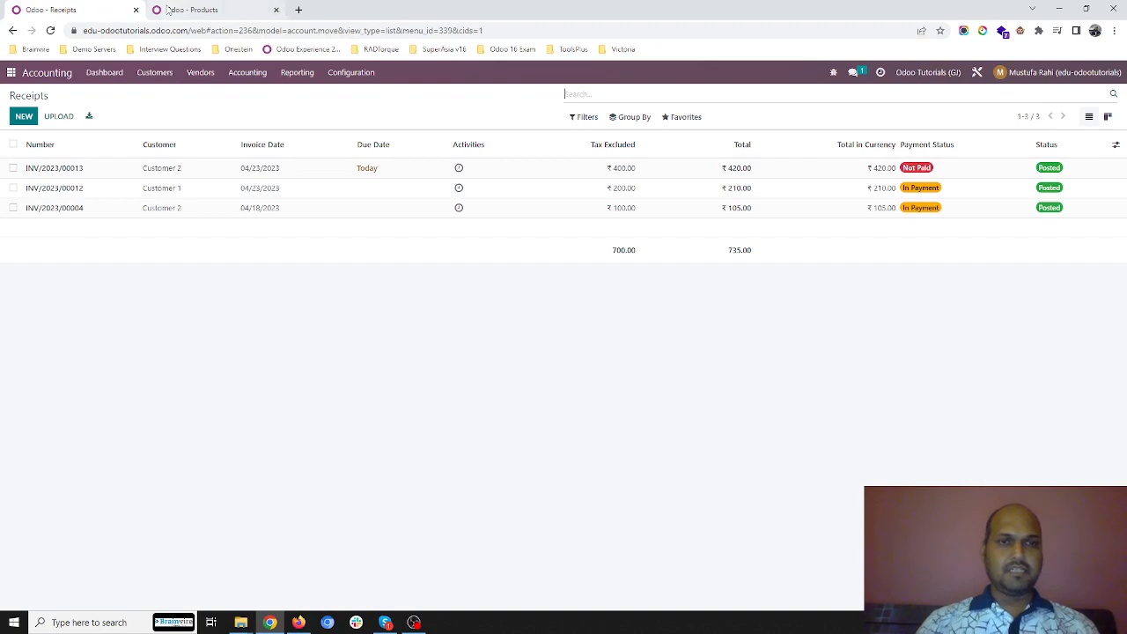
pyautogui.click(190, 10)
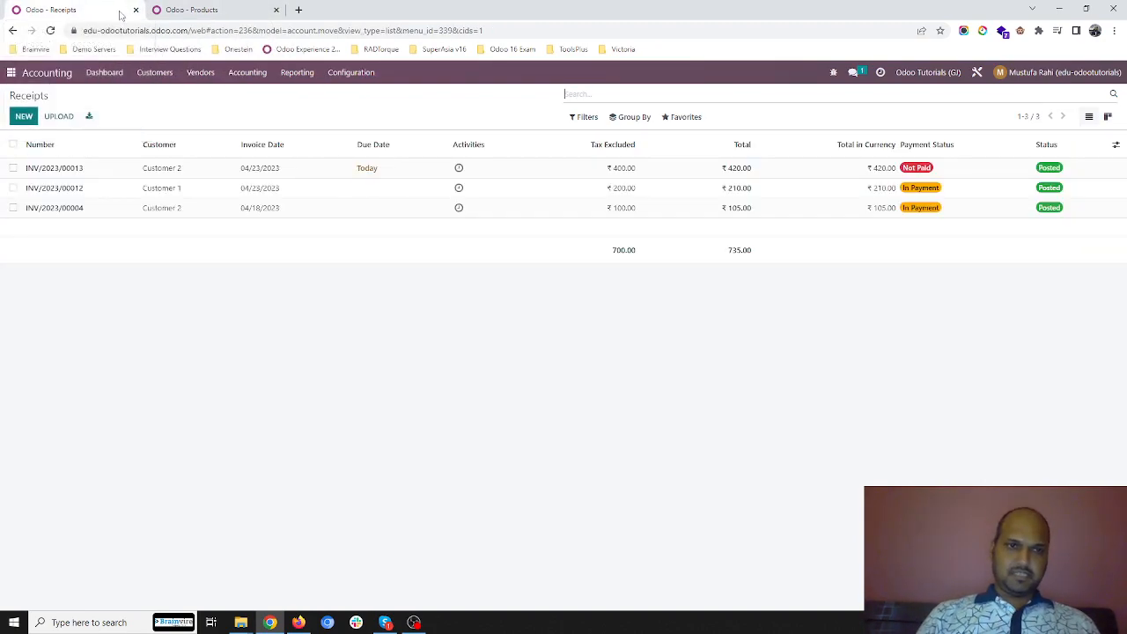
pyautogui.click(211, 11)
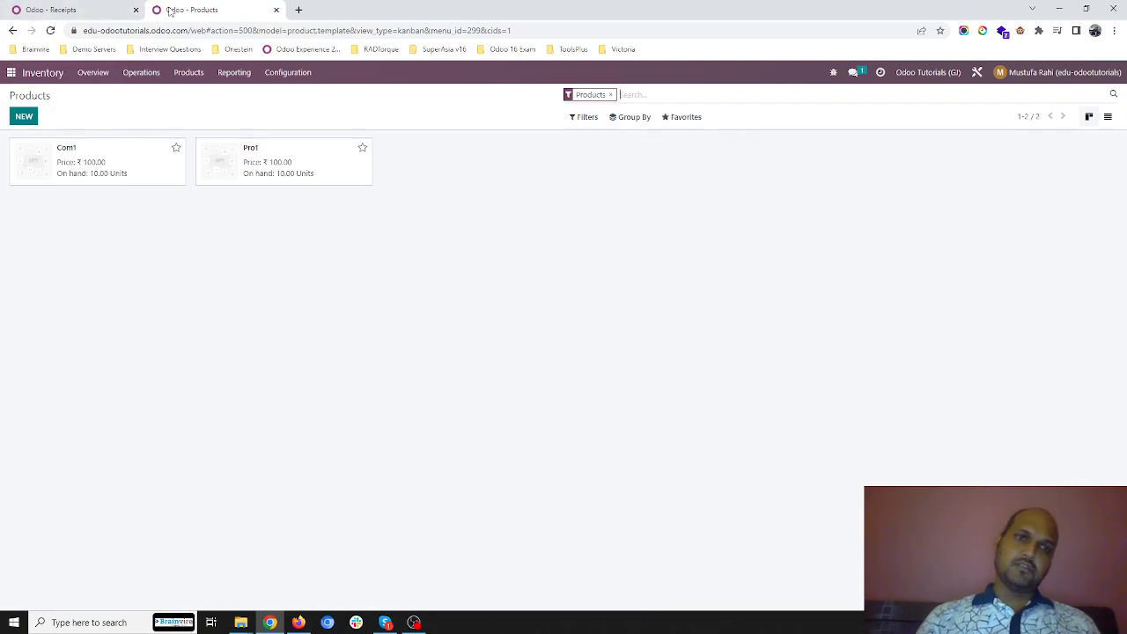
pyautogui.click(50, 11)
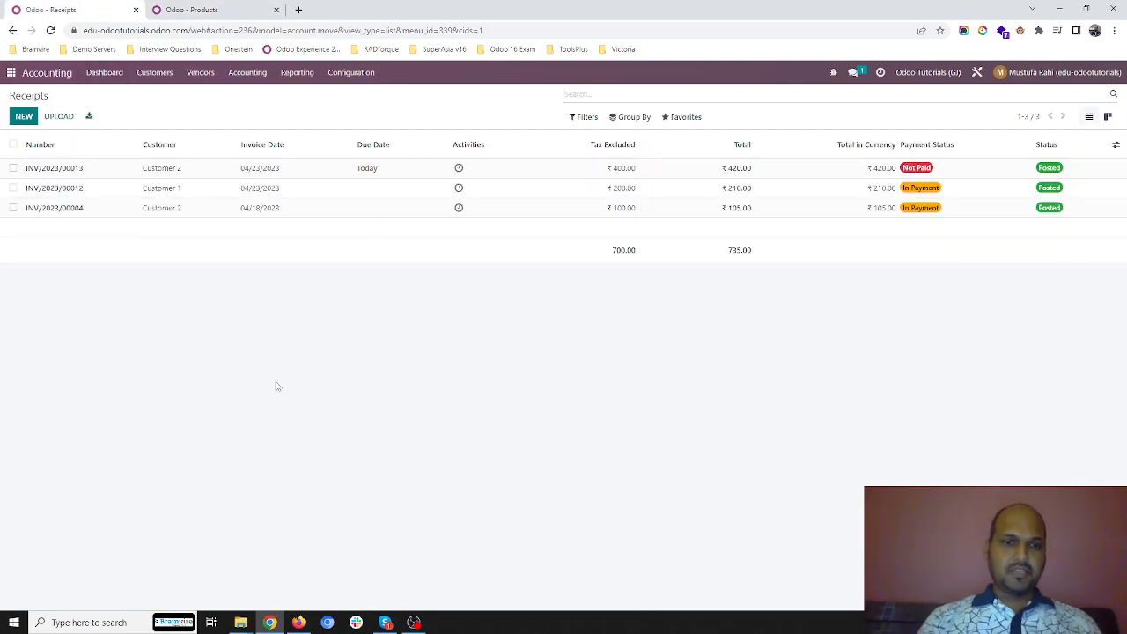